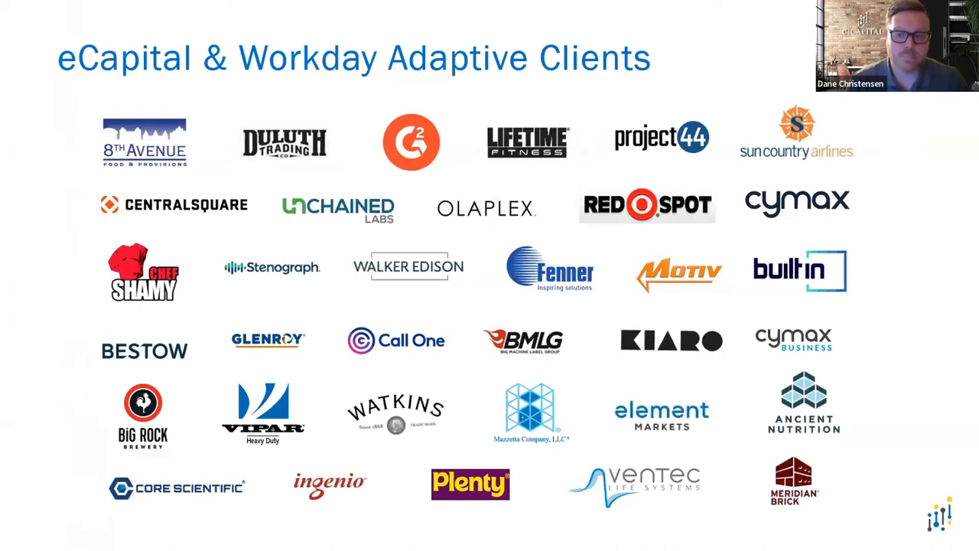
Advance the slideshow from the client logos slide to the Customer Challenges slide
key(right)
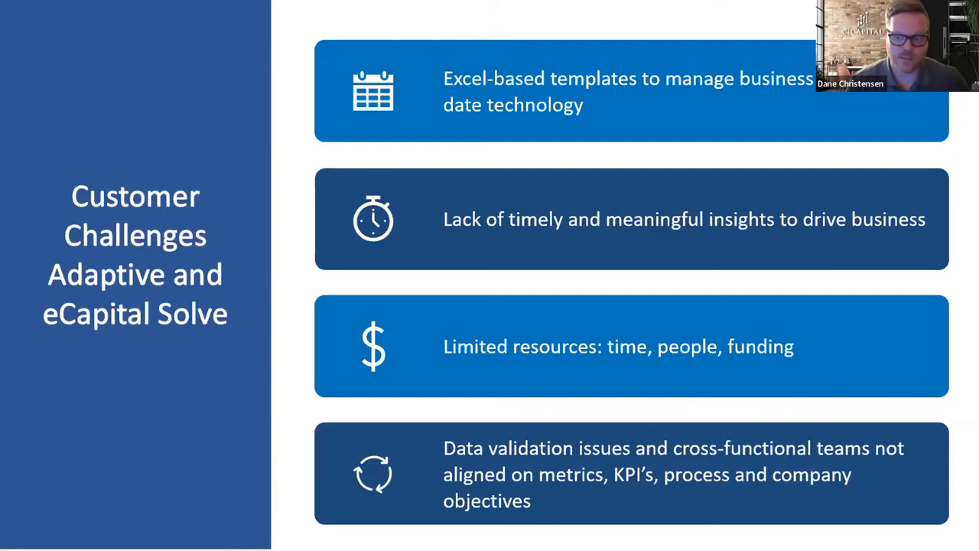
key(right)
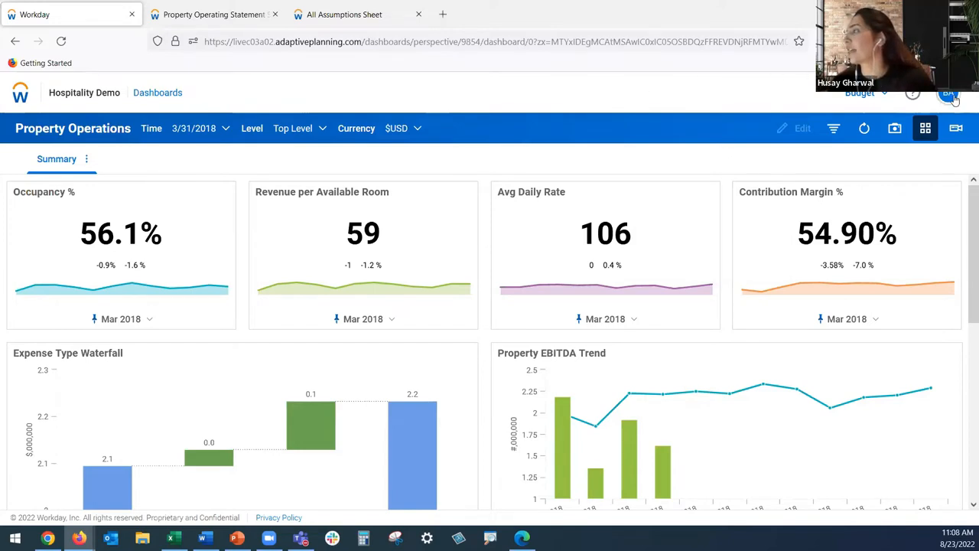
click(950, 94)
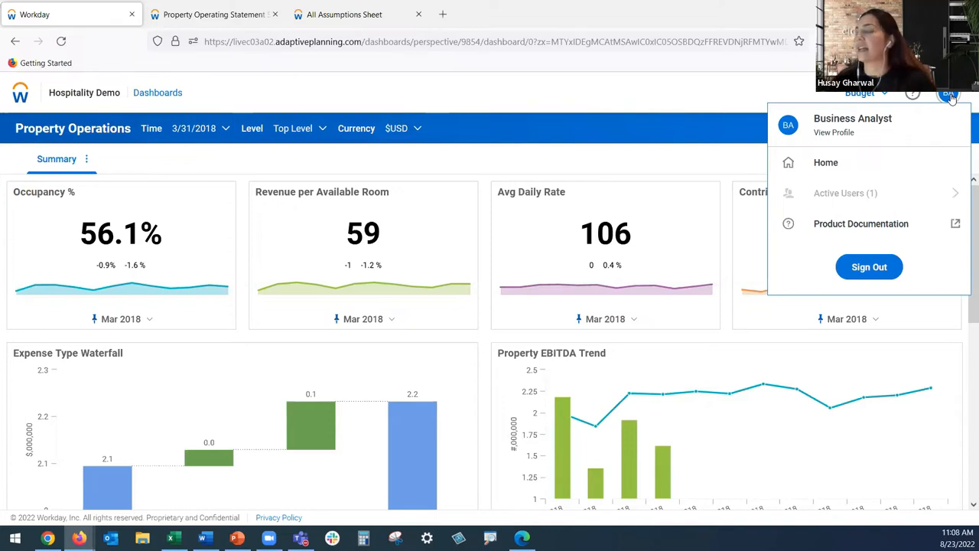
mouse_move(931, 106)
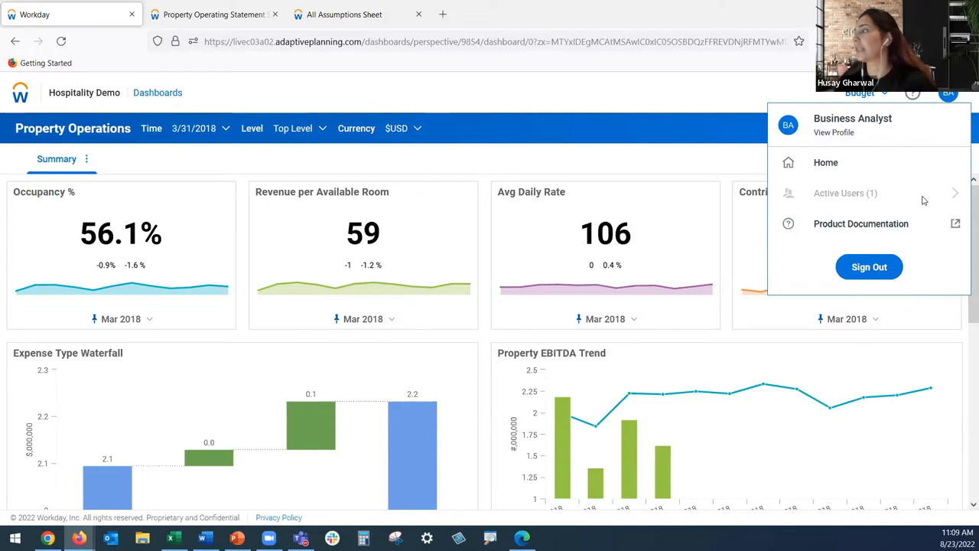
click(749, 94)
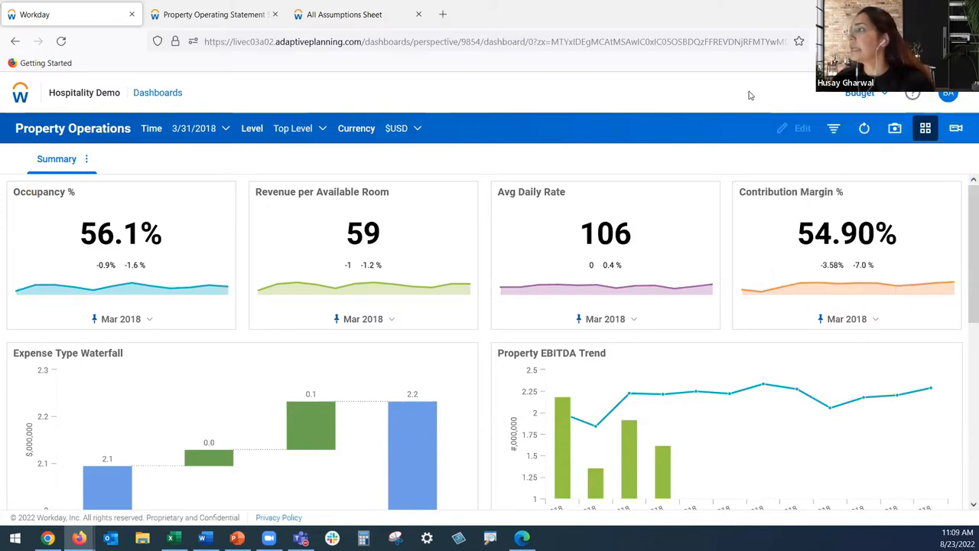
mouse_move(925, 99)
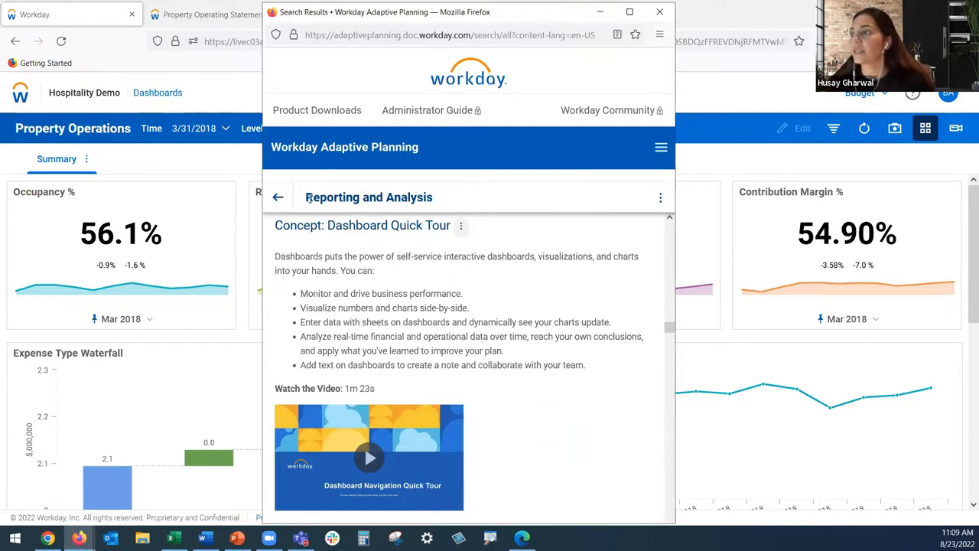
click(278, 196)
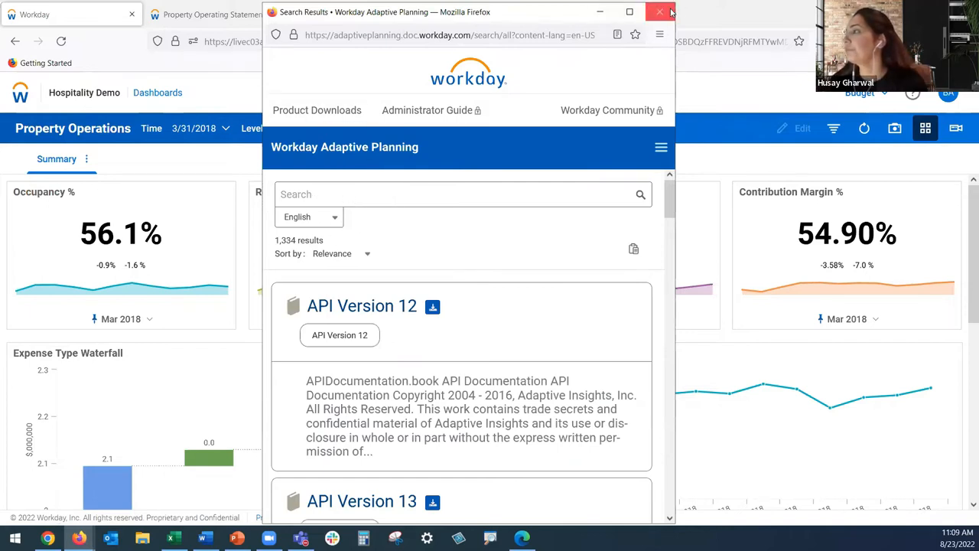
click(661, 12)
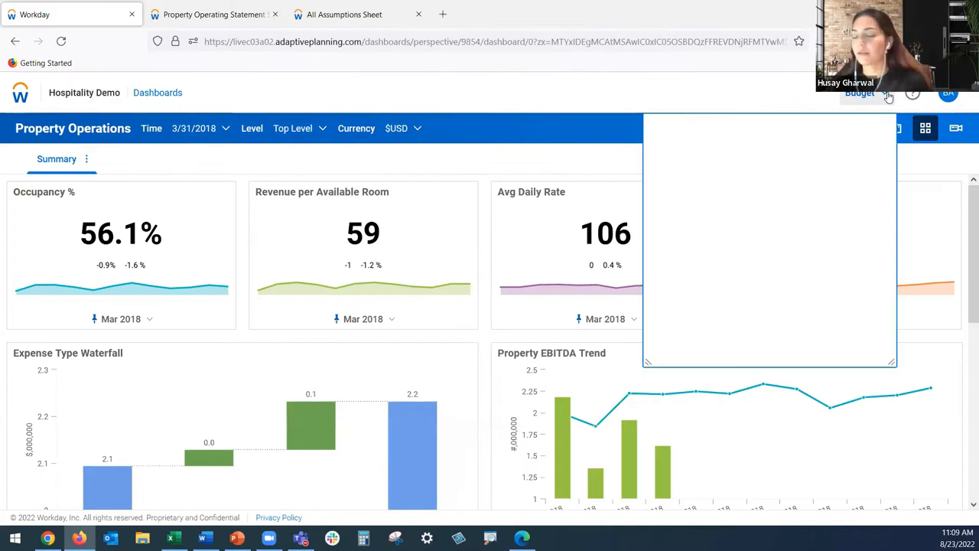
click(887, 93)
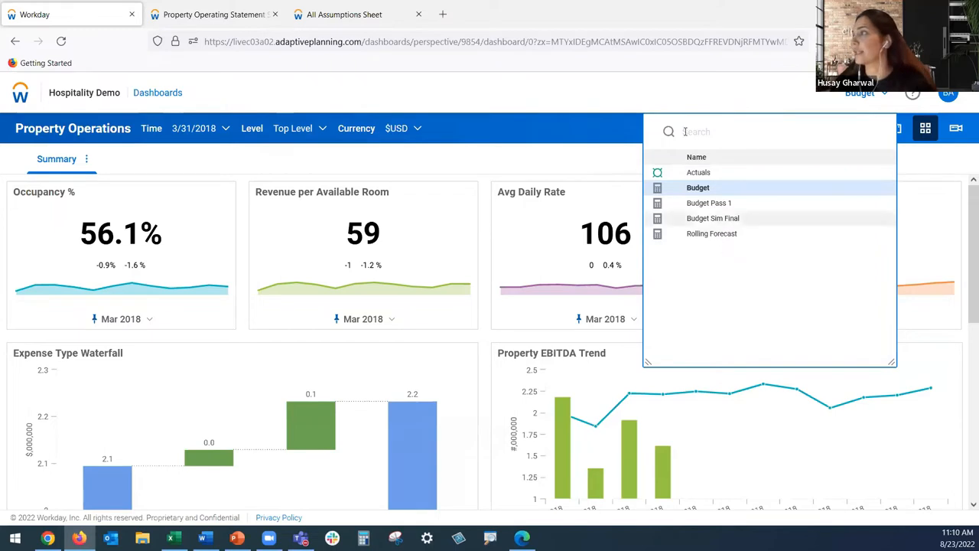
mouse_move(630, 93)
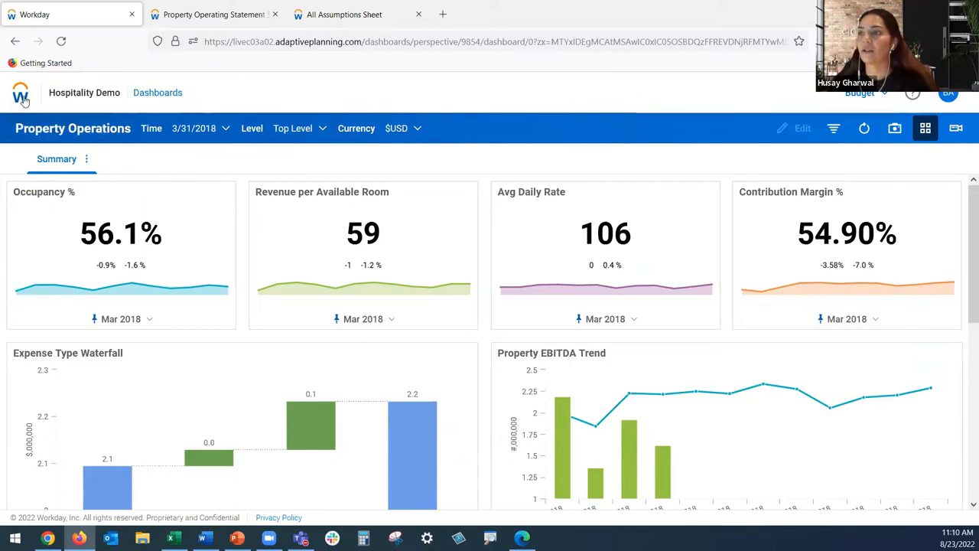
click(21, 93)
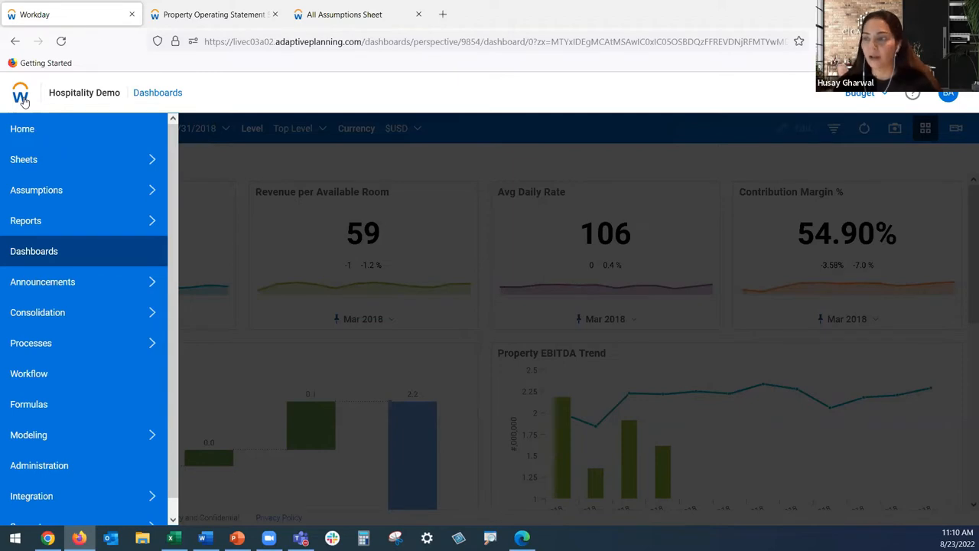
mouse_move(28, 434)
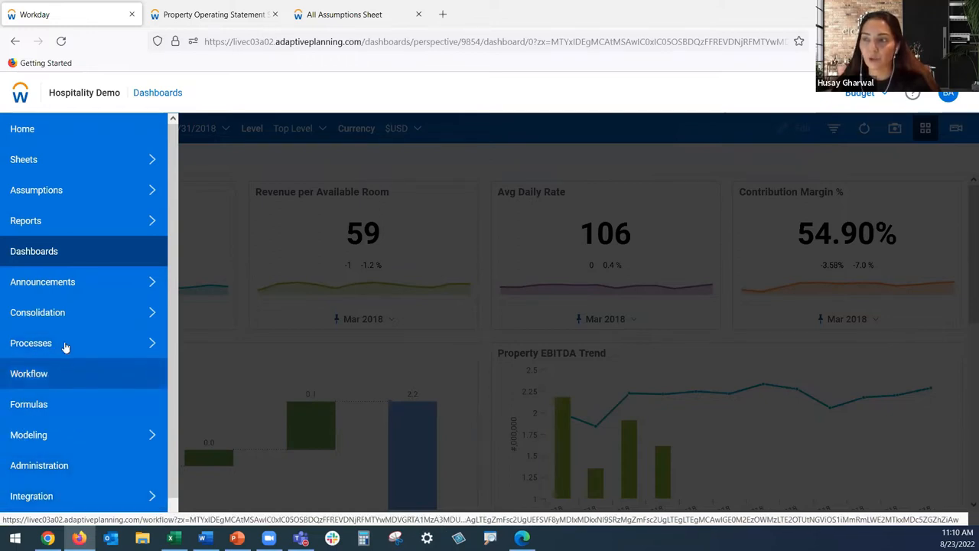
mouse_move(64, 367)
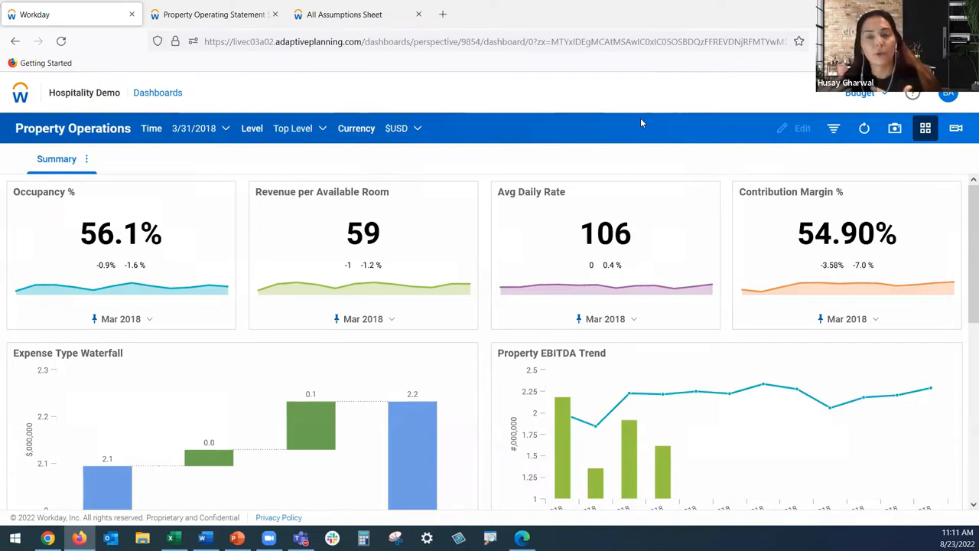
mouse_move(618, 156)
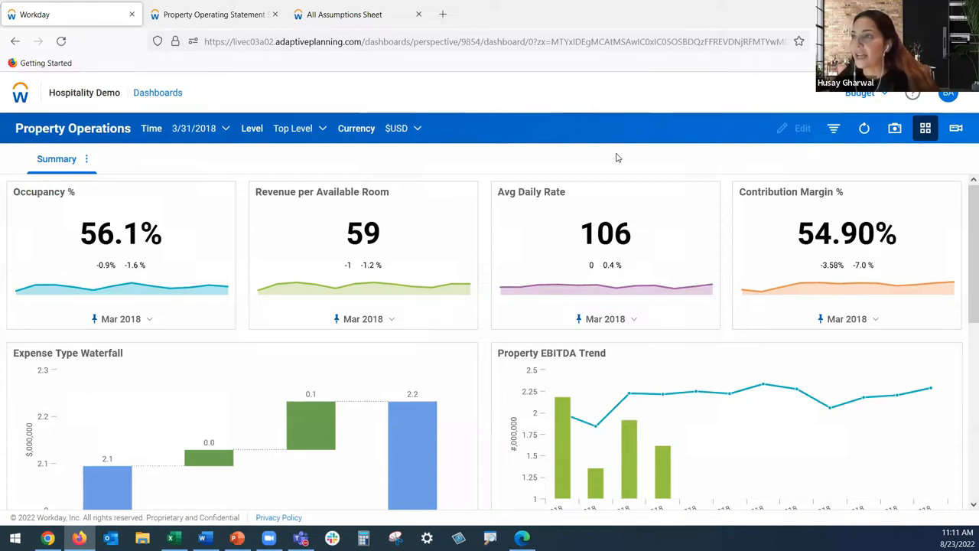
mouse_move(172, 242)
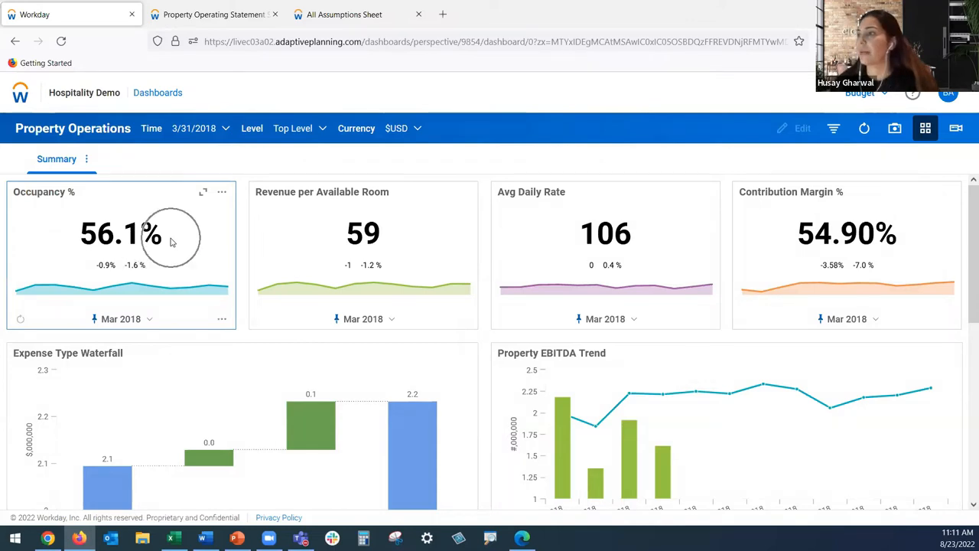
mouse_move(318, 229)
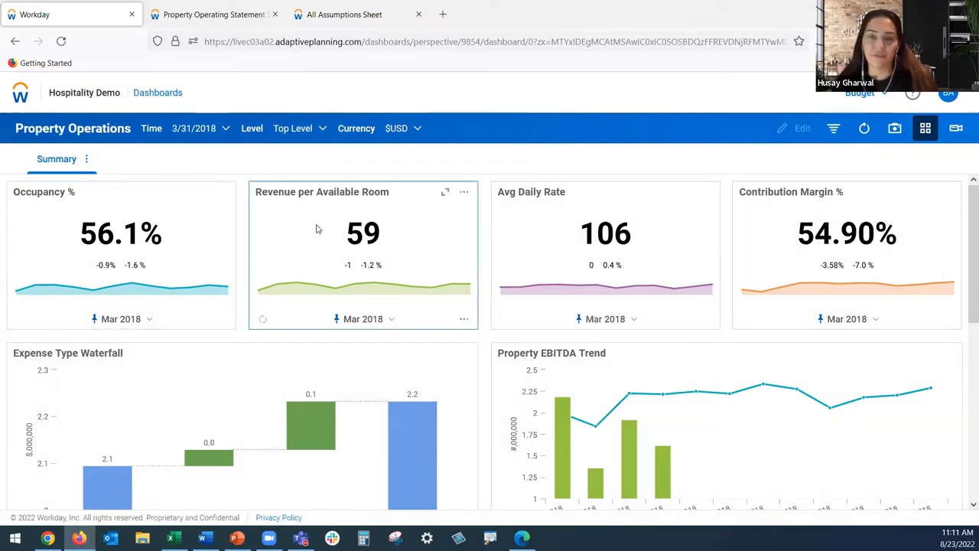
mouse_move(526, 236)
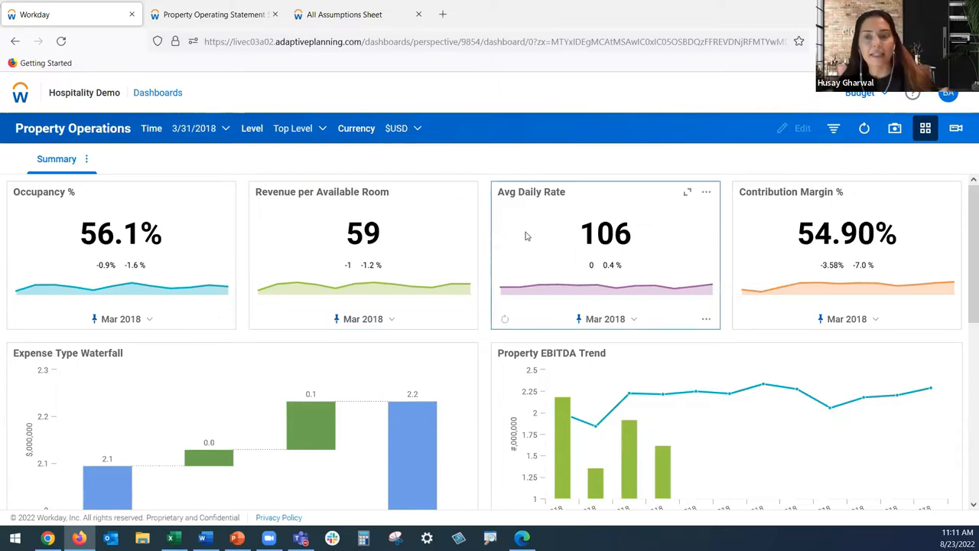
scroll(down, 3)
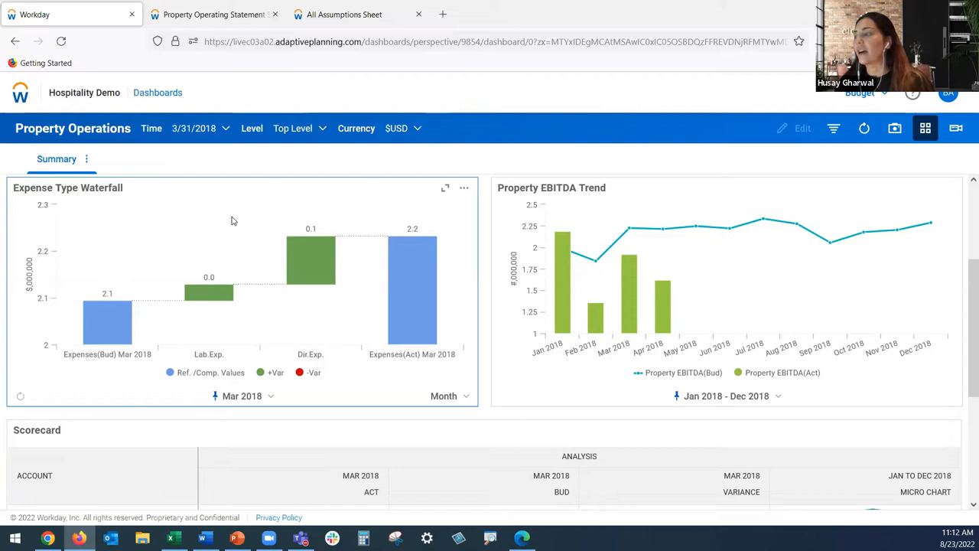
mouse_move(559, 214)
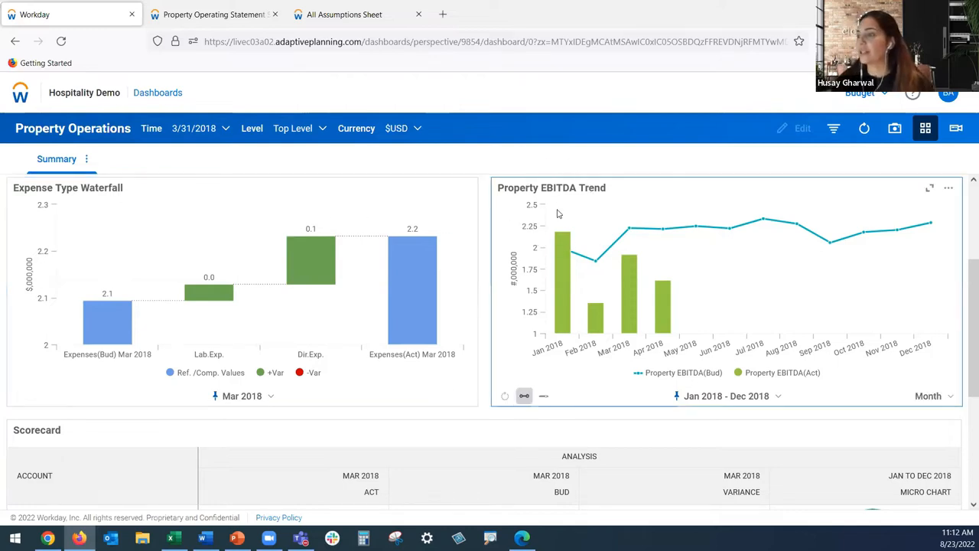
scroll(down, 3)
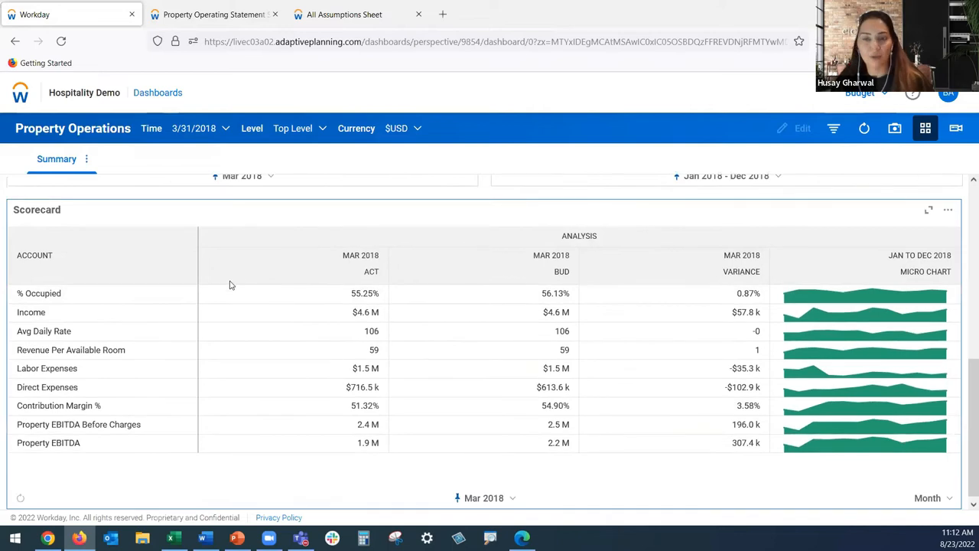
mouse_move(244, 288)
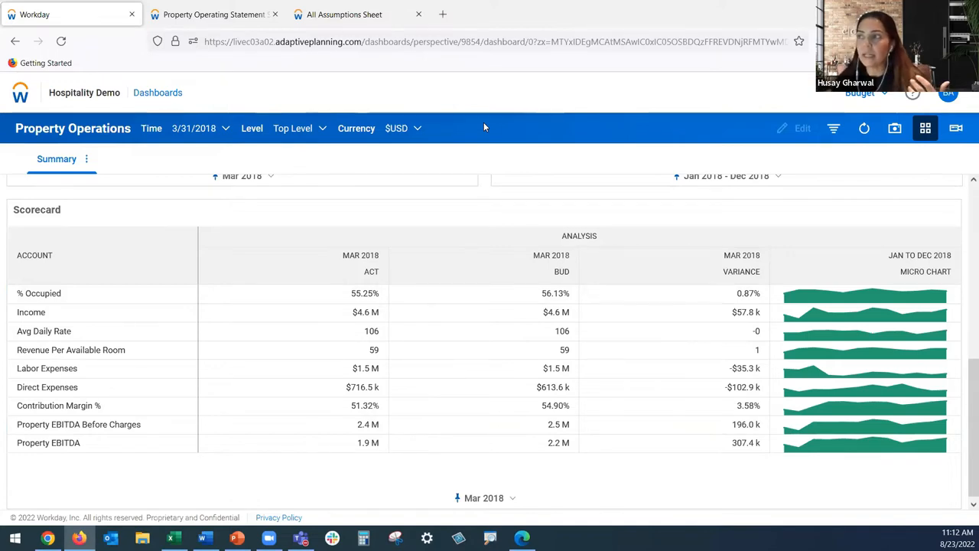
Filter the Property Operations dashboard to Property 1 and review its figures
click(293, 128)
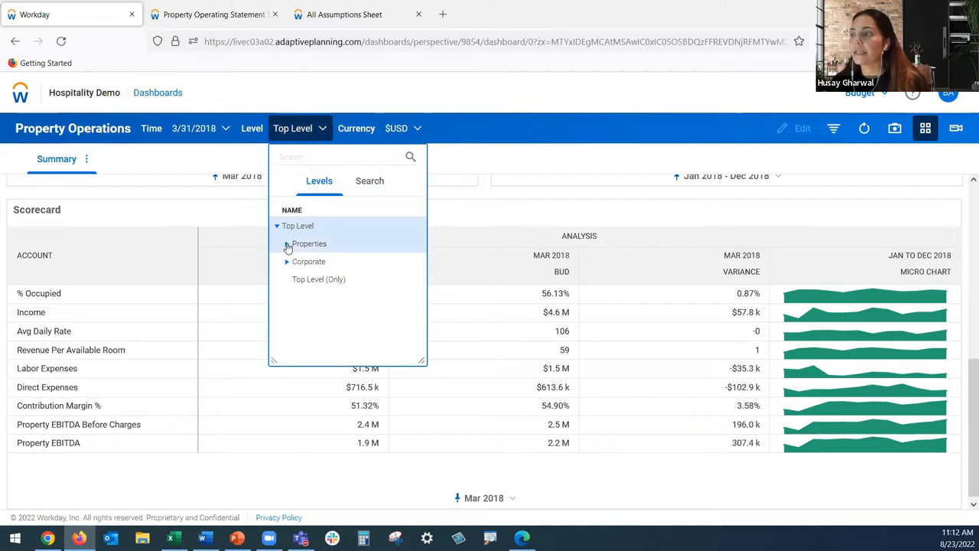
click(287, 244)
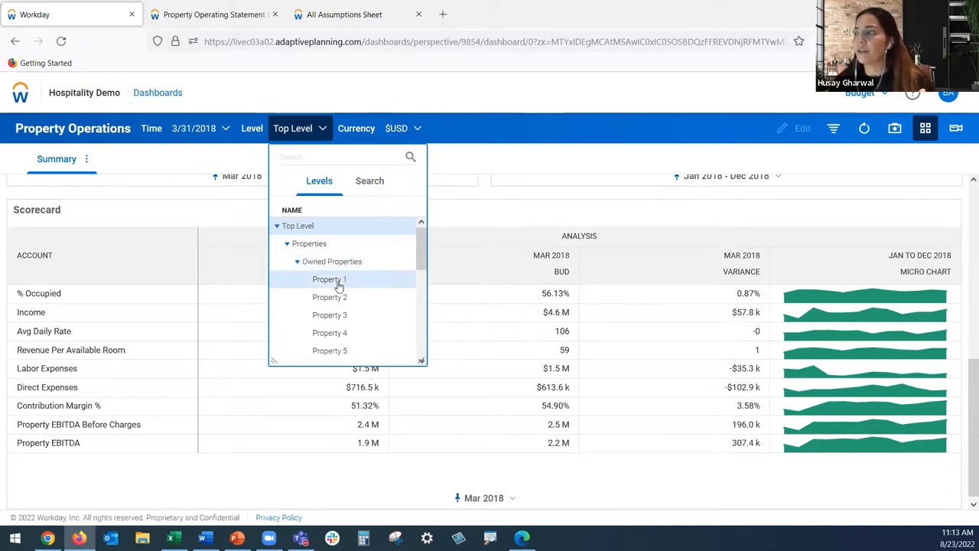
click(329, 279)
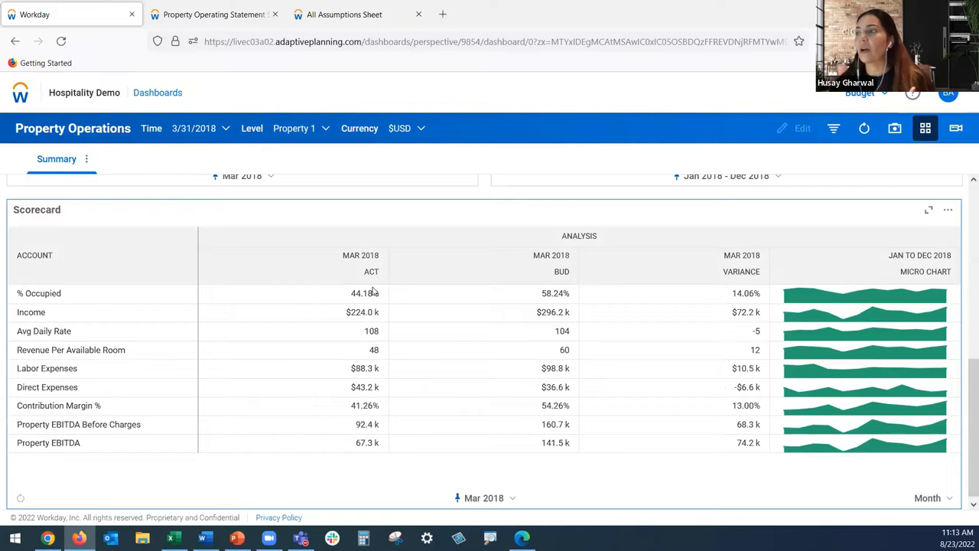
scroll(down, 3)
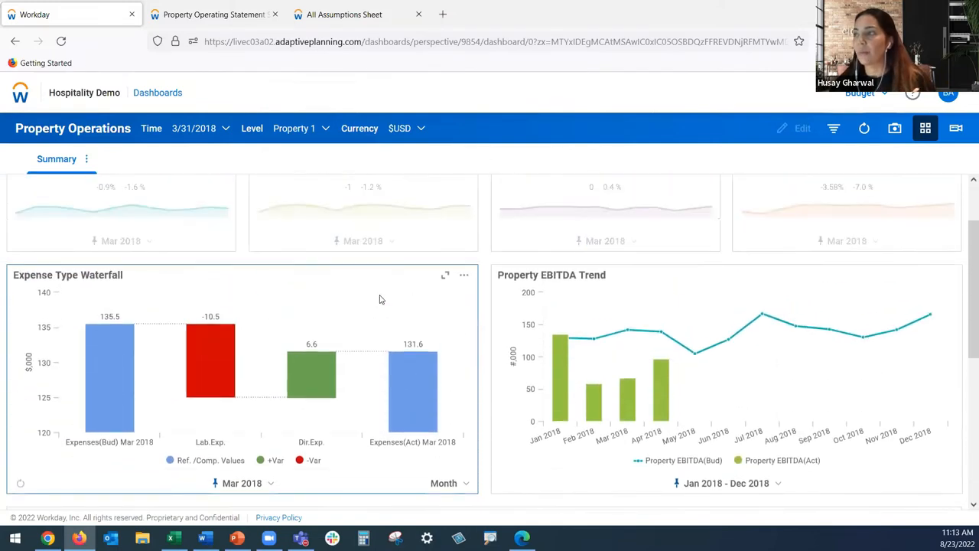
scroll(up, 3)
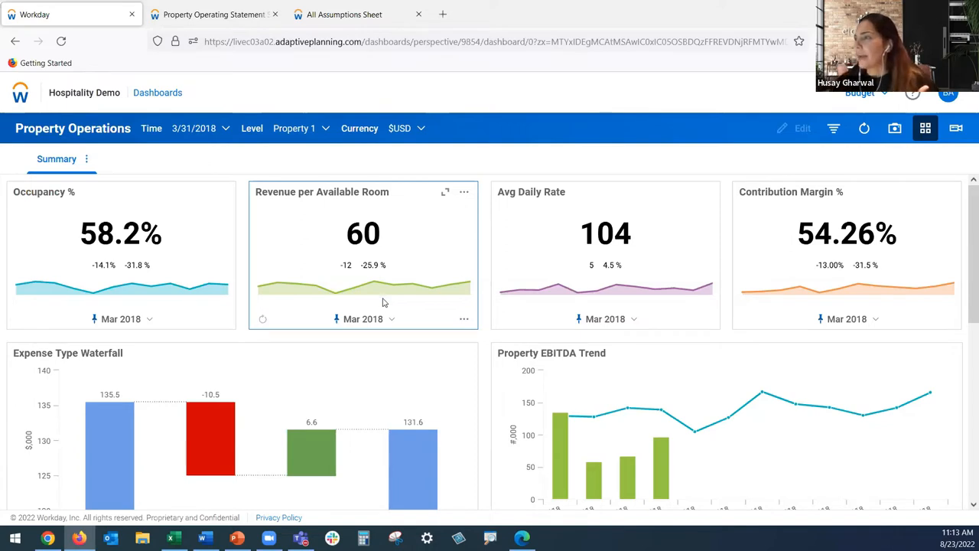
Return the dashboard to Top Level for all properties and move down to the scorecard
click(293, 129)
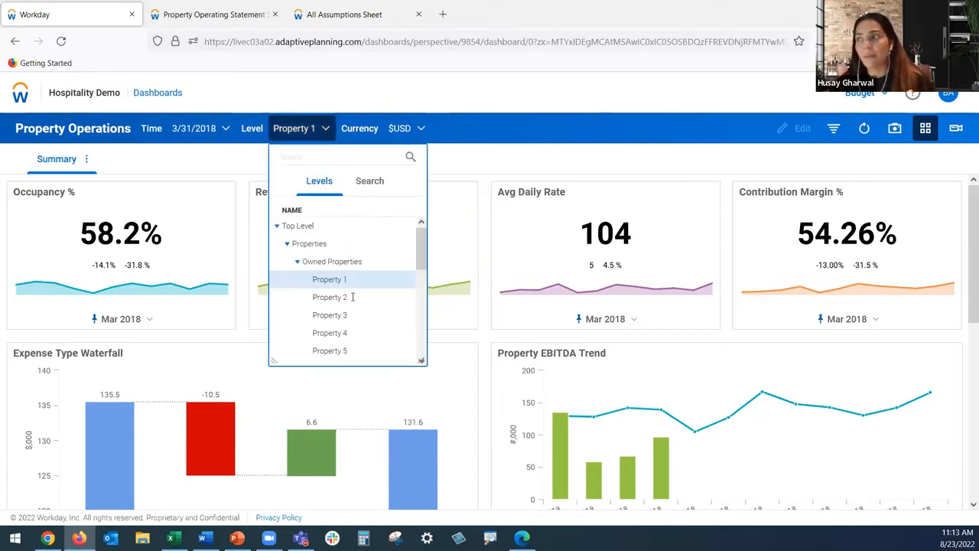
click(297, 226)
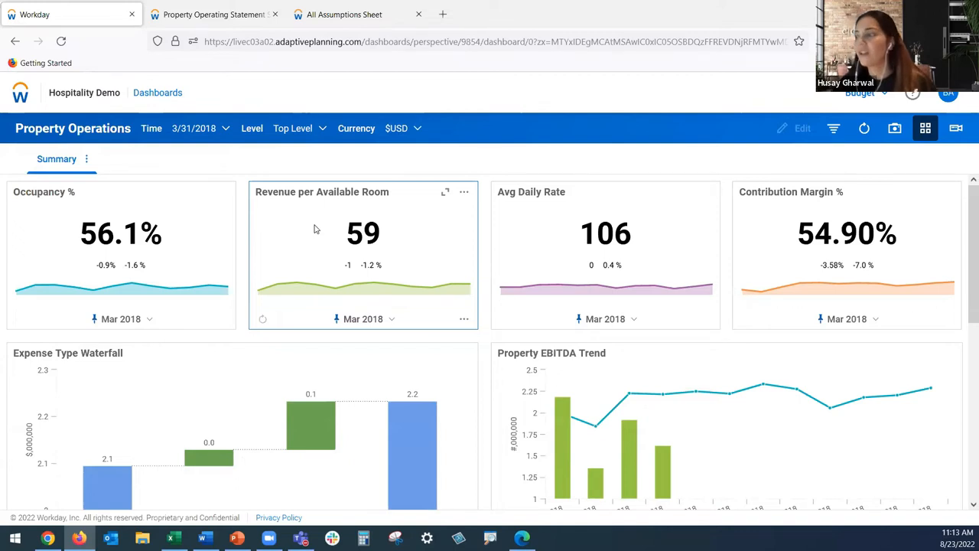
scroll(down, 3)
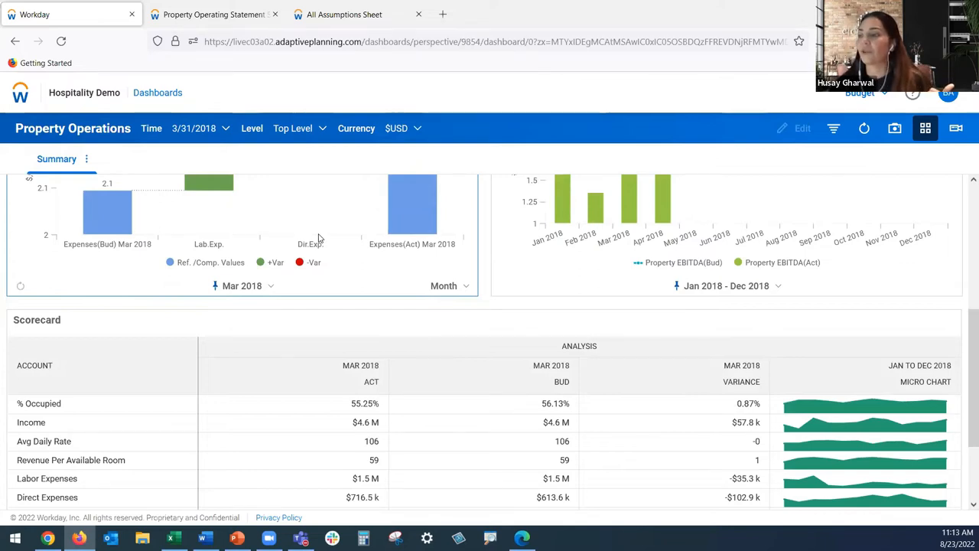
scroll(down, 3)
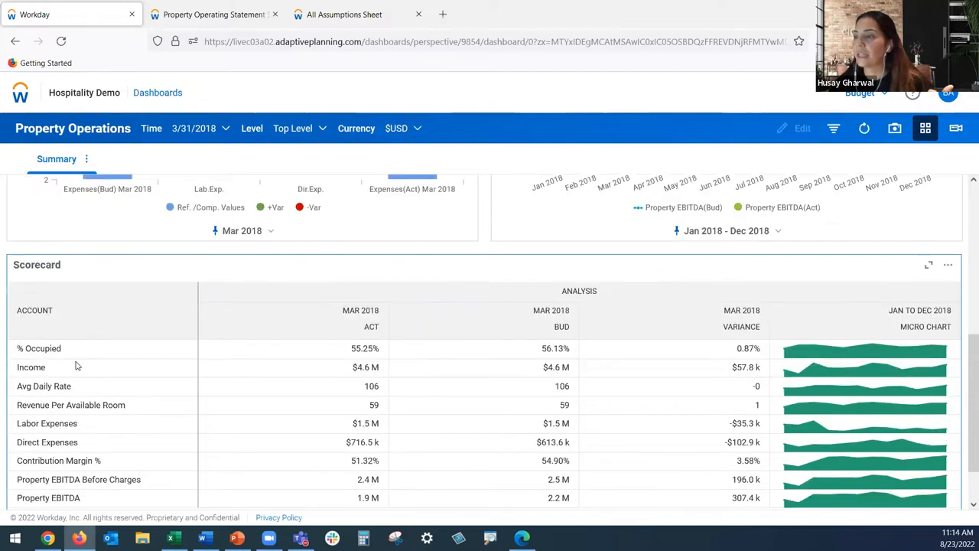
mouse_move(36, 367)
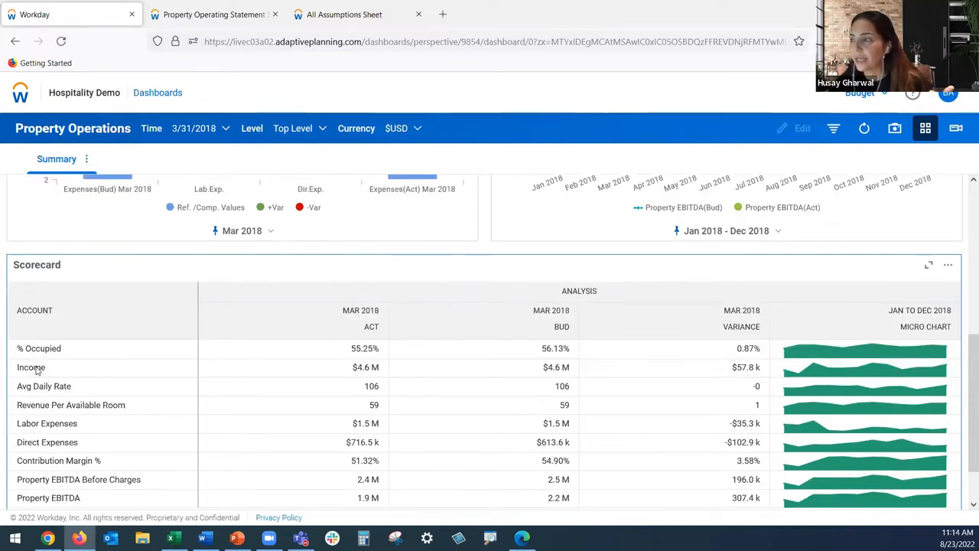
mouse_move(386, 310)
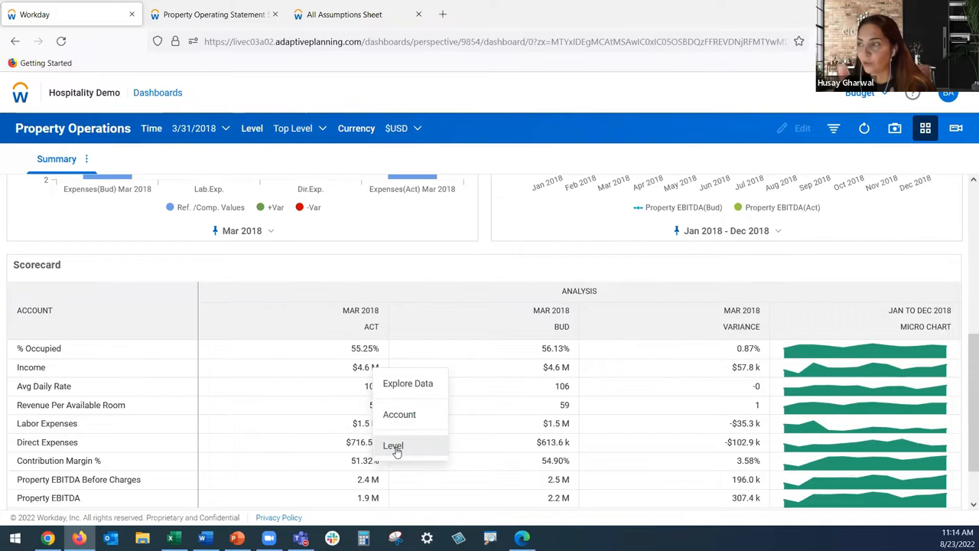
Drill the March 2018 actual income figure down by level
click(393, 447)
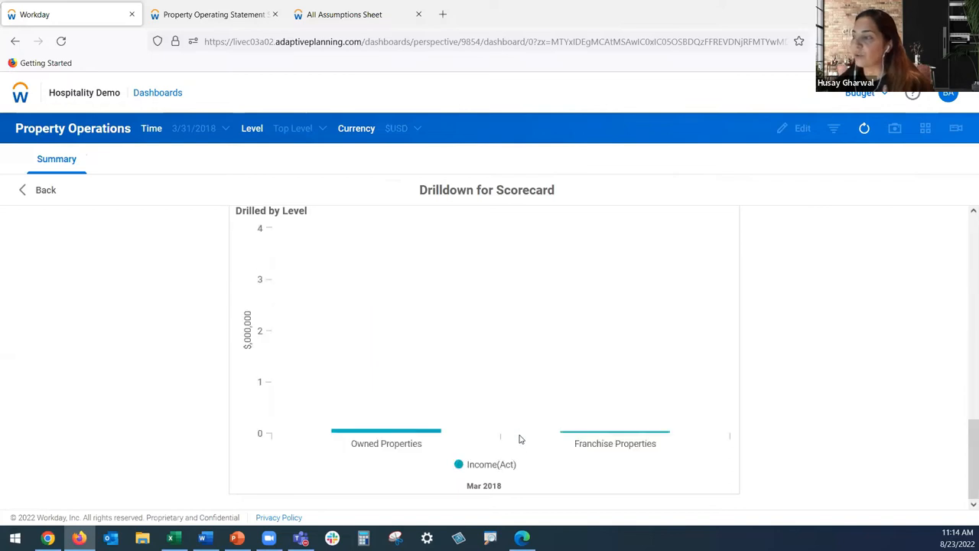
mouse_move(398, 398)
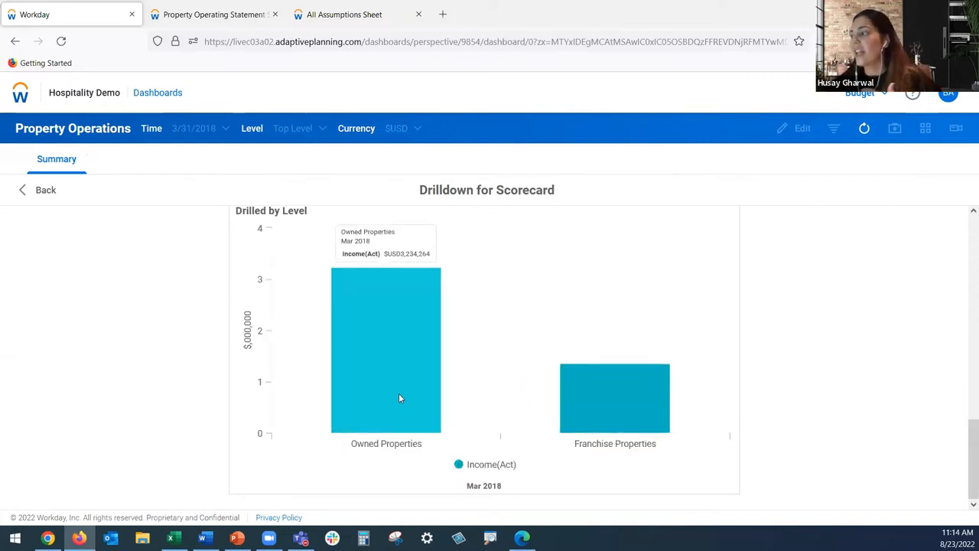
mouse_move(612, 392)
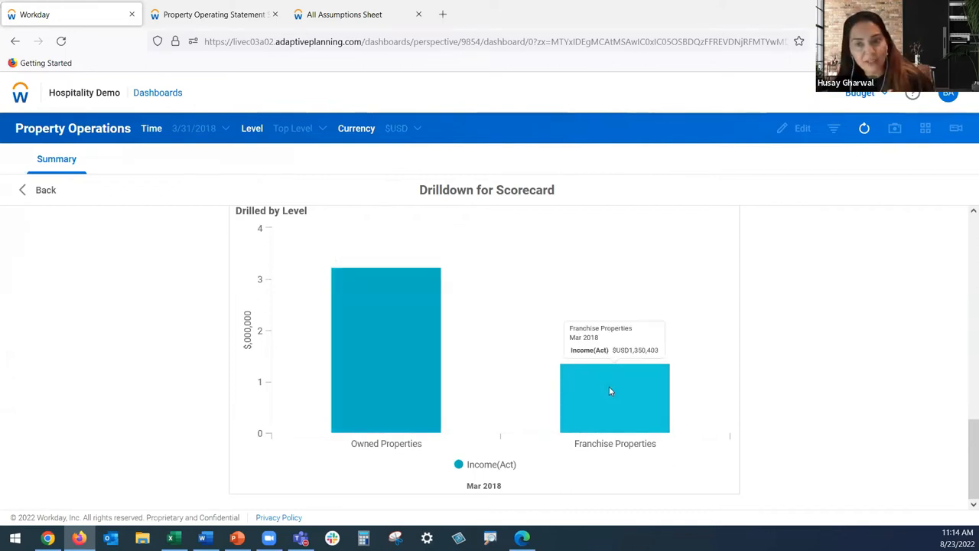
mouse_move(385, 358)
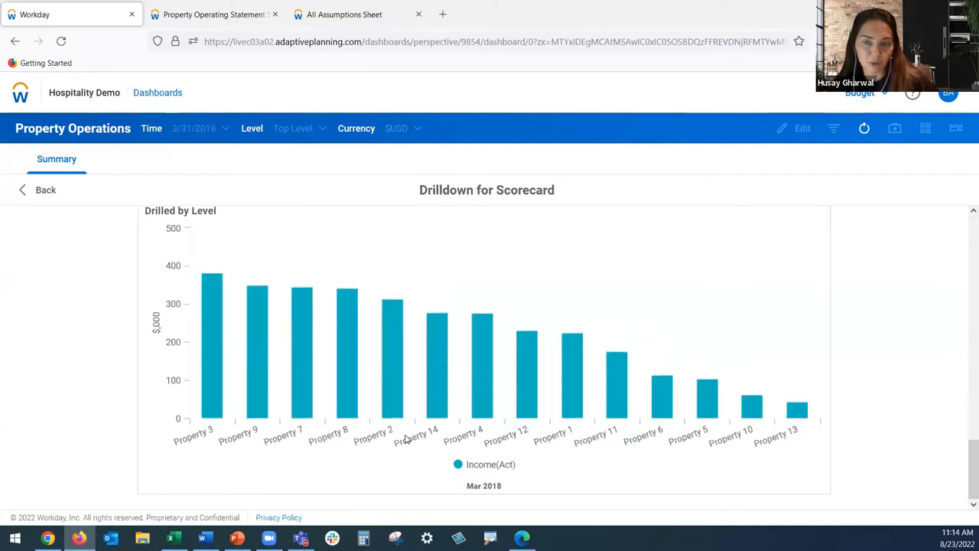
mouse_move(212, 361)
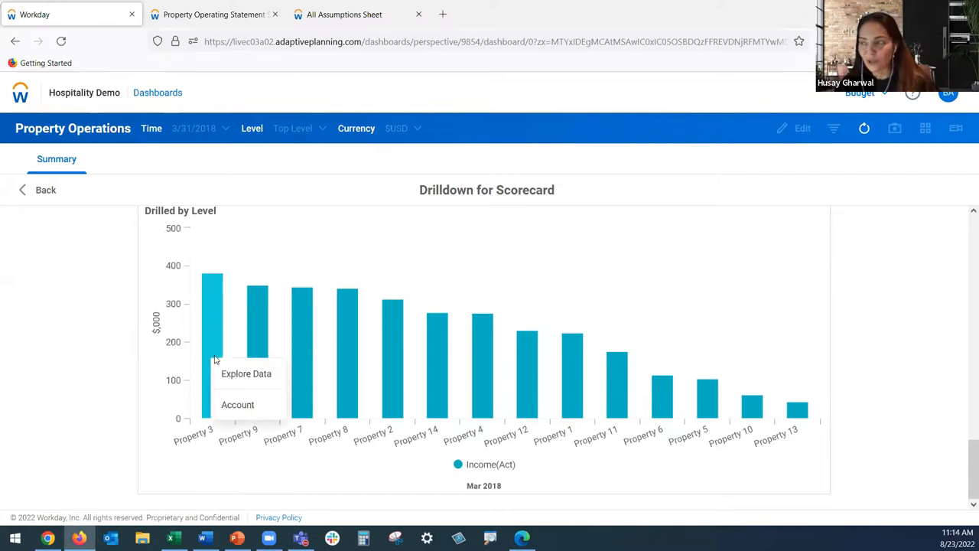
mouse_move(246, 376)
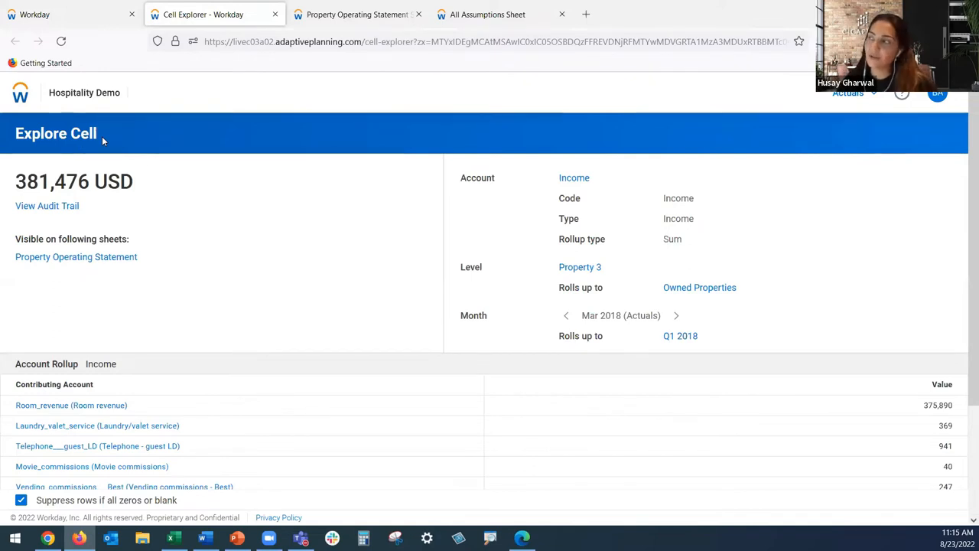
mouse_move(395, 133)
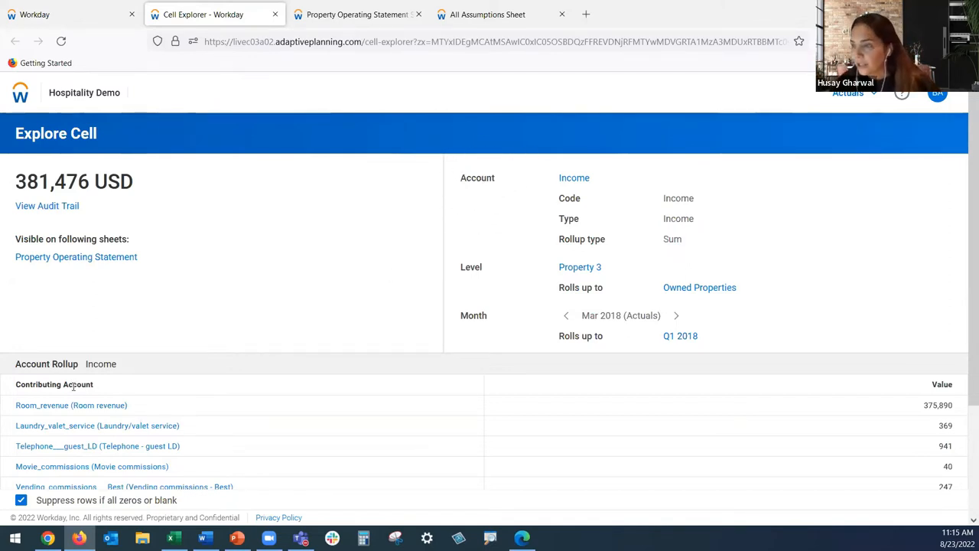
mouse_move(83, 450)
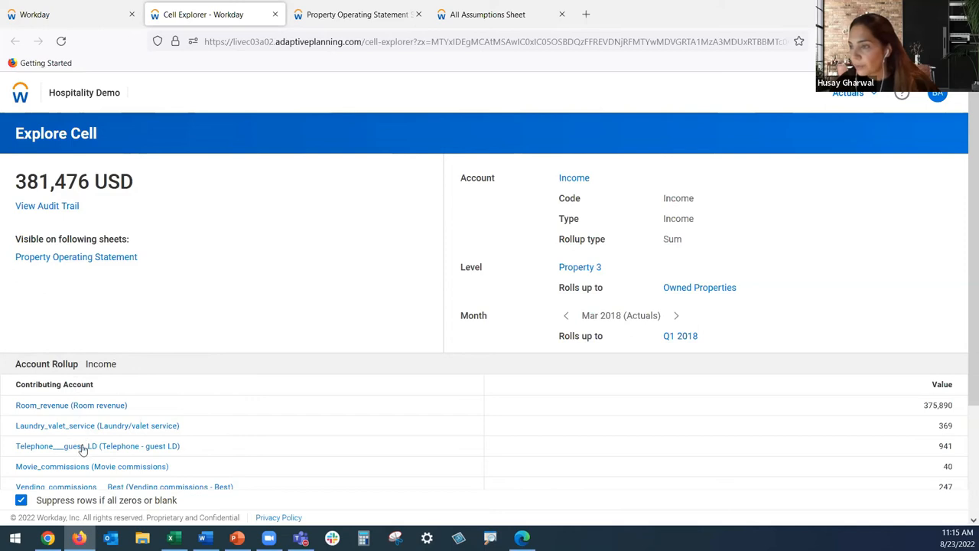
mouse_move(80, 480)
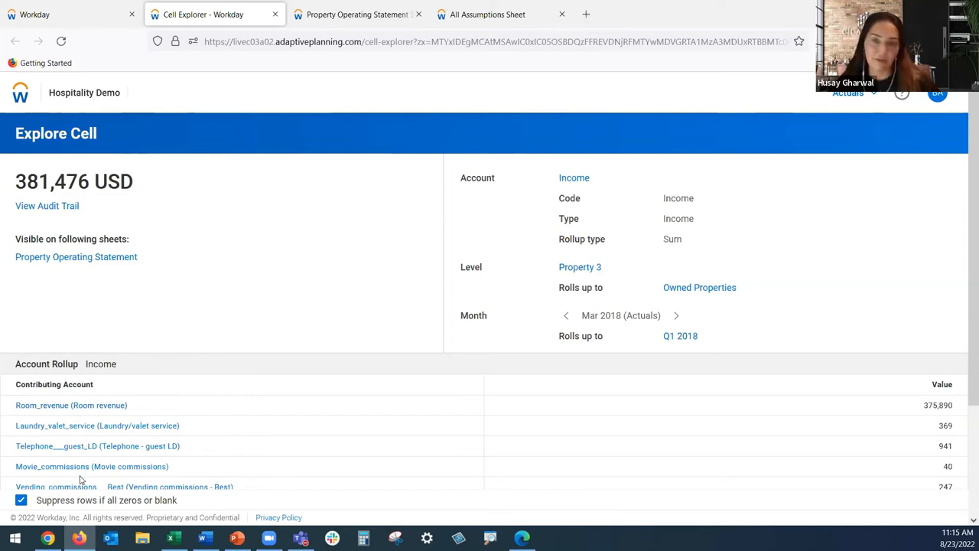
mouse_move(156, 416)
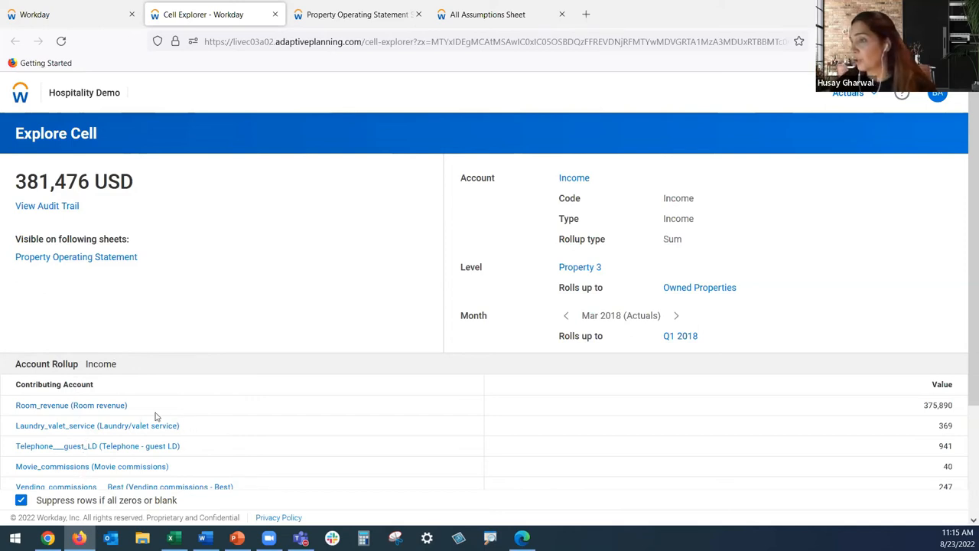
mouse_move(46, 405)
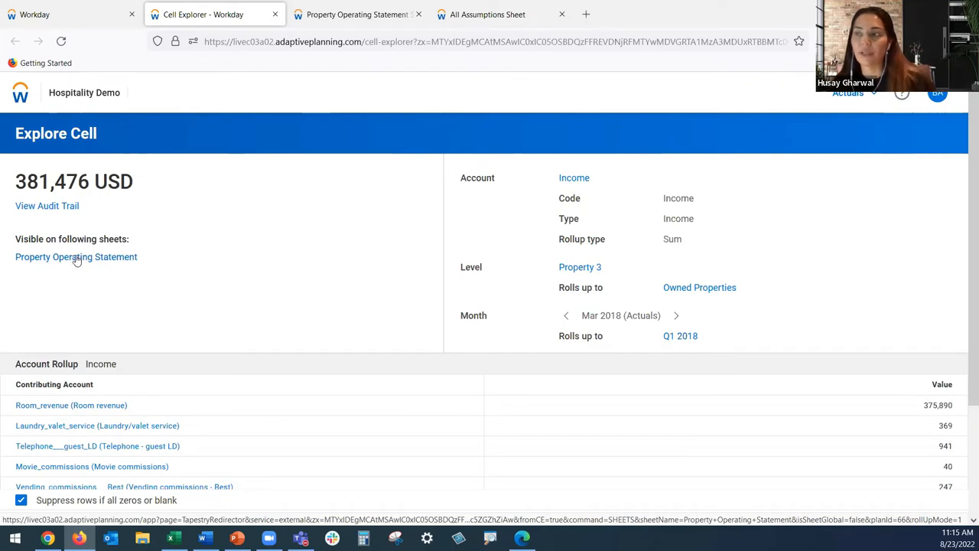
Go to the Property Operating Statement sheet where the Property 3 income value appears
click(76, 257)
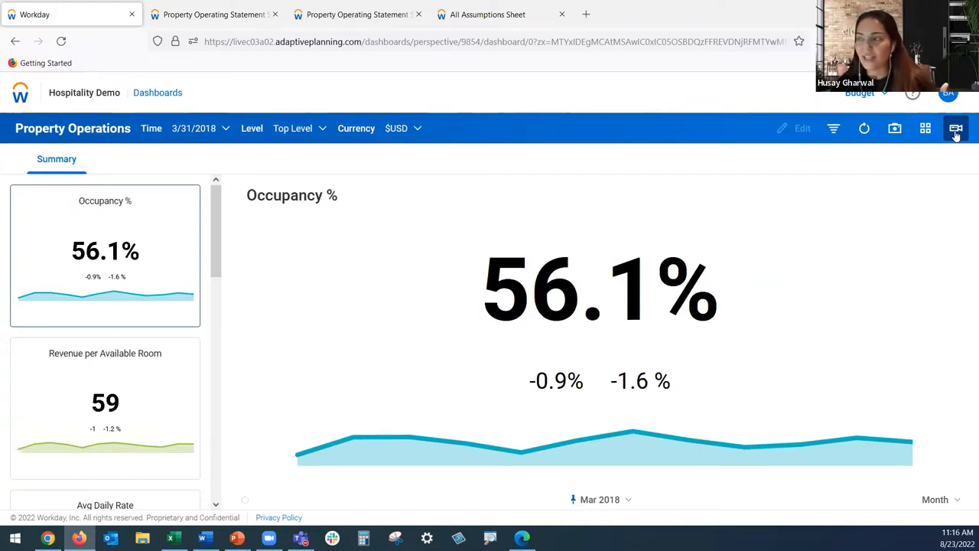
Restore the tiled dashboard layout and start a new snapshot schedule from the snapshot options
click(955, 129)
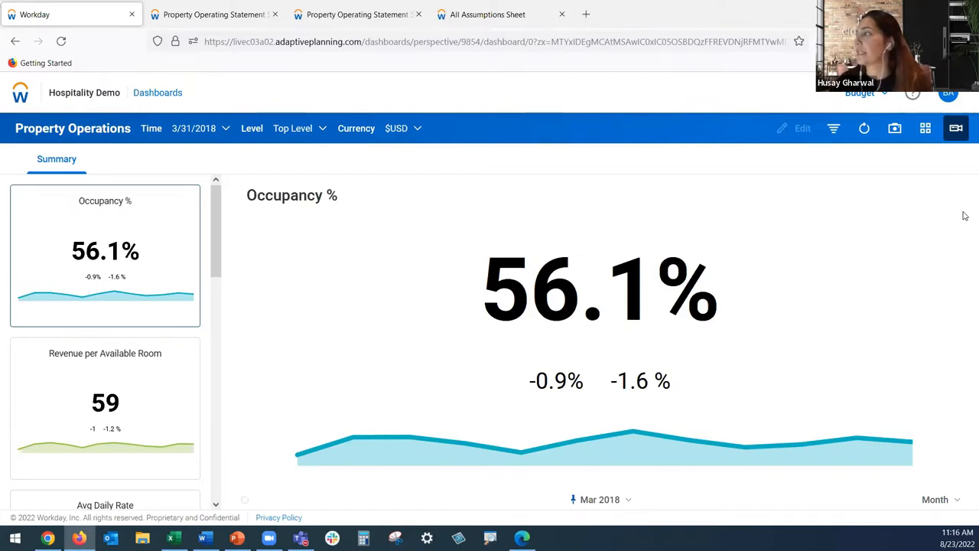
click(924, 129)
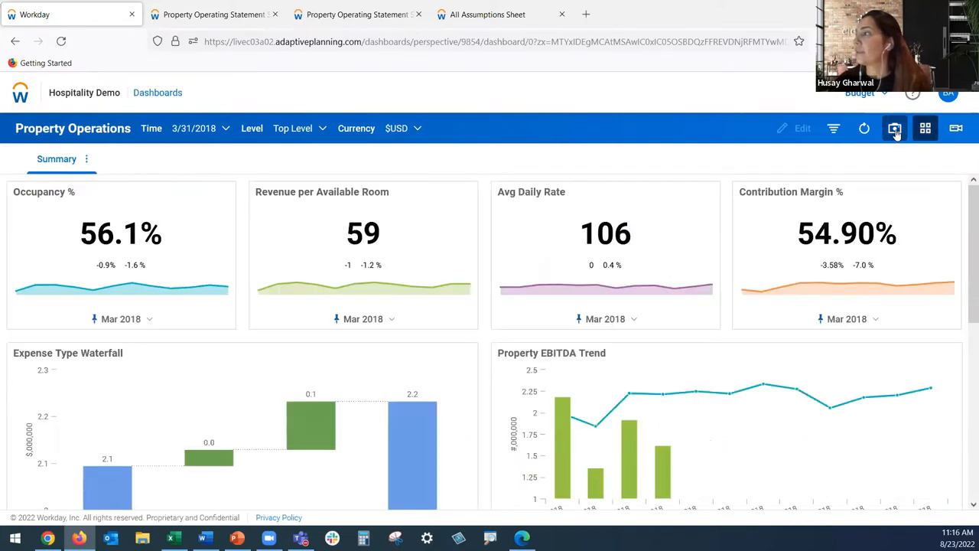
click(893, 129)
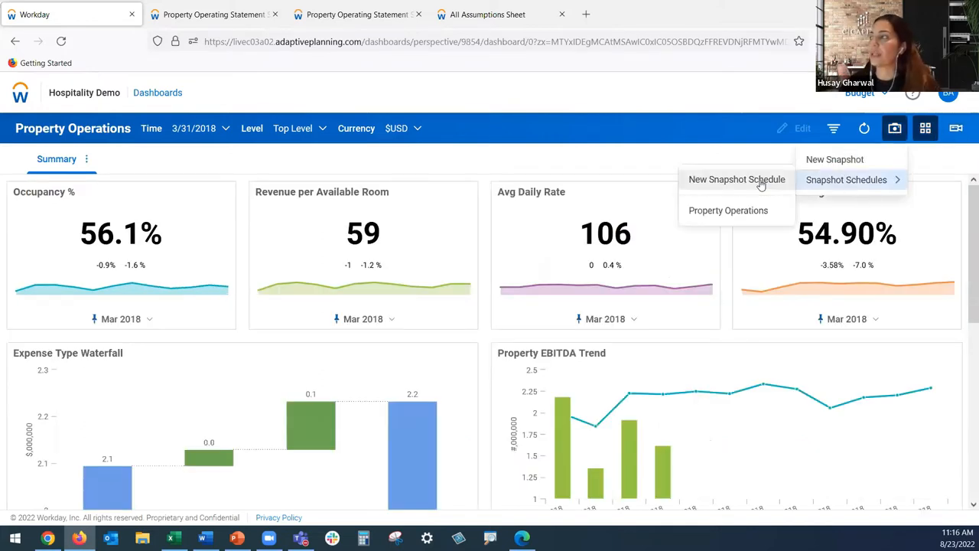
click(737, 179)
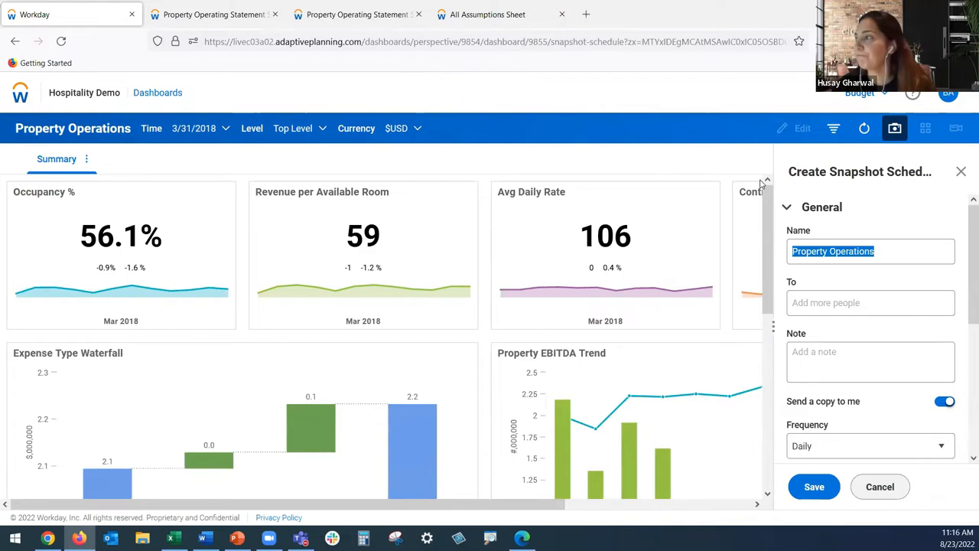
mouse_move(685, 163)
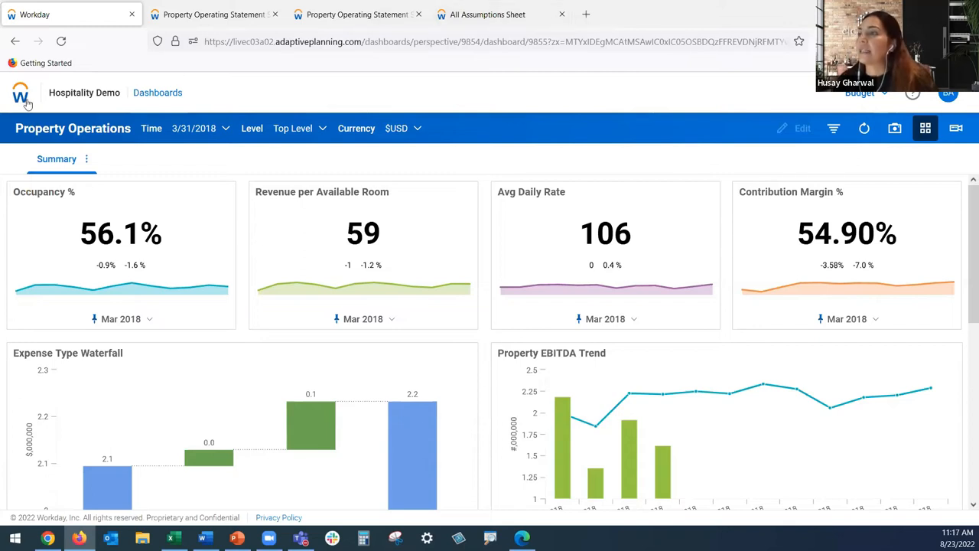
Navigate from the dashboard to Modeling > Model Management
click(21, 91)
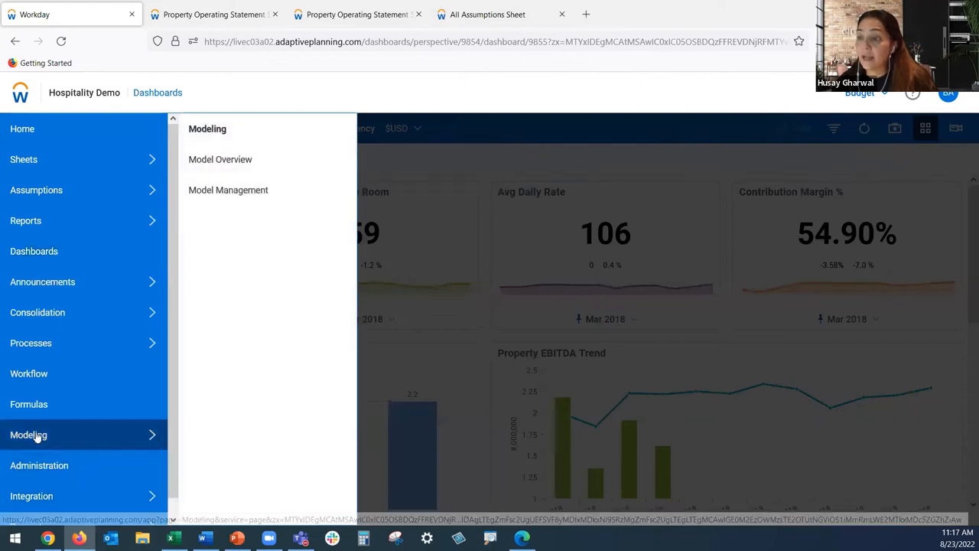
right_click(228, 190)
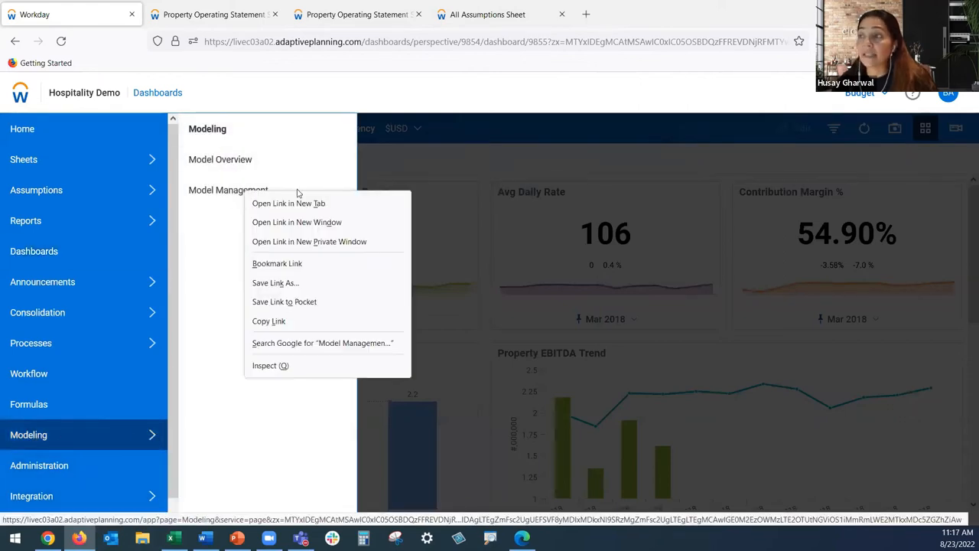
click(288, 202)
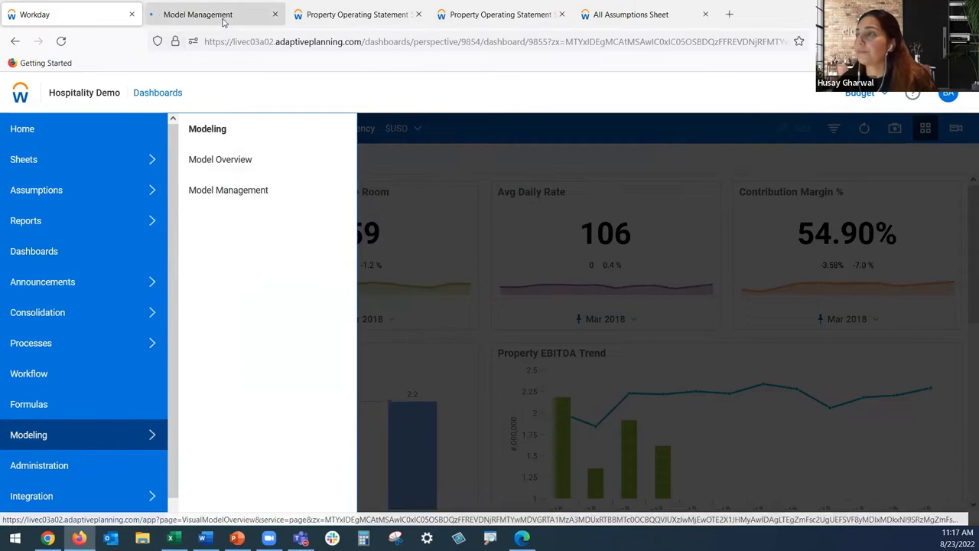
click(228, 189)
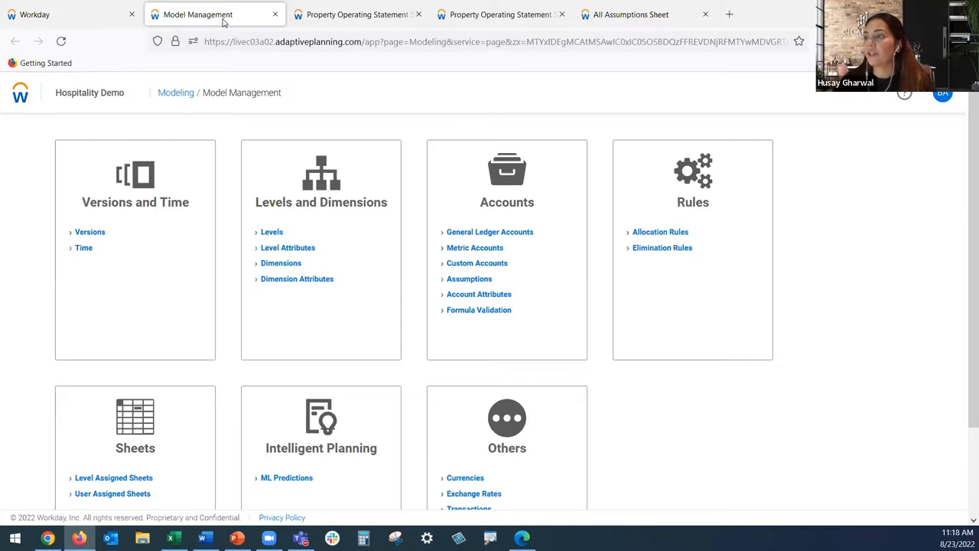
mouse_move(165, 230)
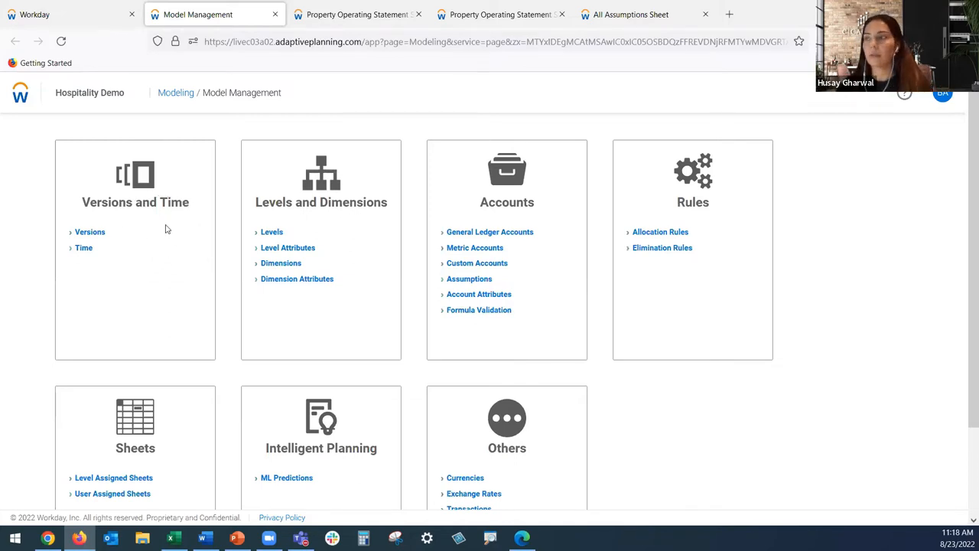
In Versions administration, select Budget and add a new version under it
click(88, 232)
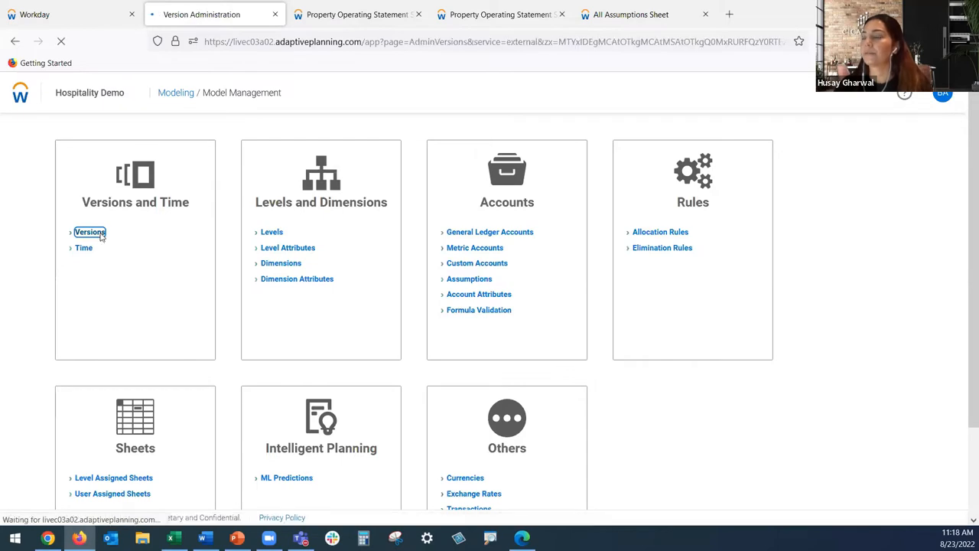
click(89, 232)
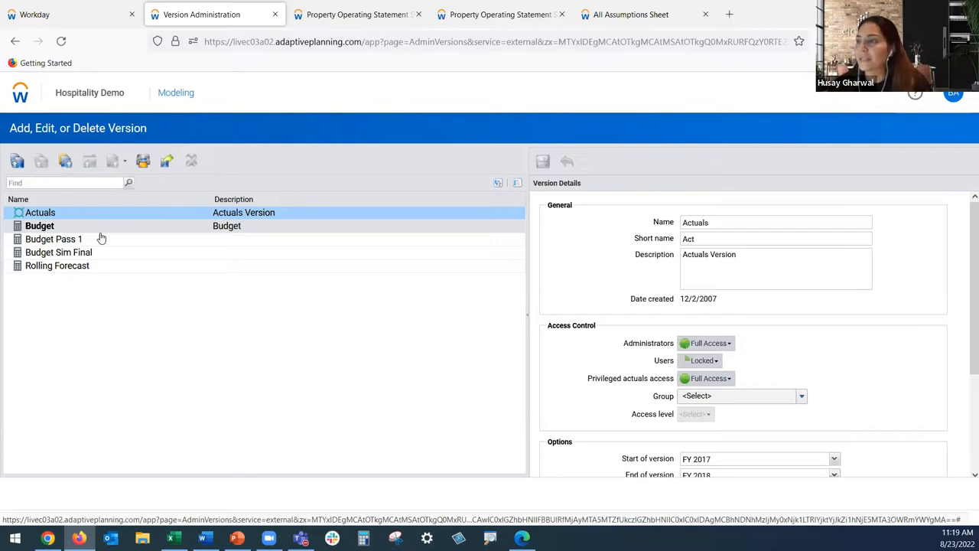
mouse_move(90, 233)
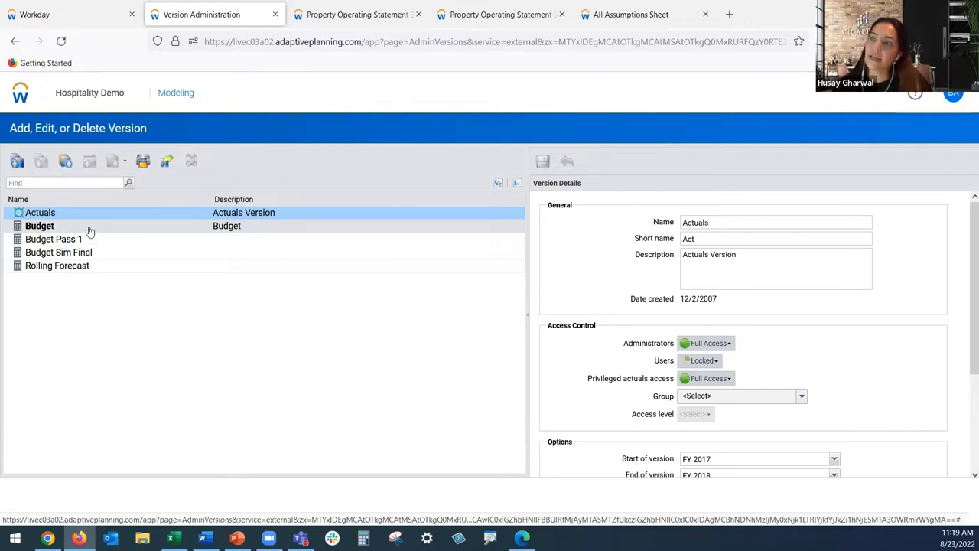
mouse_move(67, 232)
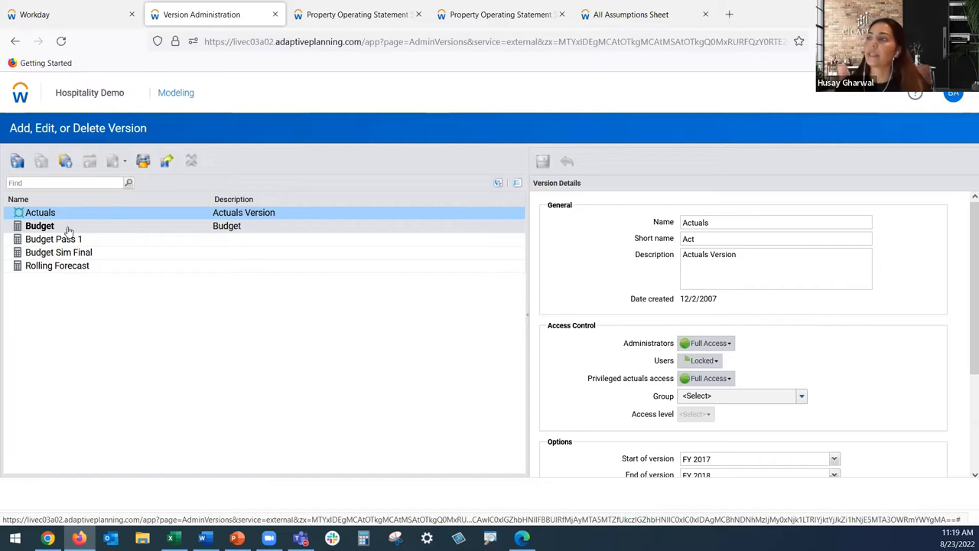
click(39, 226)
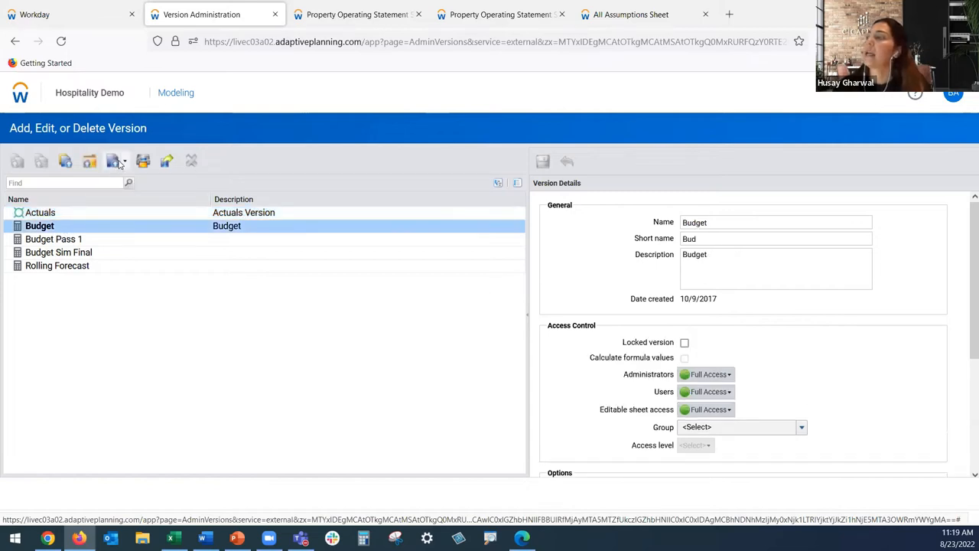
click(116, 161)
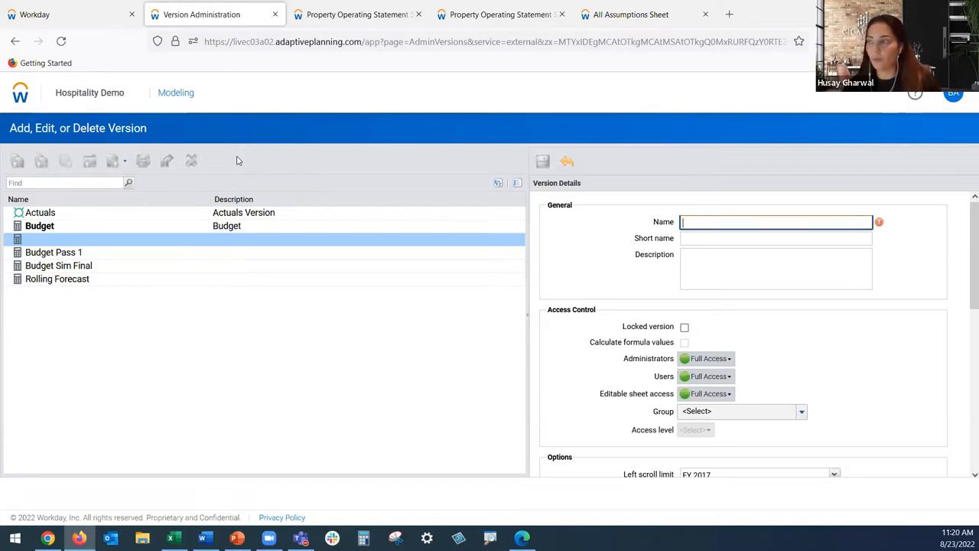
Name the new version What-if and review its copy-from-Budget options
text(What-if)
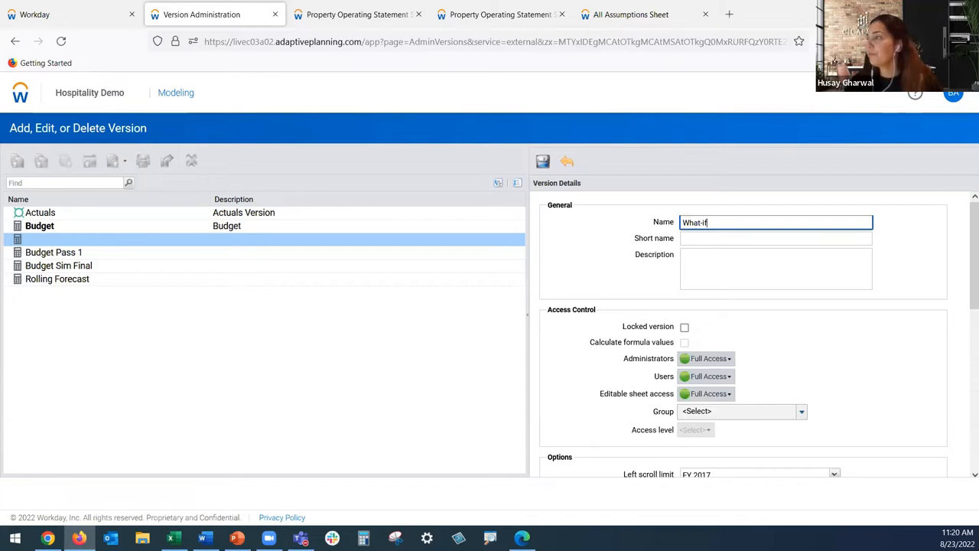
mouse_move(257, 165)
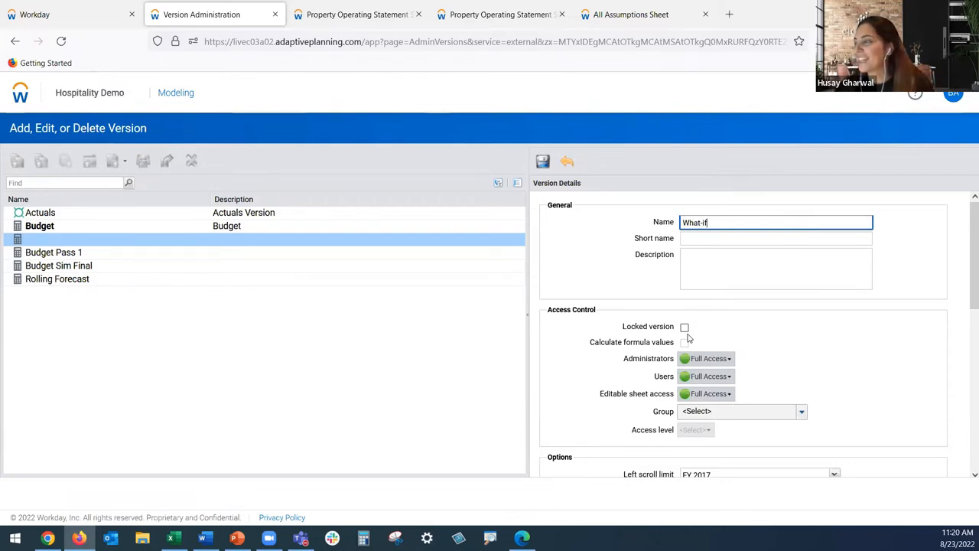
click(707, 358)
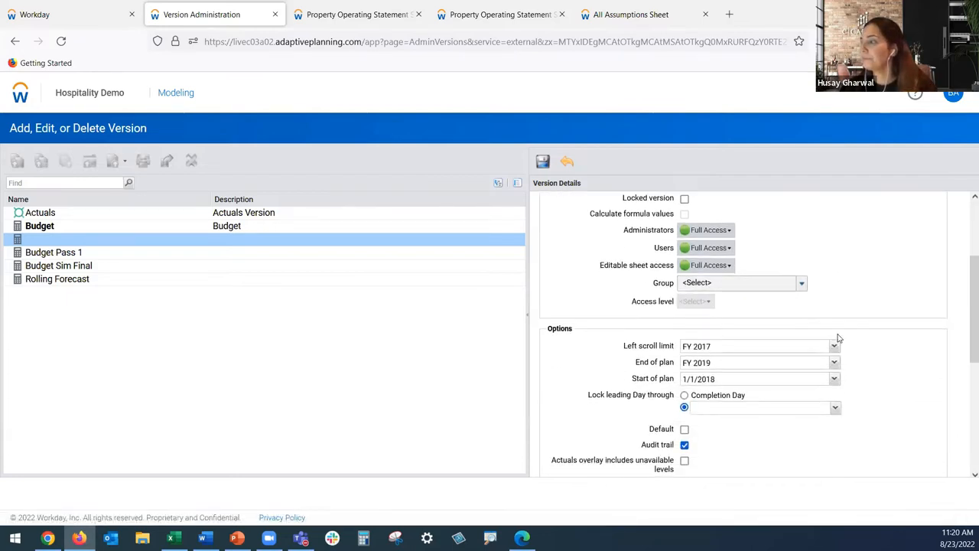
scroll(down, 3)
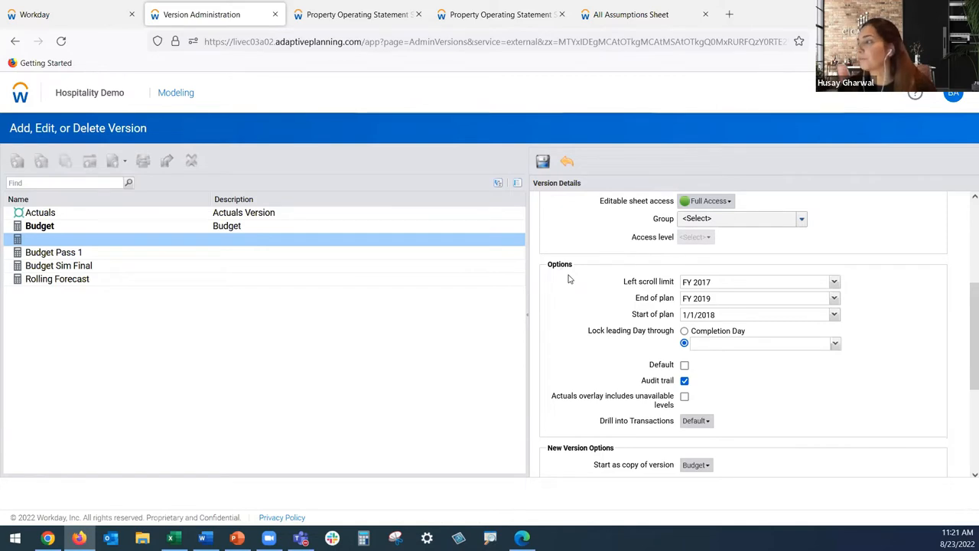
scroll(down, 3)
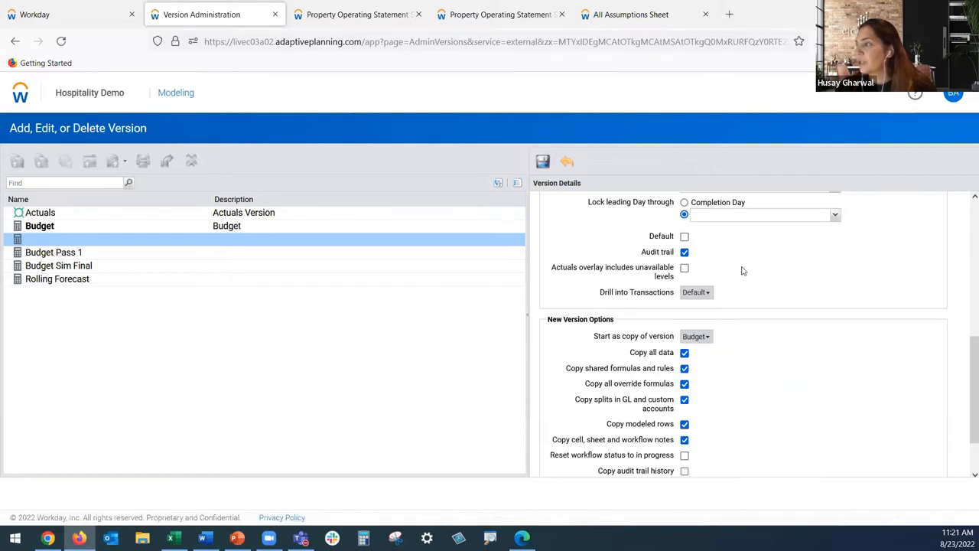
Save the What-if version so it appears under Budget in the version list
click(542, 161)
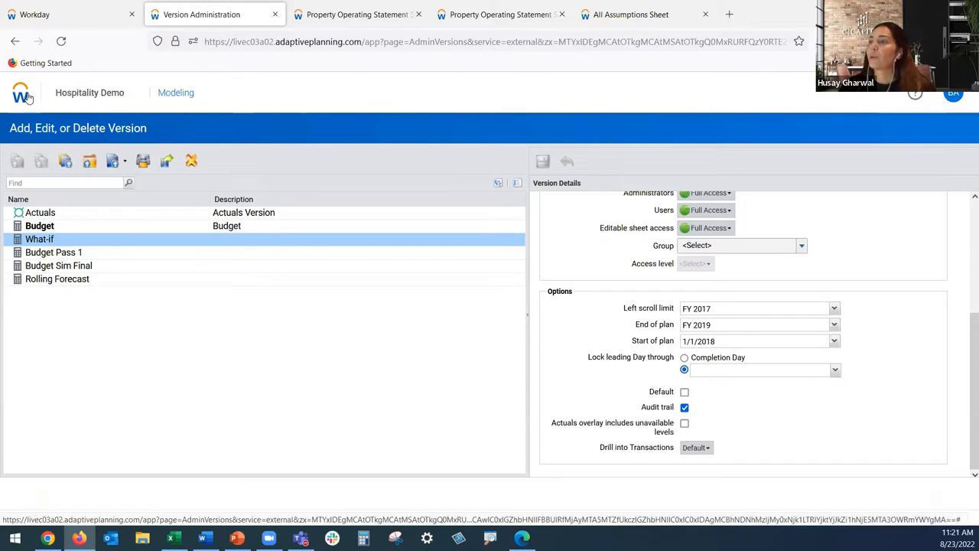
From the sheets list, bring up All Assumptions and Daily Occupancy Schedule in new tabs
click(22, 92)
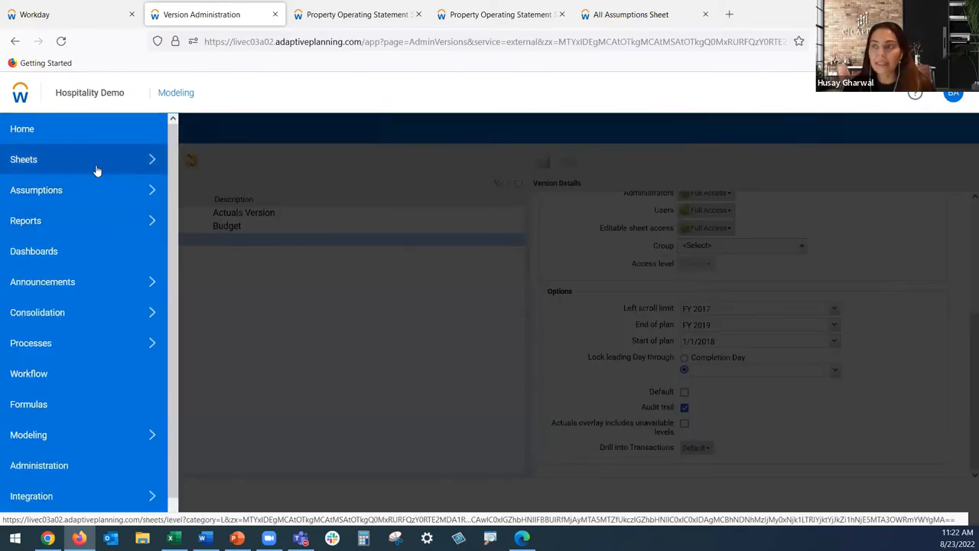
mouse_move(54, 184)
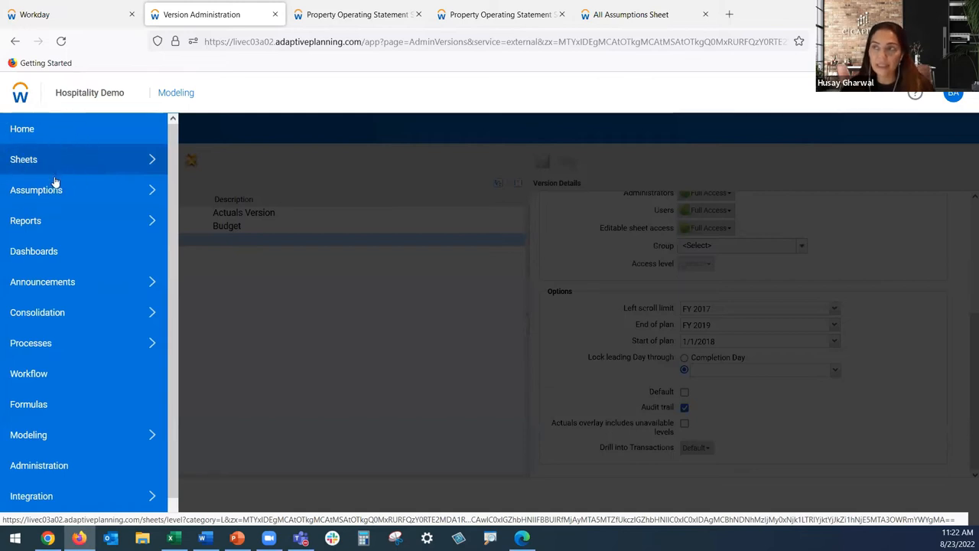
mouse_move(37, 190)
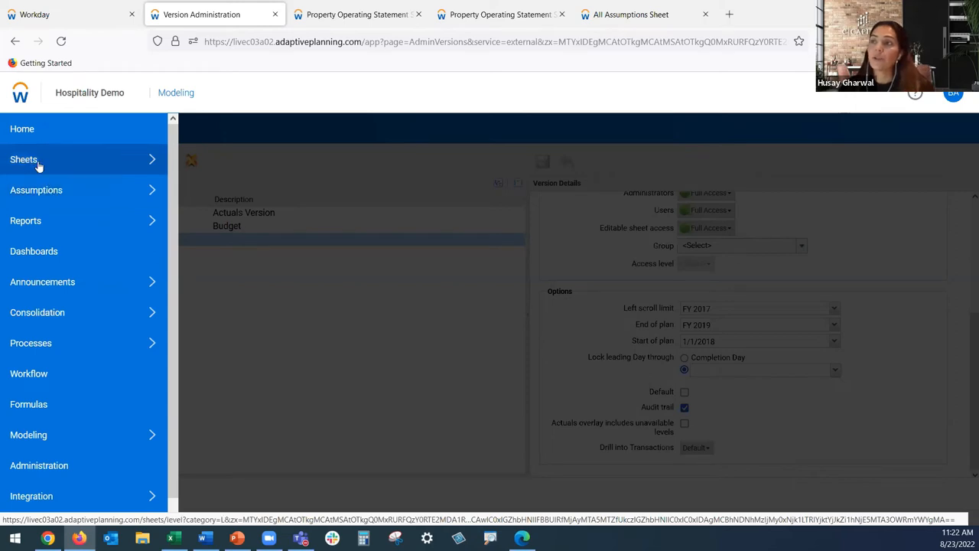
click(25, 159)
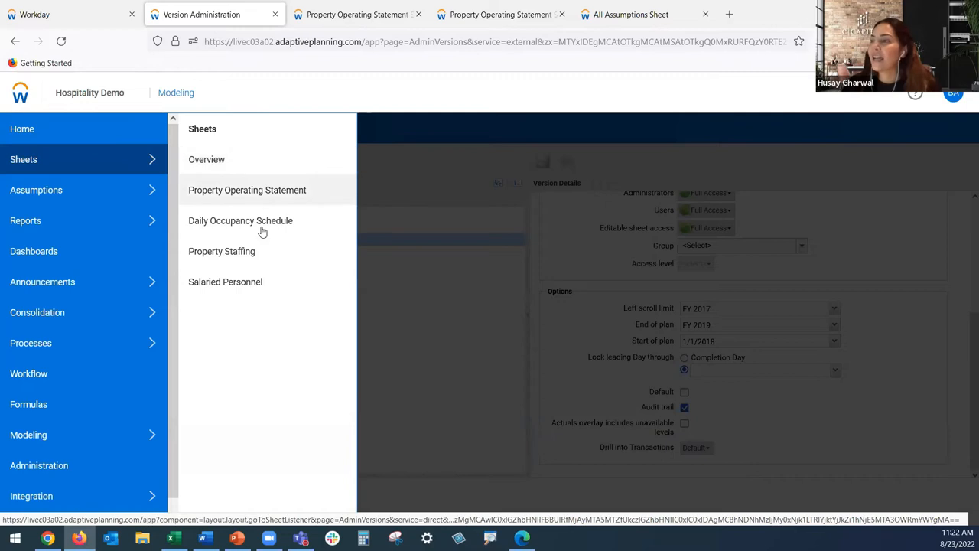
mouse_move(248, 190)
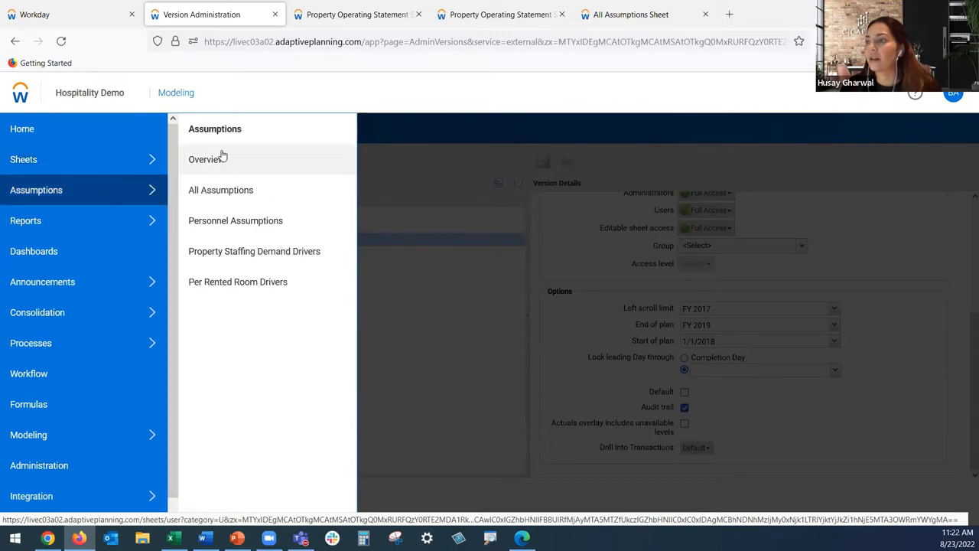
mouse_move(257, 228)
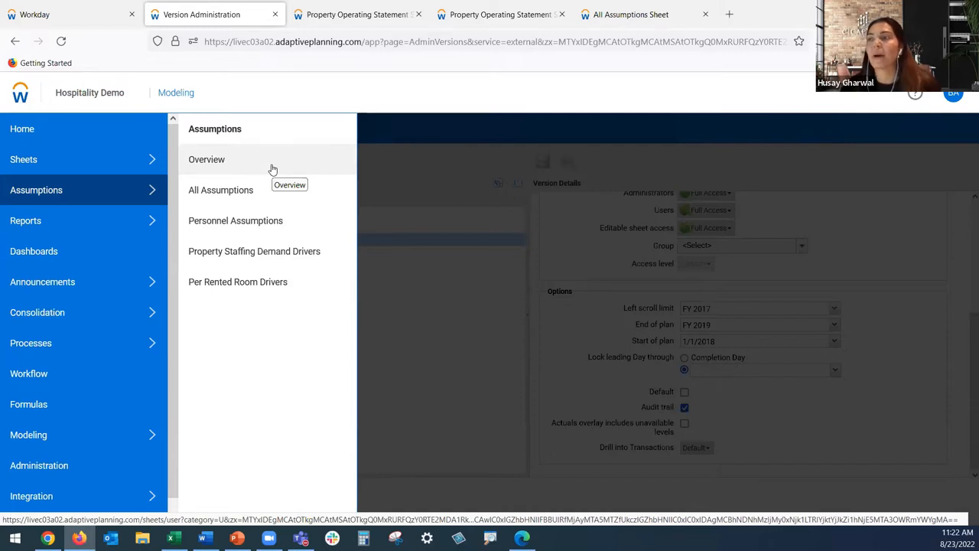
mouse_move(236, 196)
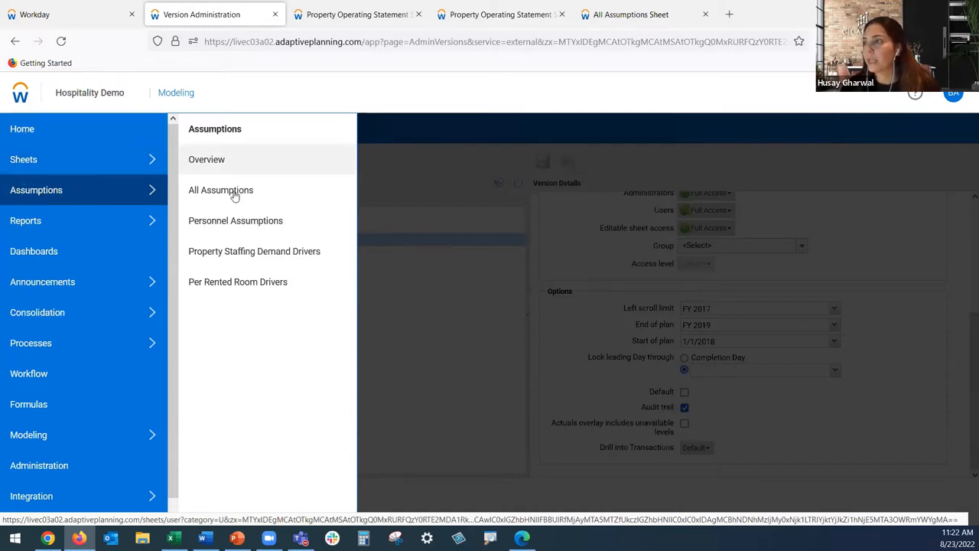
click(220, 190)
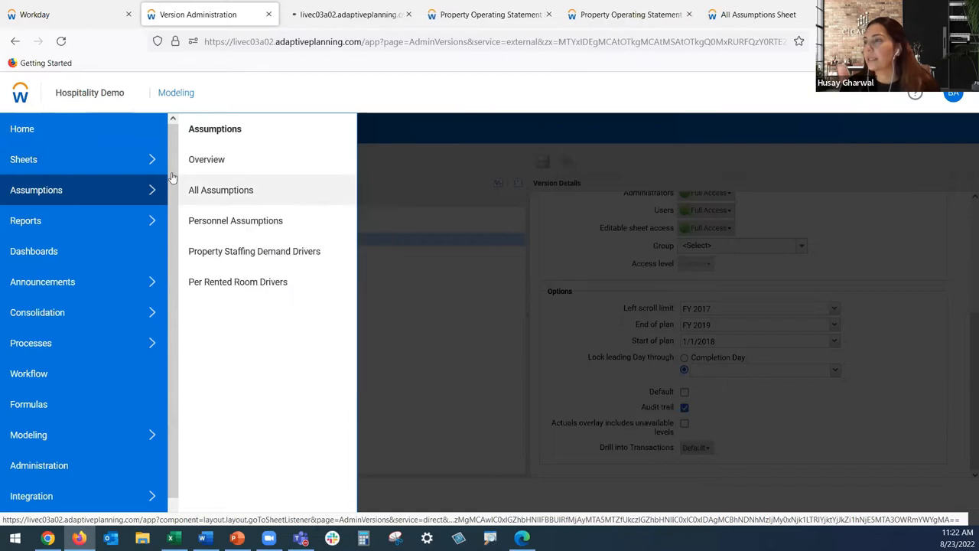
right_click(248, 189)
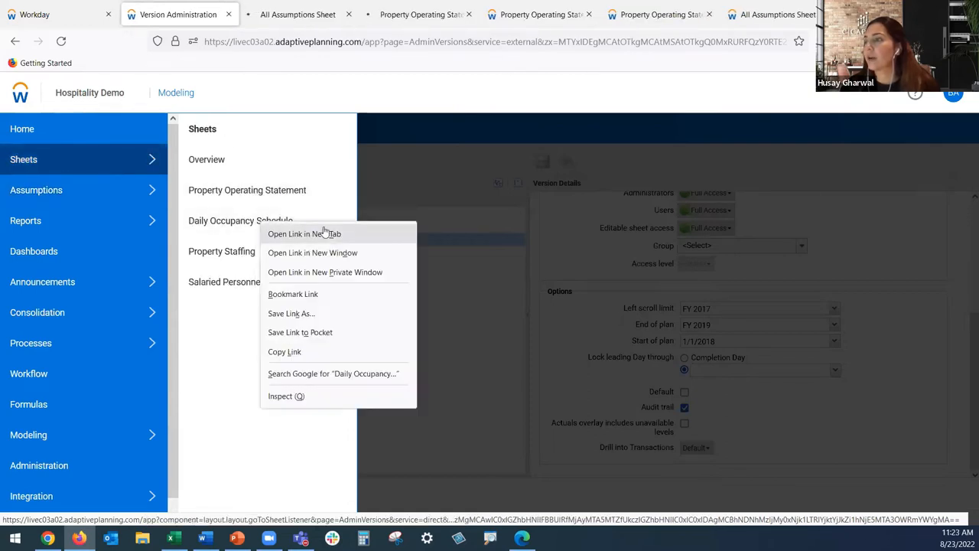
click(303, 232)
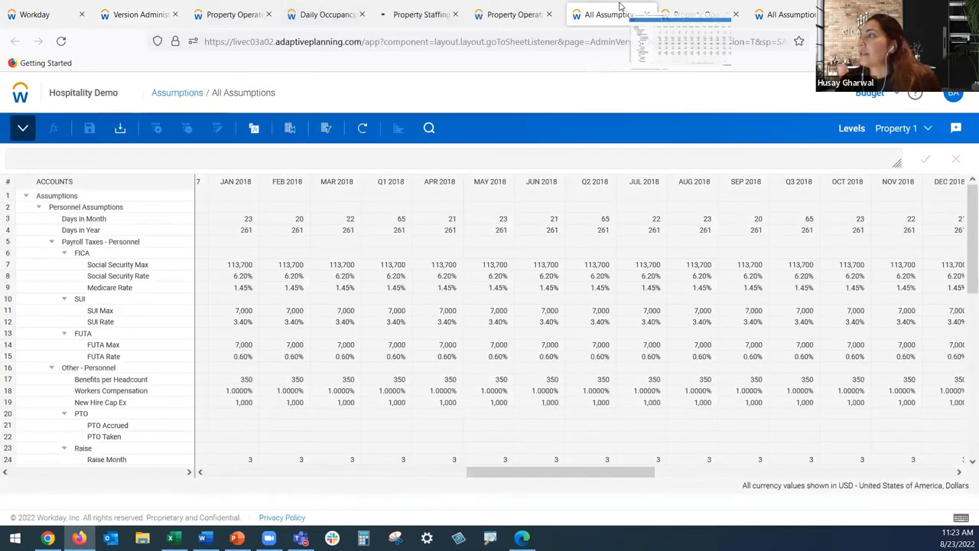
Show the Property Operating Statement for Property 1 and inspect the Jan 2018 % Occupied formula
click(232, 13)
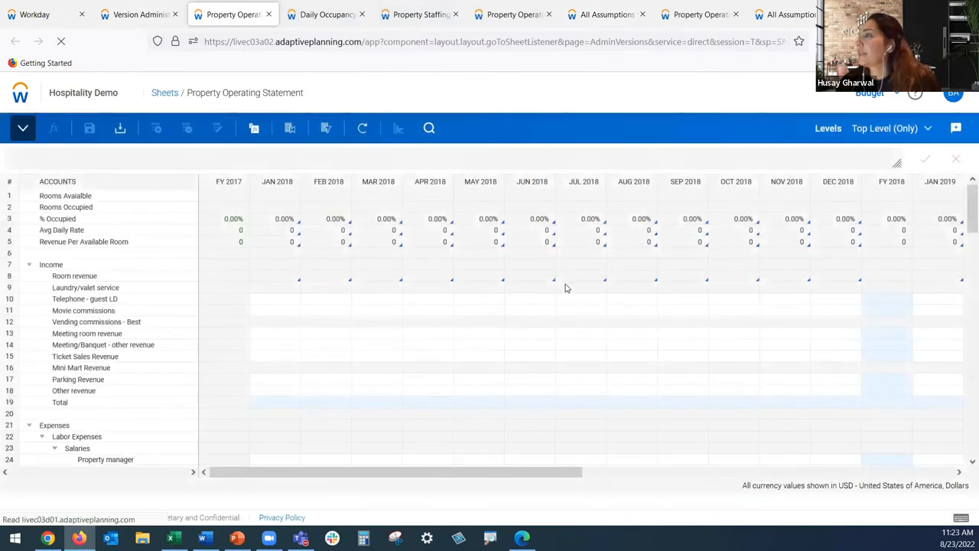
mouse_move(600, 243)
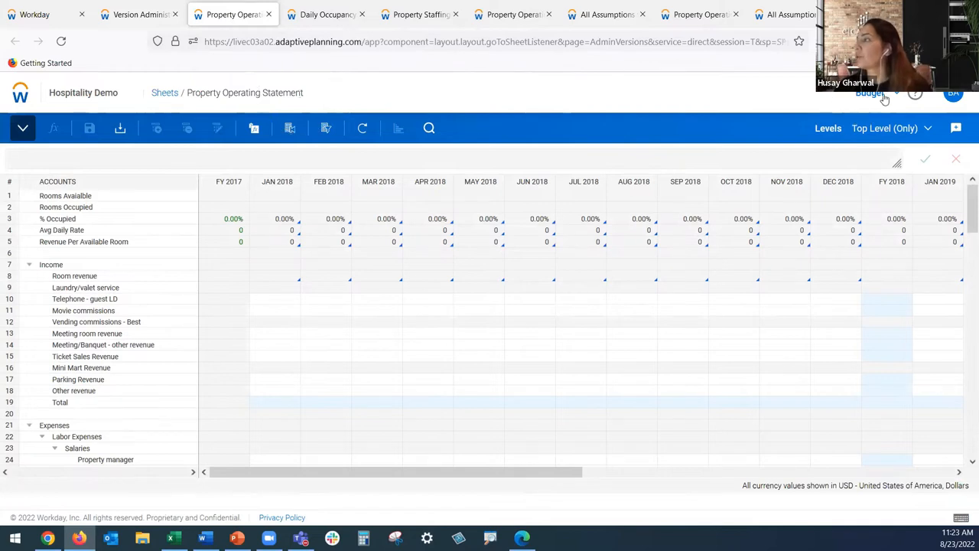
click(875, 93)
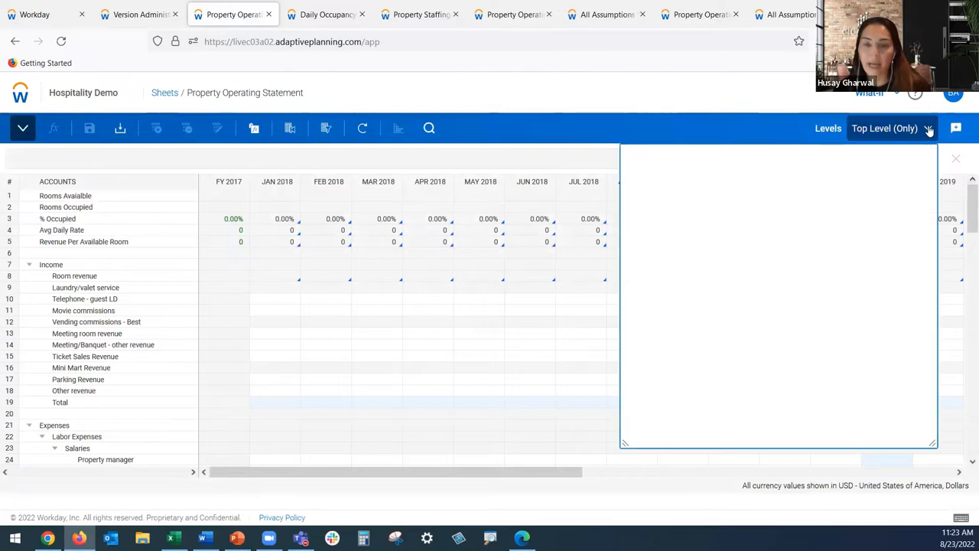
click(884, 128)
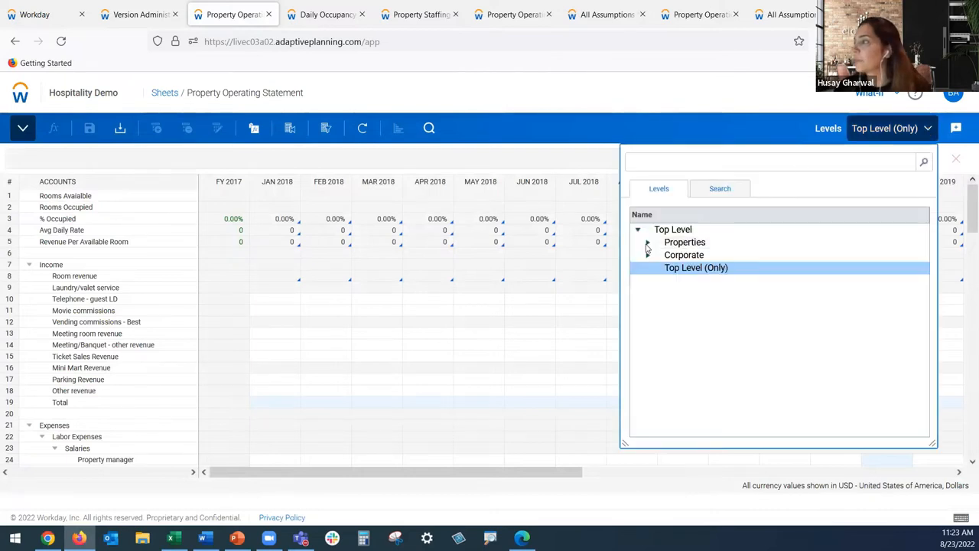
click(649, 242)
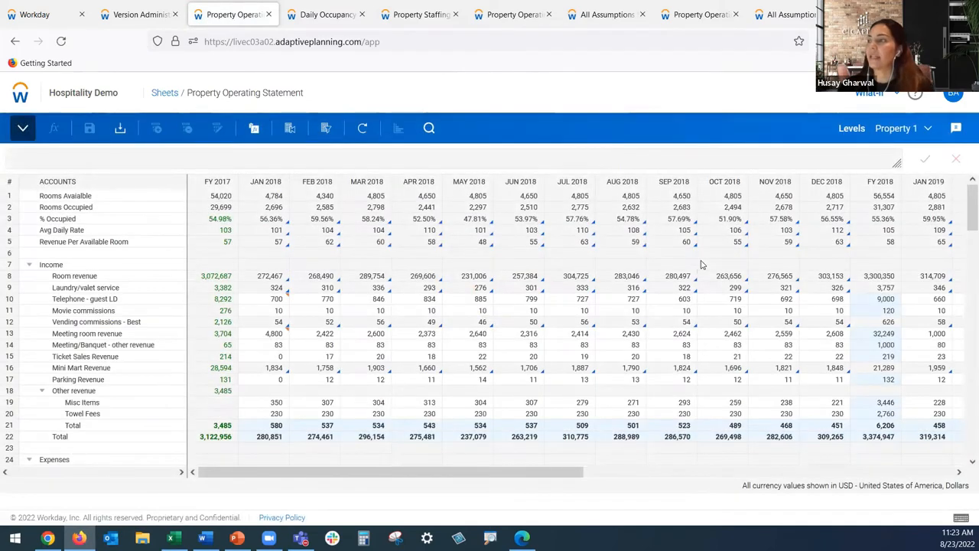
mouse_move(447, 269)
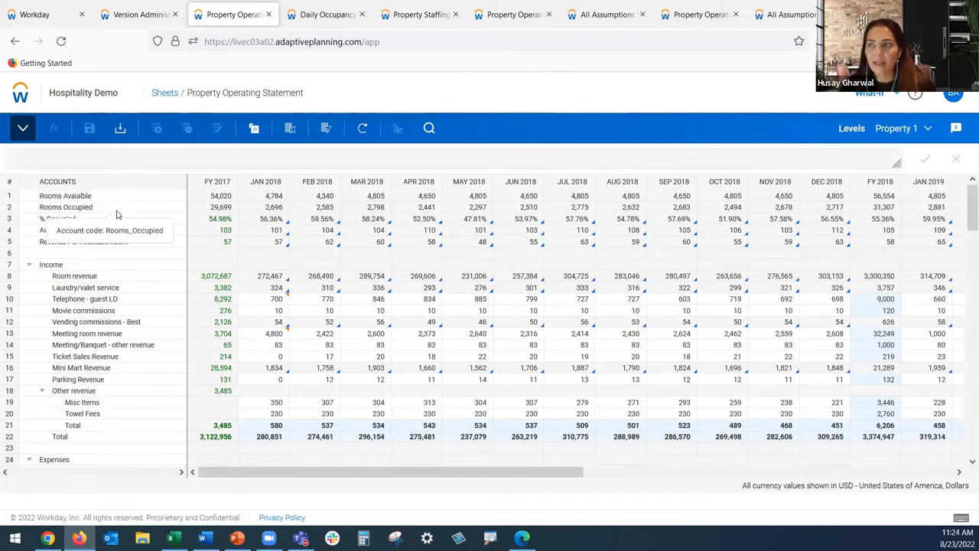
mouse_move(114, 196)
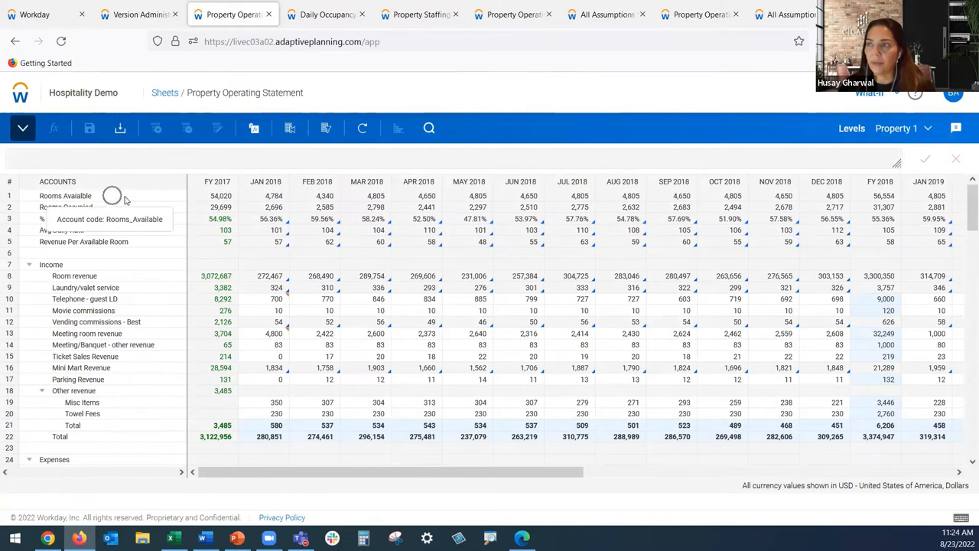
mouse_move(138, 220)
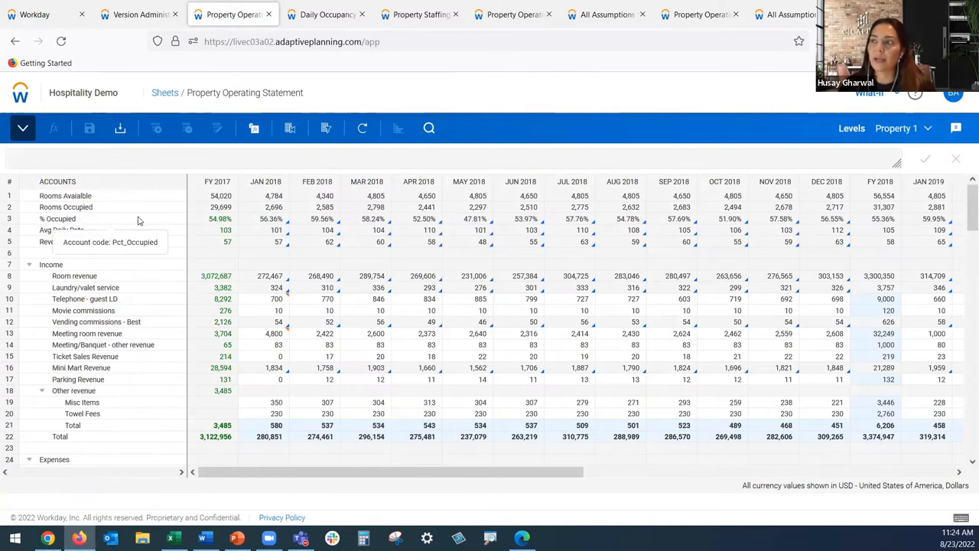
mouse_move(268, 226)
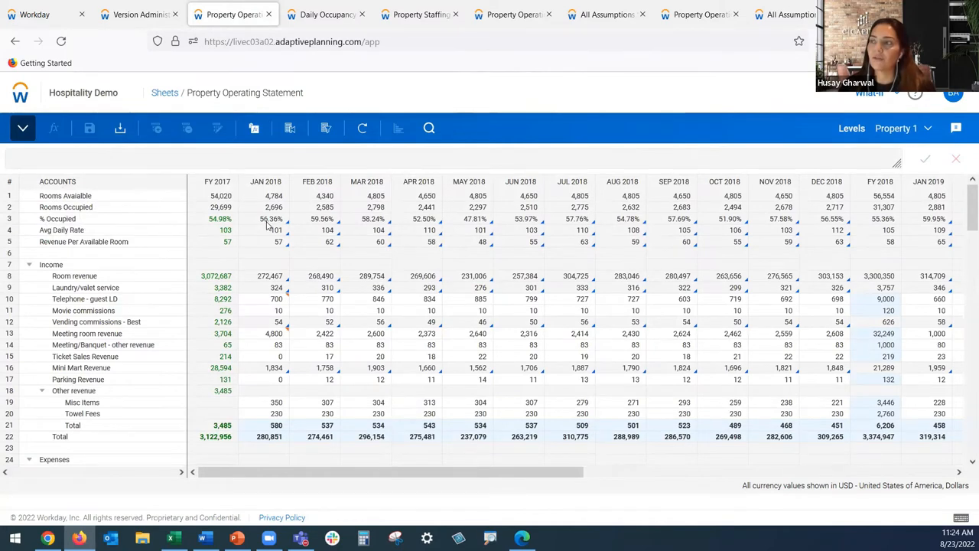
click(272, 217)
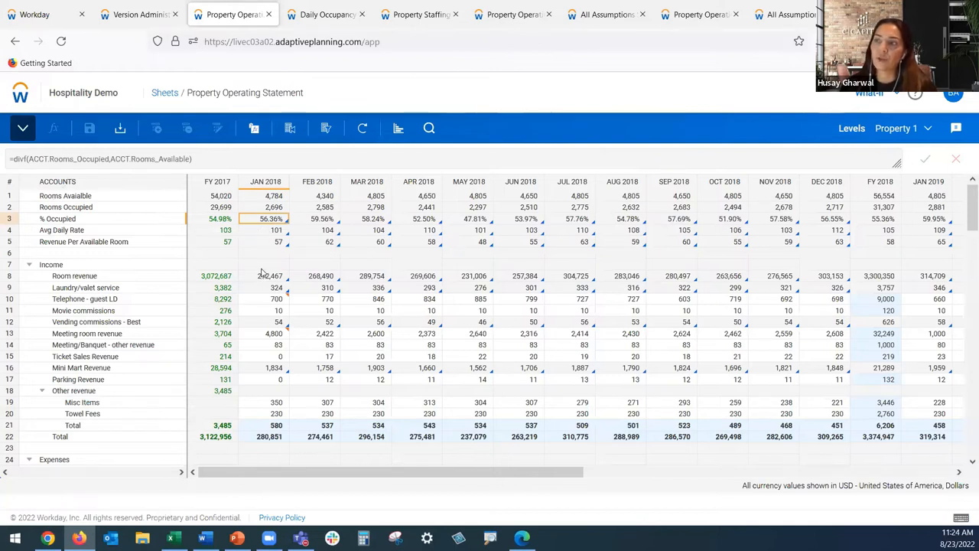
Explore the Jan 2018 Room revenue cell (272,467) and follow its evaluated value to the Daily Occupancy Schedule
click(267, 275)
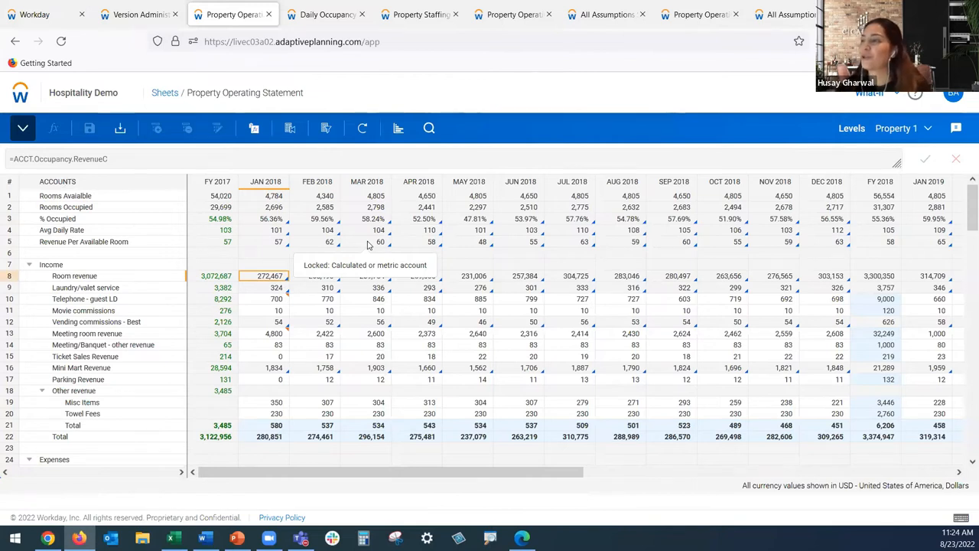
right_click(270, 276)
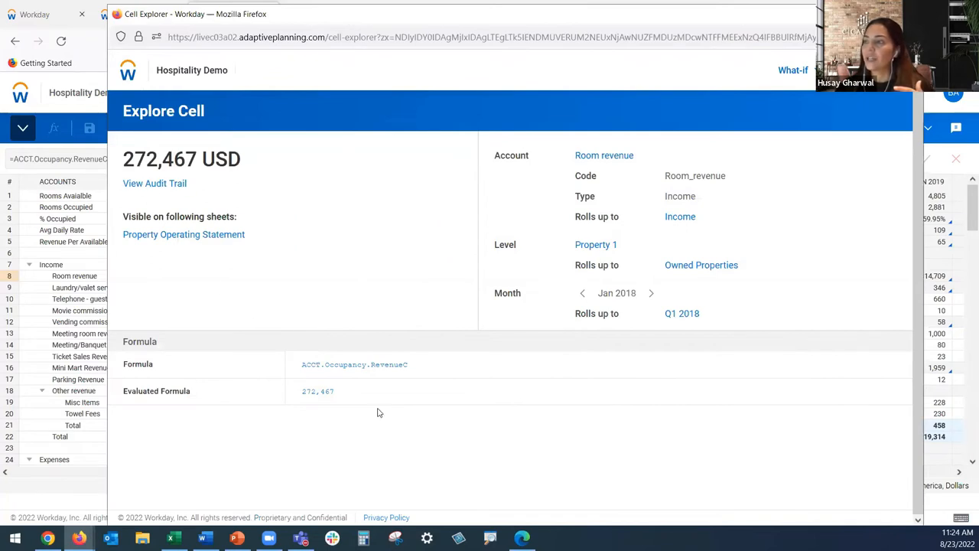
click(955, 157)
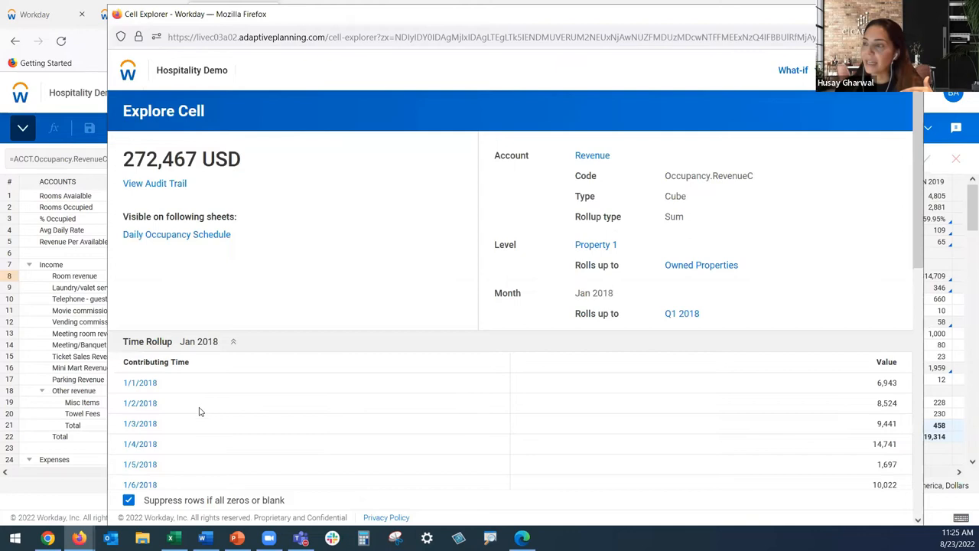
mouse_move(165, 444)
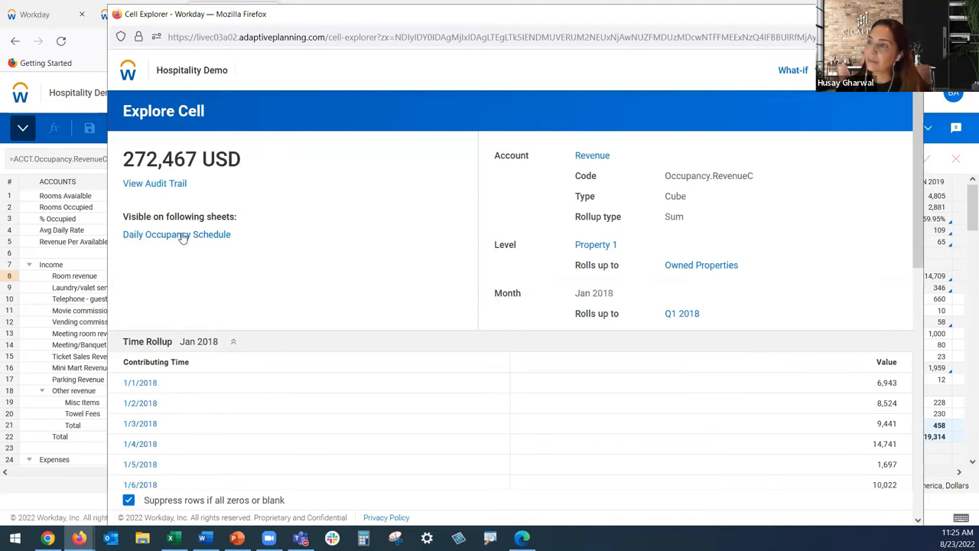
click(178, 234)
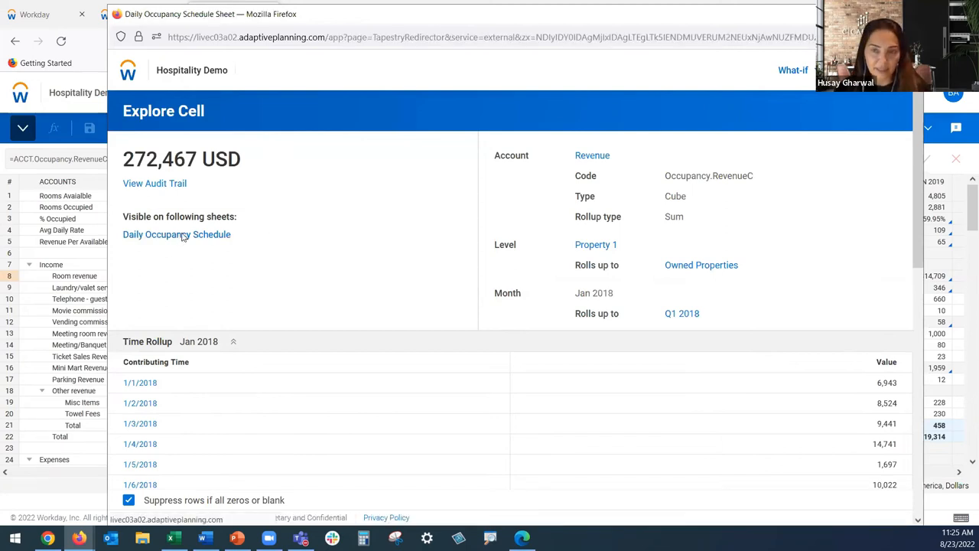
click(176, 234)
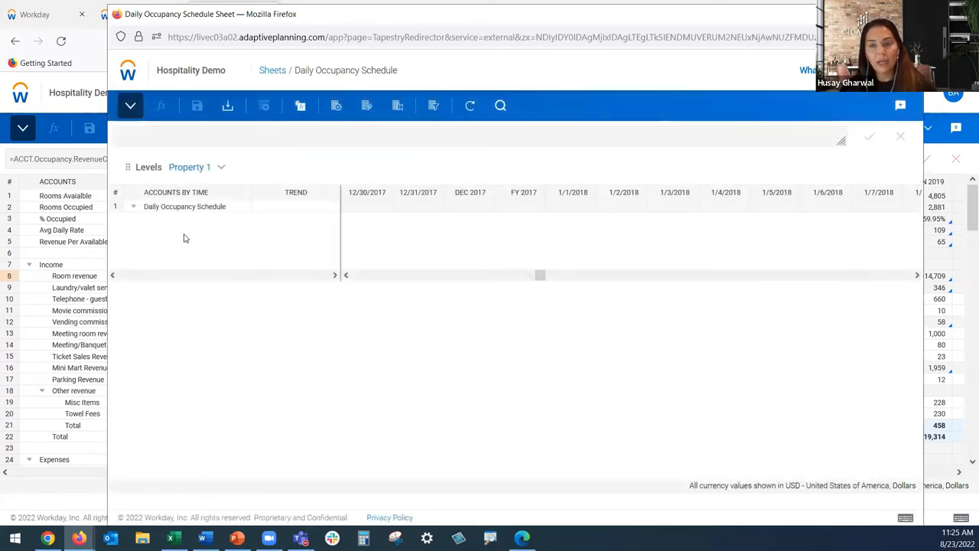
Set 1/31/2018 Sold to =ACCT.Occupancy.Sold[time=this-360]*1.05, 5% above last year
click(133, 206)
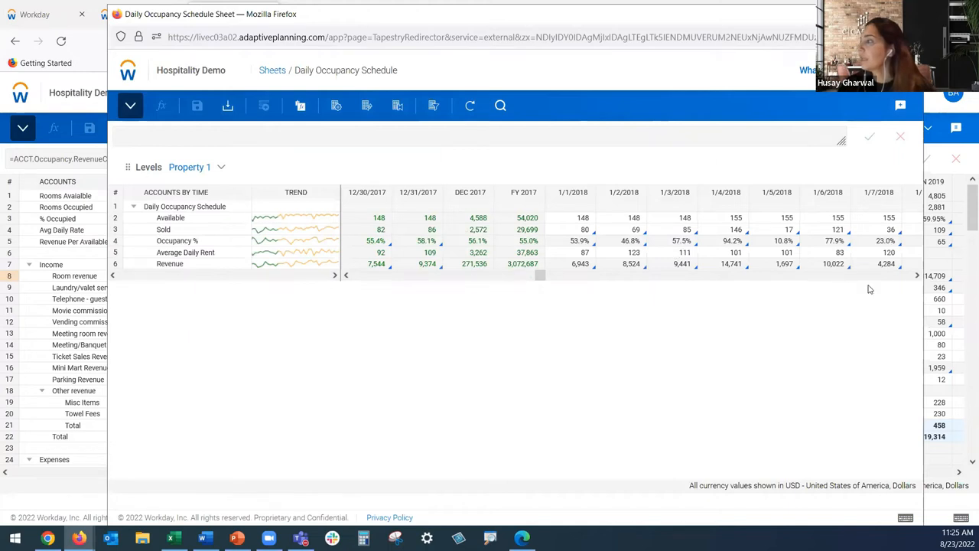
scroll(right, 3)
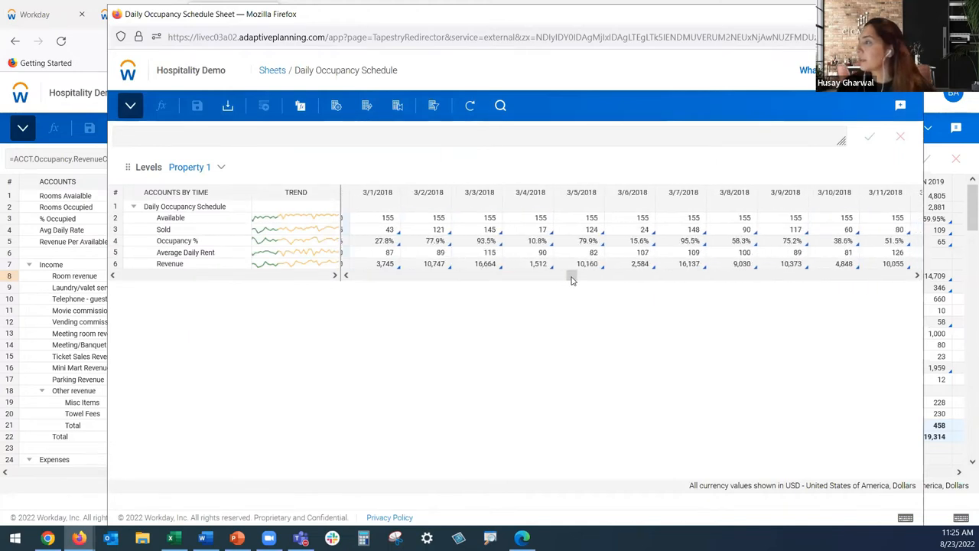
click(345, 275)
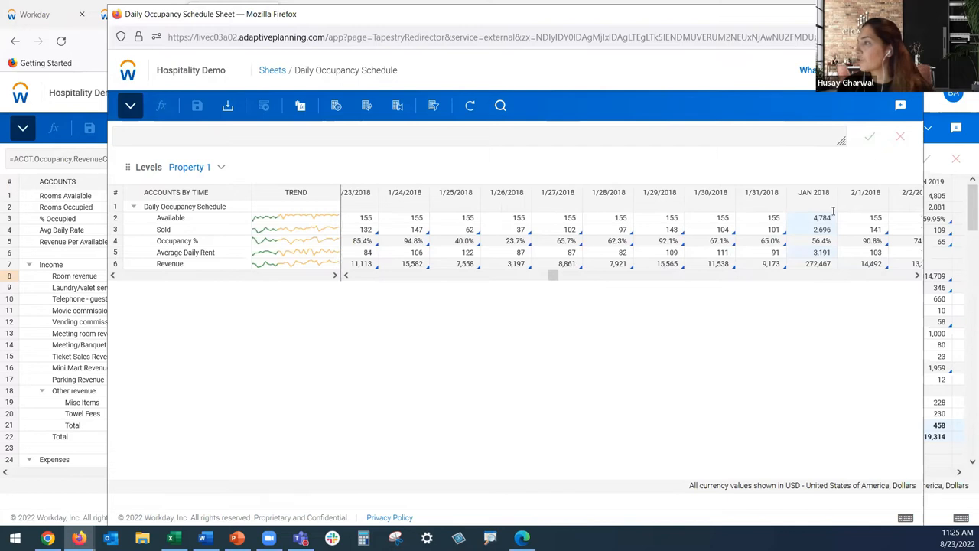
click(817, 264)
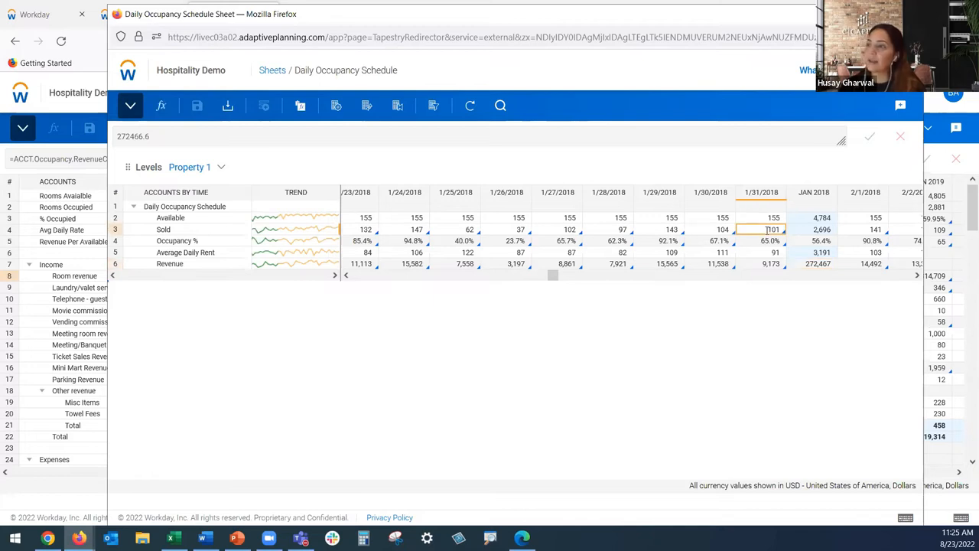
text(=ACCT.Occupancy.Sold[time=this-360]*1.05)
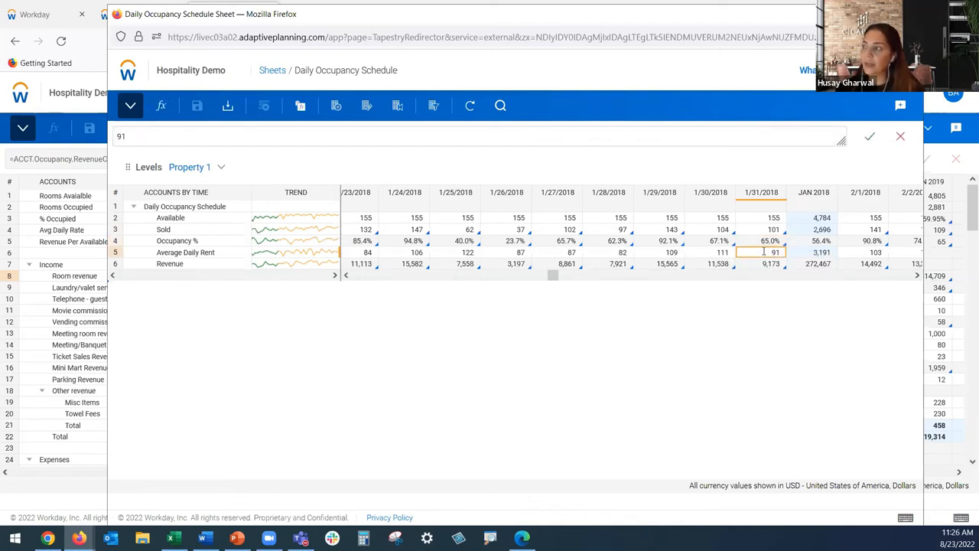
Review the 1/31/2018 revenue formula and the January 2018 revenue rollup
click(771, 263)
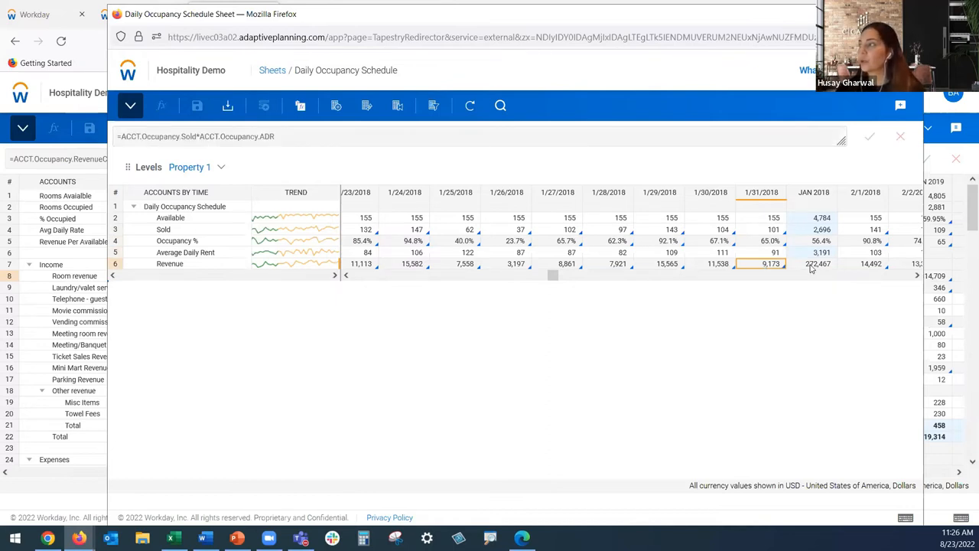
click(817, 263)
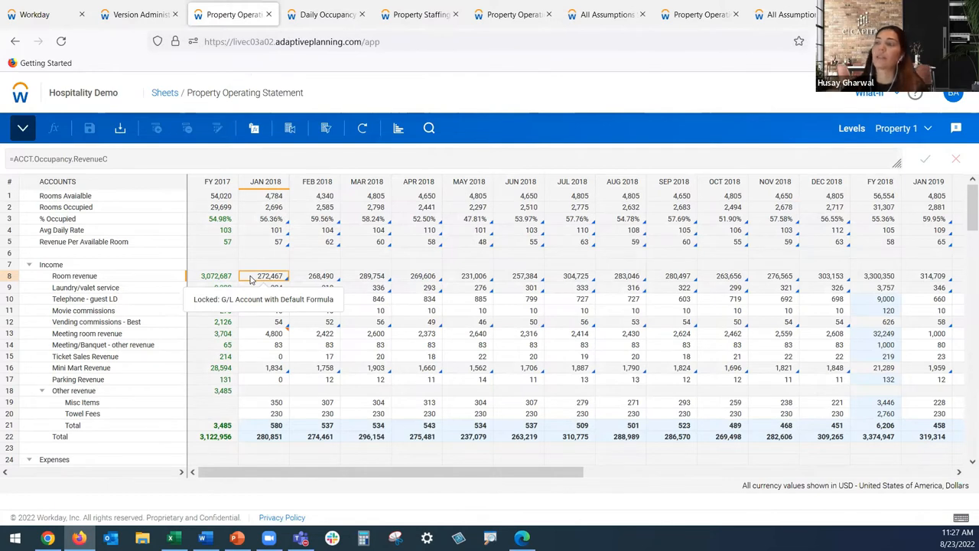
mouse_move(283, 257)
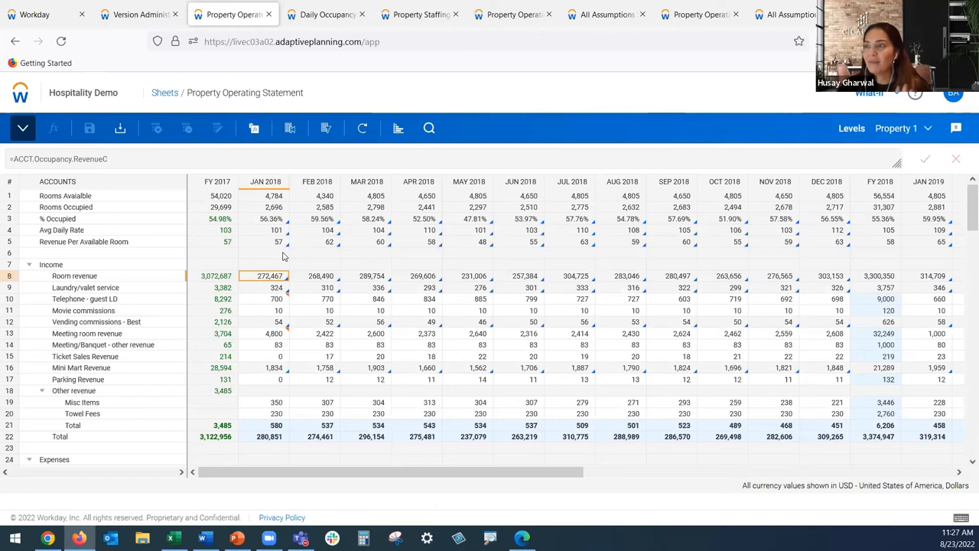
click(266, 288)
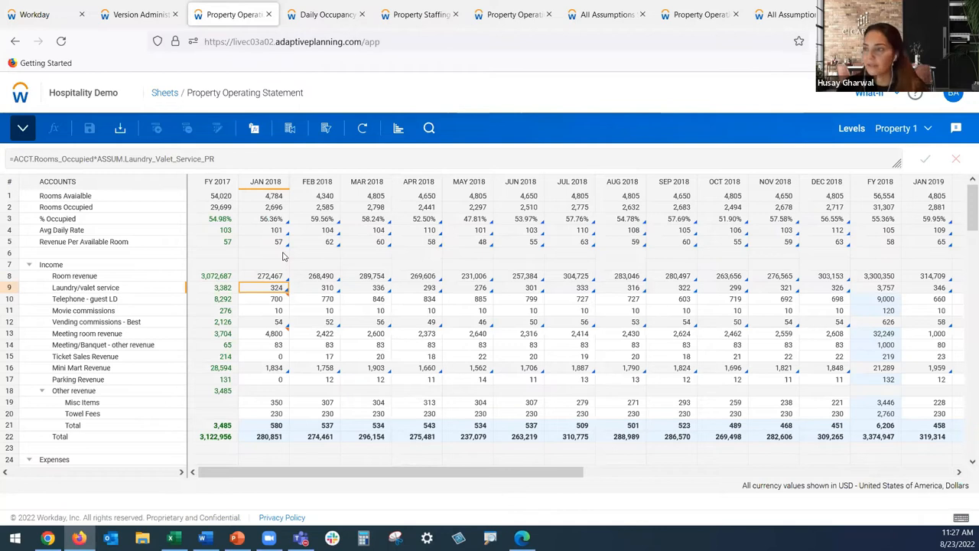
click(267, 321)
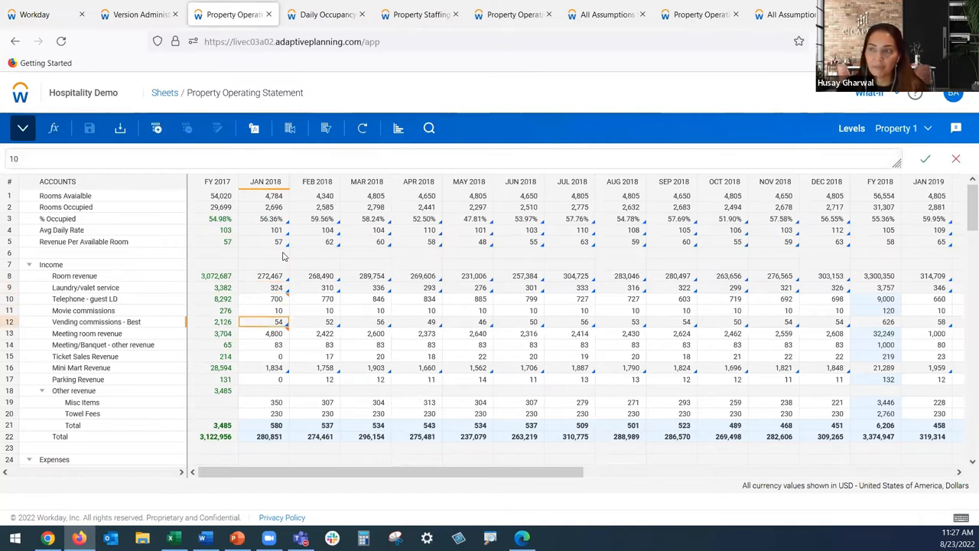
click(267, 334)
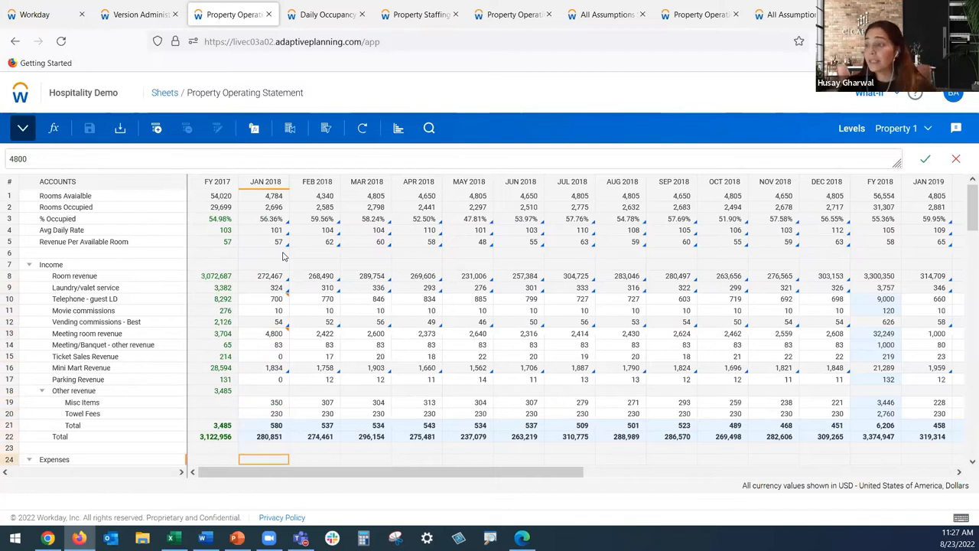
scroll(down, 3)
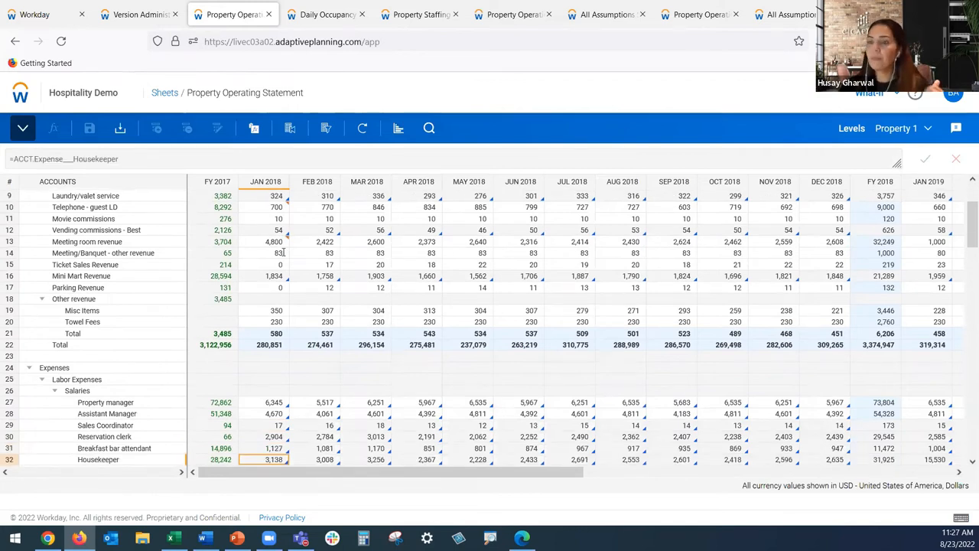
scroll(down, 3)
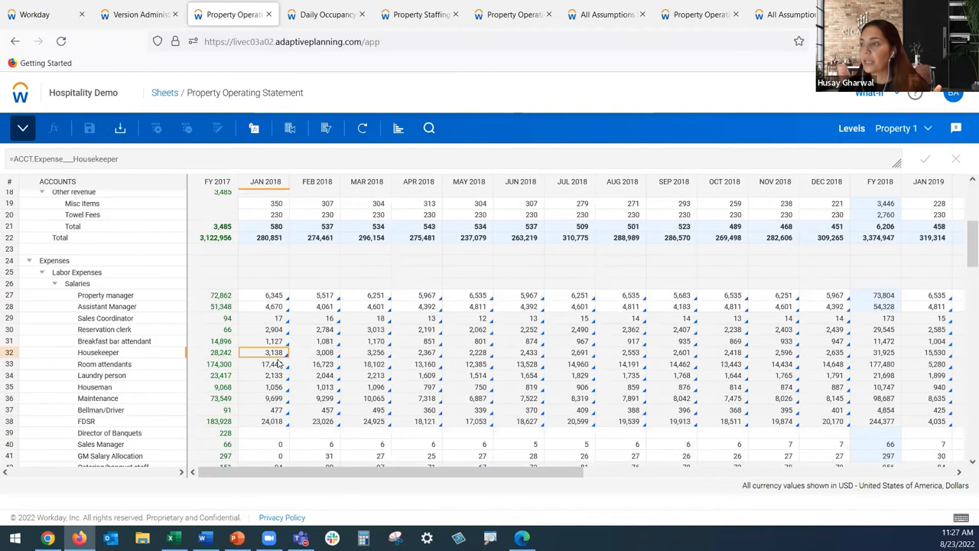
click(272, 294)
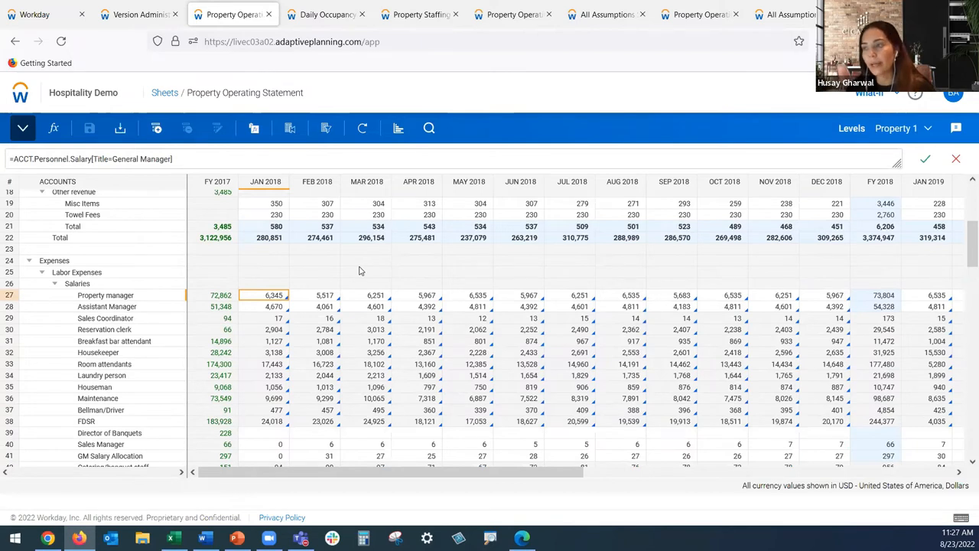
mouse_move(13, 361)
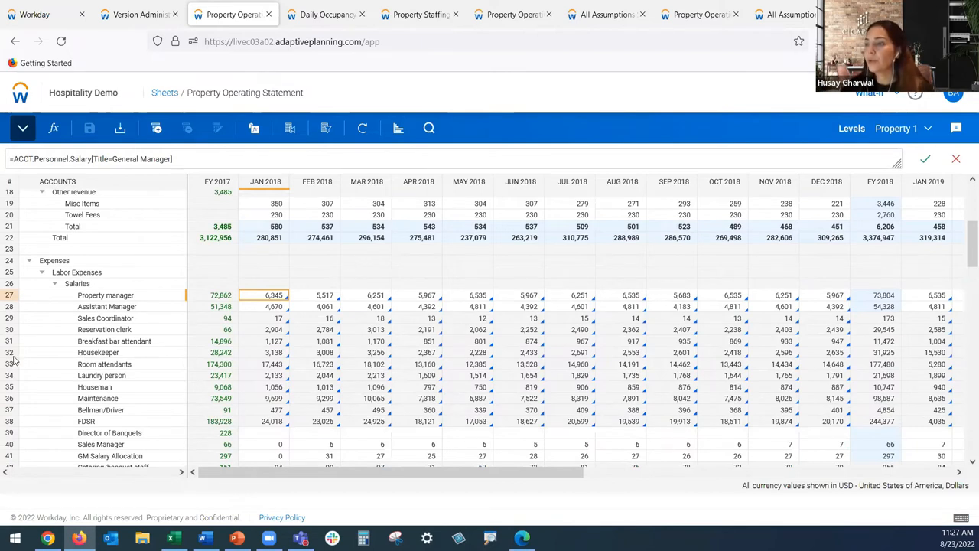
click(272, 352)
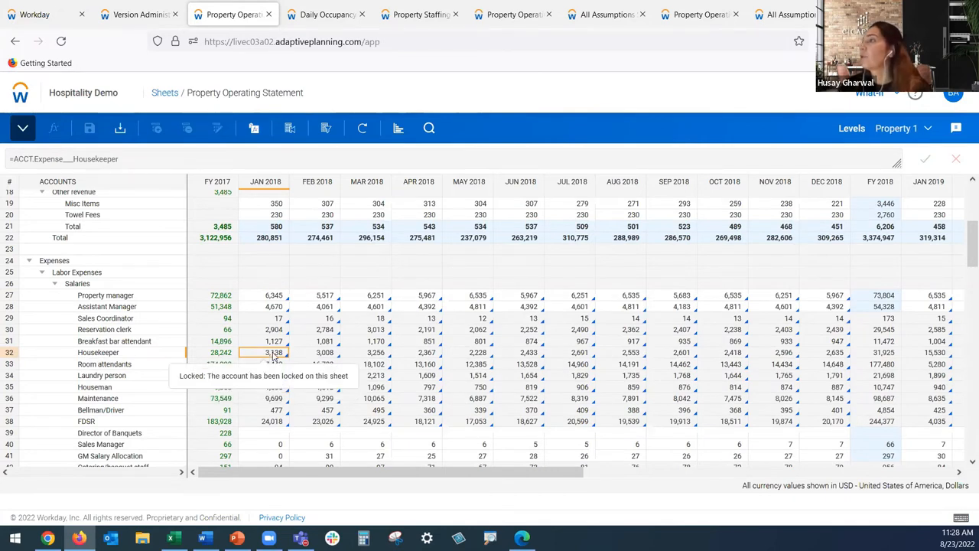
Explore the Jan 2018 Housekeeper expense (3,138) and jump to its source Property Staffing sheet
right_click(272, 365)
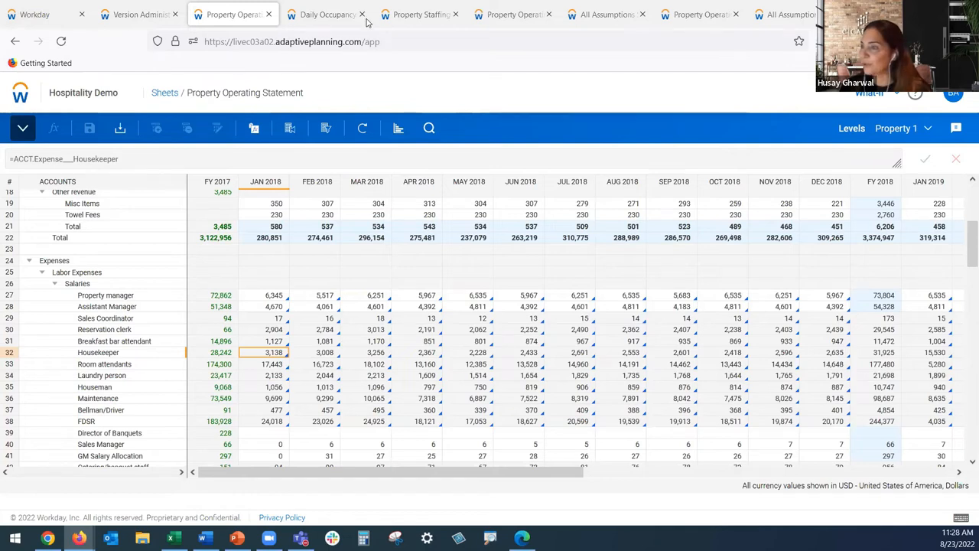
double_click(272, 352)
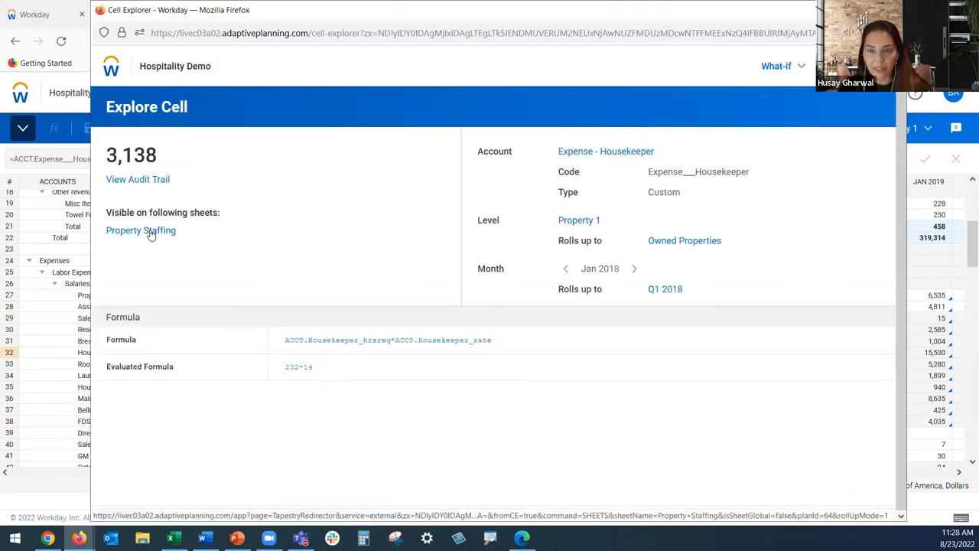
click(140, 229)
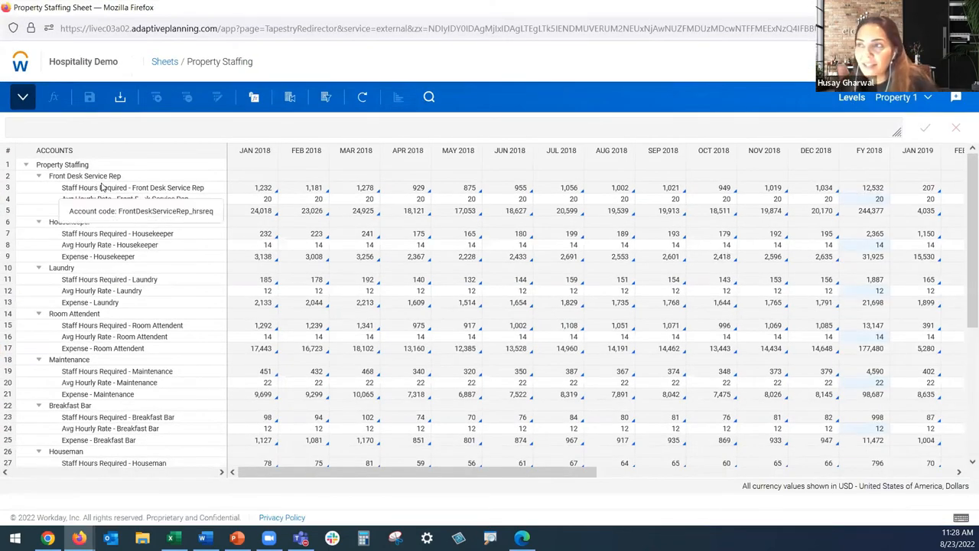
mouse_move(162, 156)
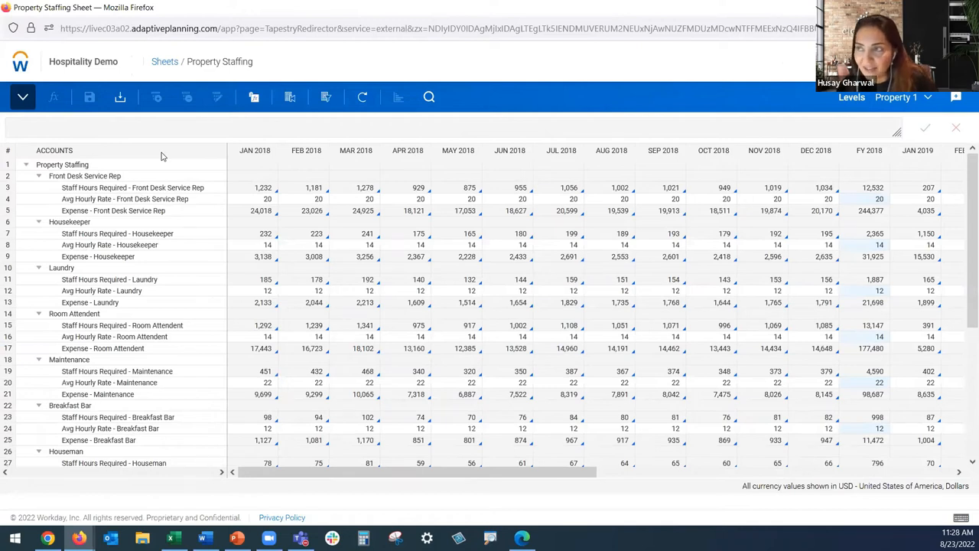
mouse_move(150, 238)
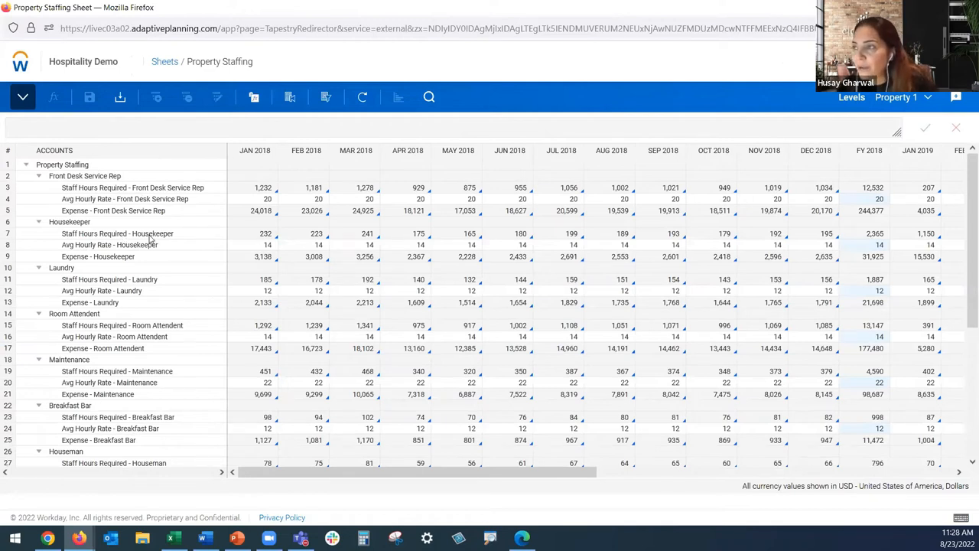
Enter 25 as the Jan 2018 Housekeeper average hourly rate and copy it forward across 2018
click(254, 233)
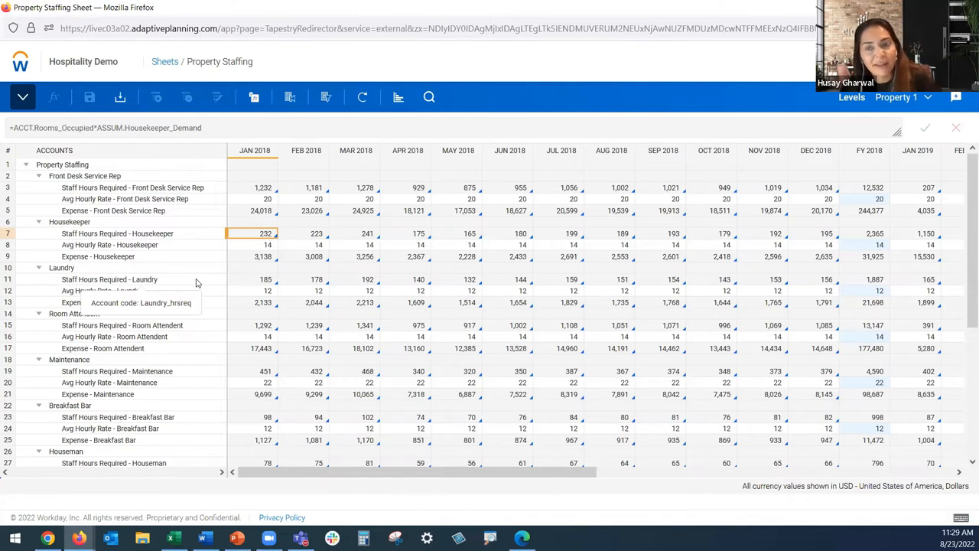
mouse_move(248, 263)
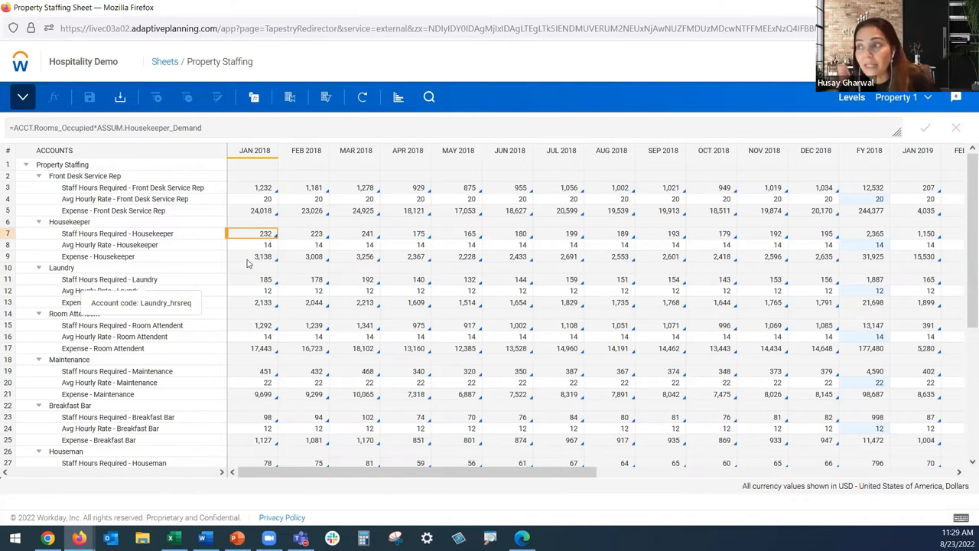
click(267, 245)
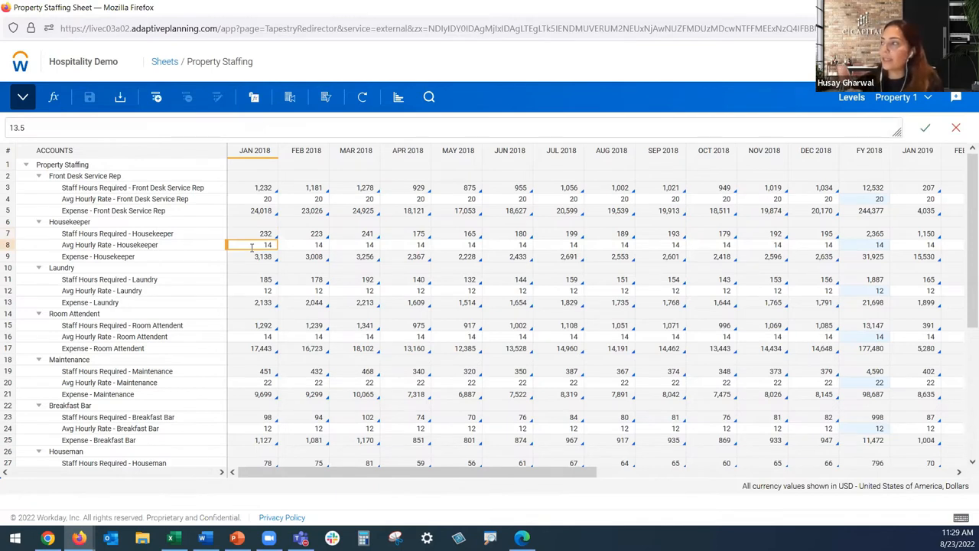
text(25)
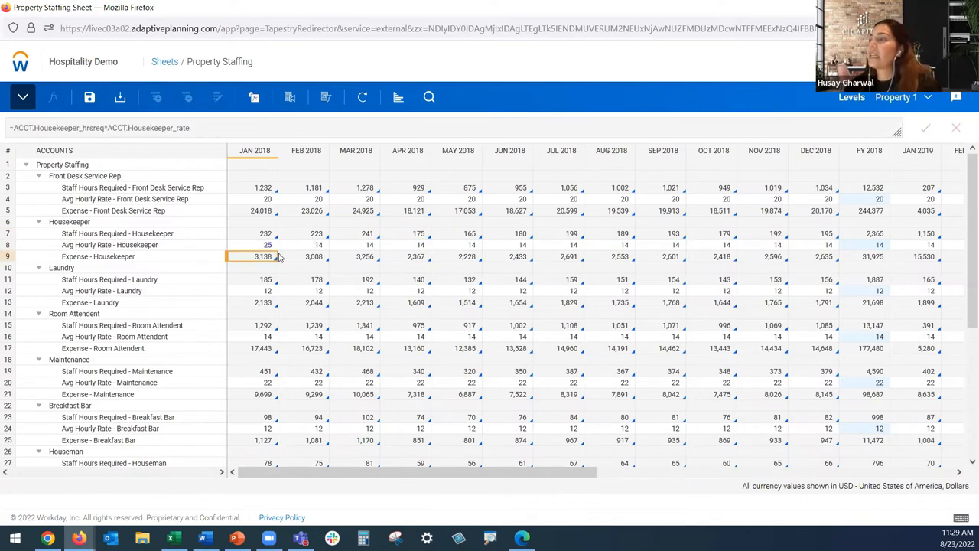
right_click(266, 244)
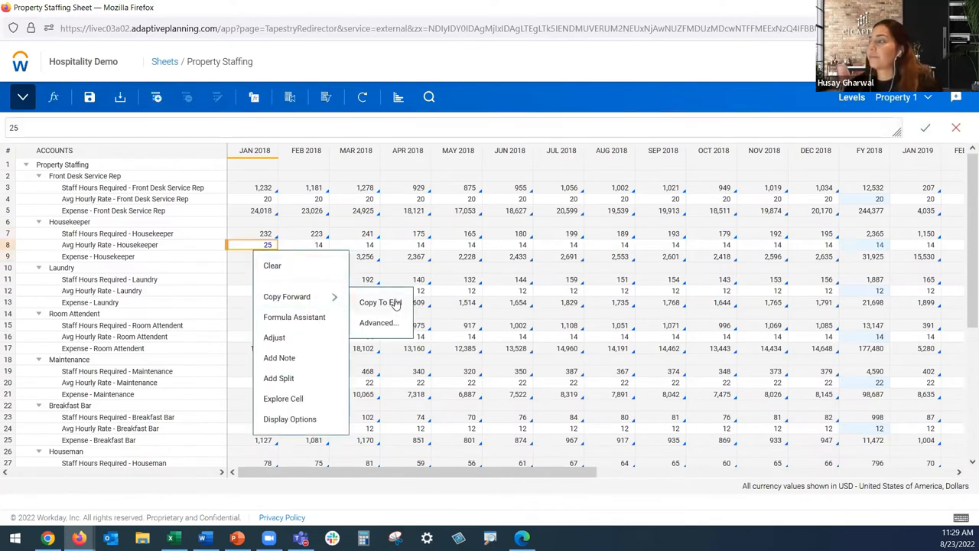
click(380, 303)
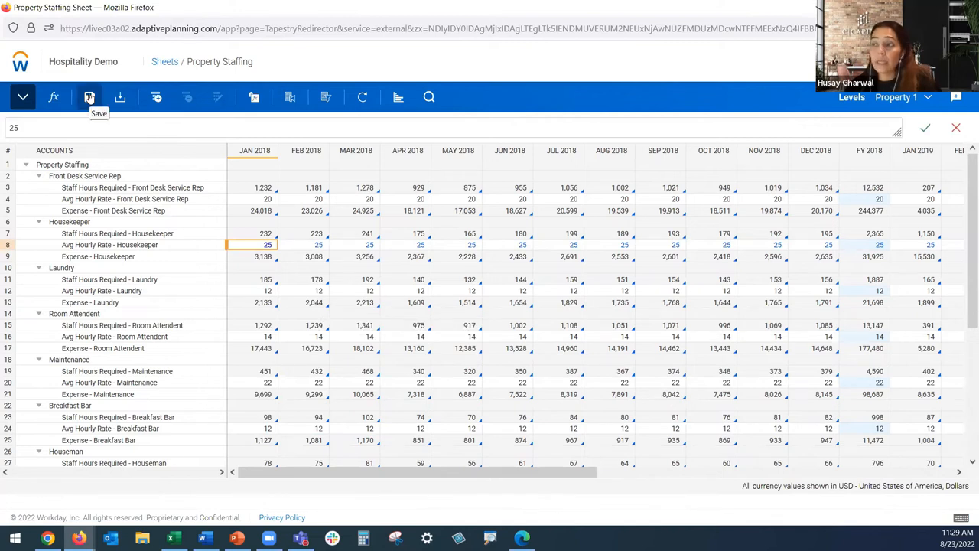
Save the staffing sheet and review the recalculated January Housekeeper rate
click(88, 98)
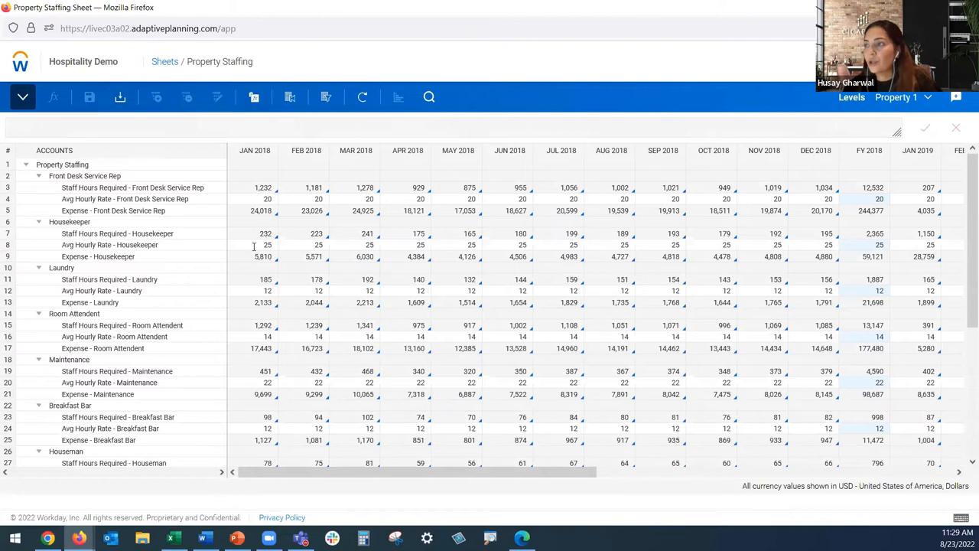
click(263, 244)
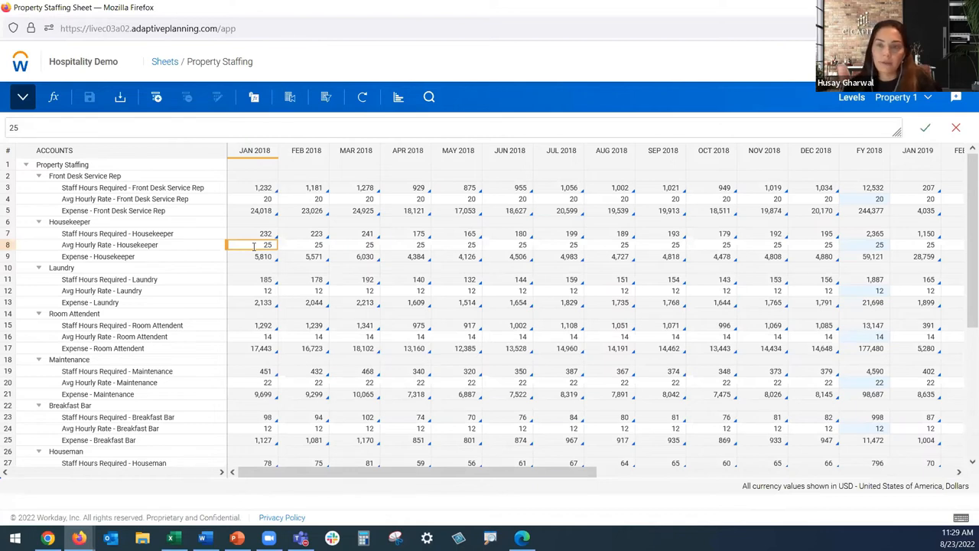
mouse_move(794, 55)
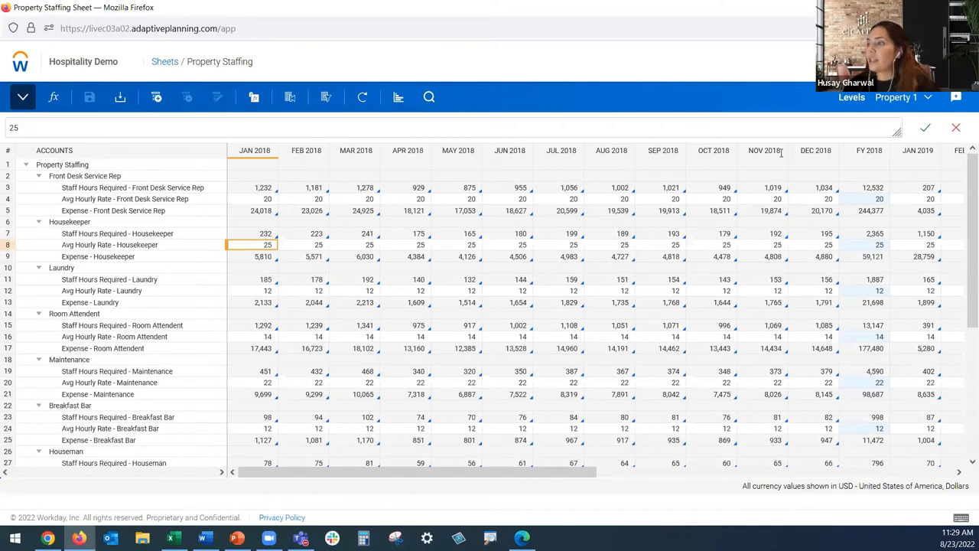
Refresh the Property Operating Statement so Housekeeper salary shows 5,810 for January
click(233, 14)
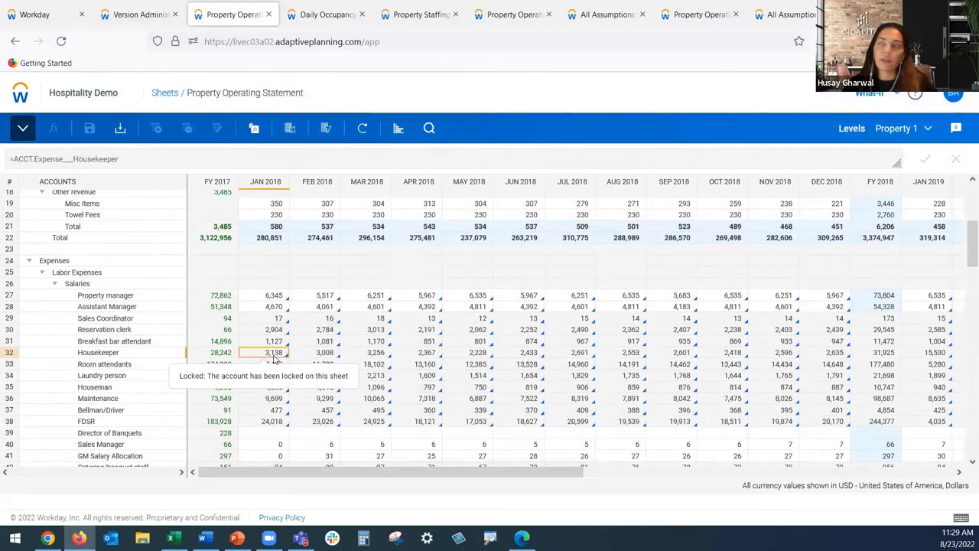
click(361, 128)
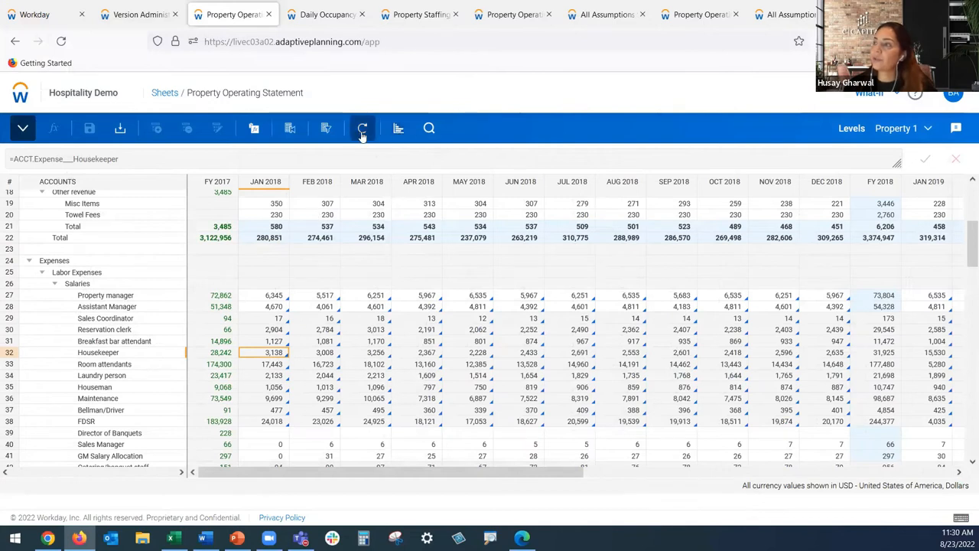
click(361, 128)
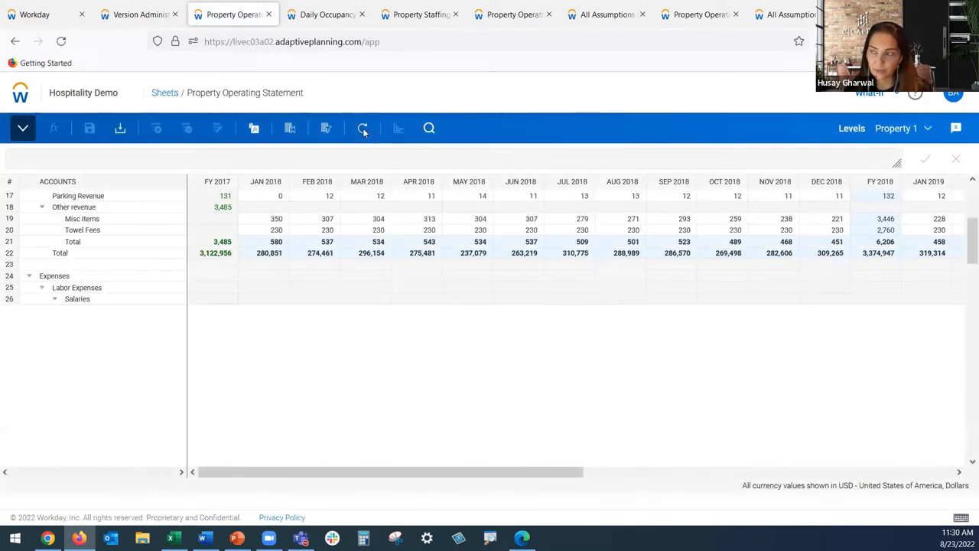
click(55, 298)
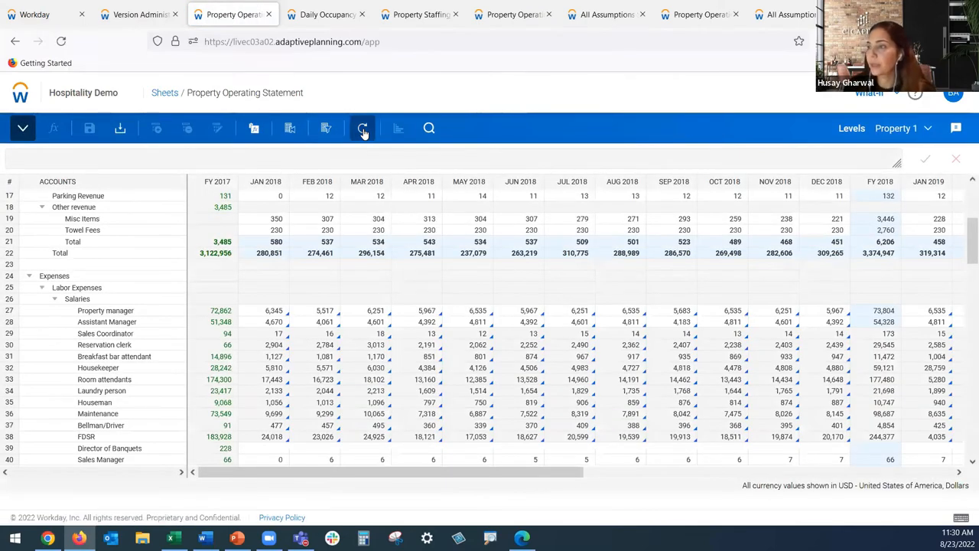
click(363, 129)
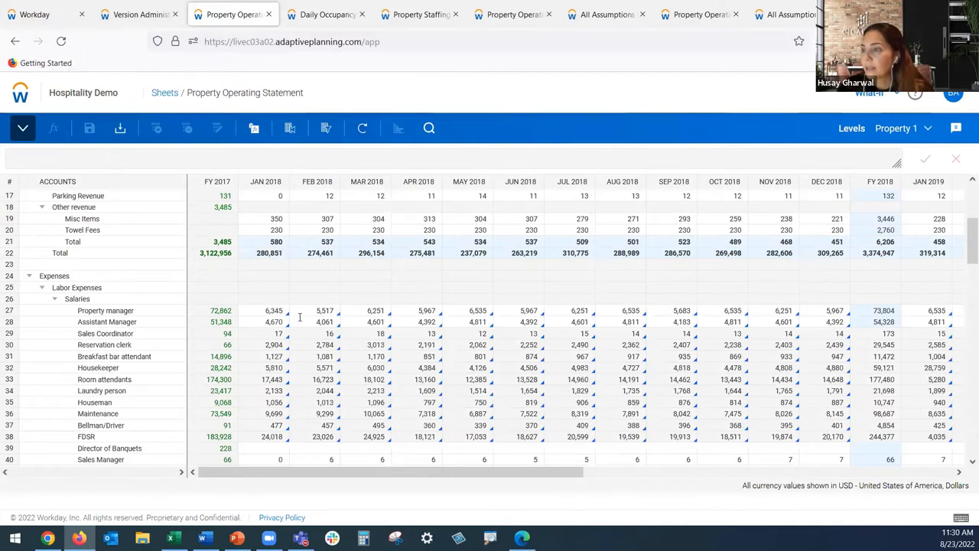
click(265, 367)
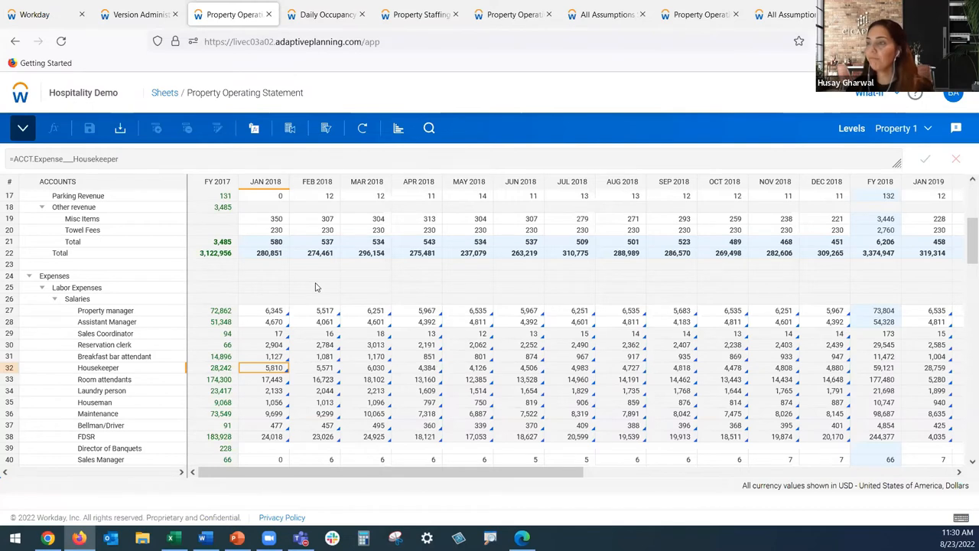
mouse_move(304, 352)
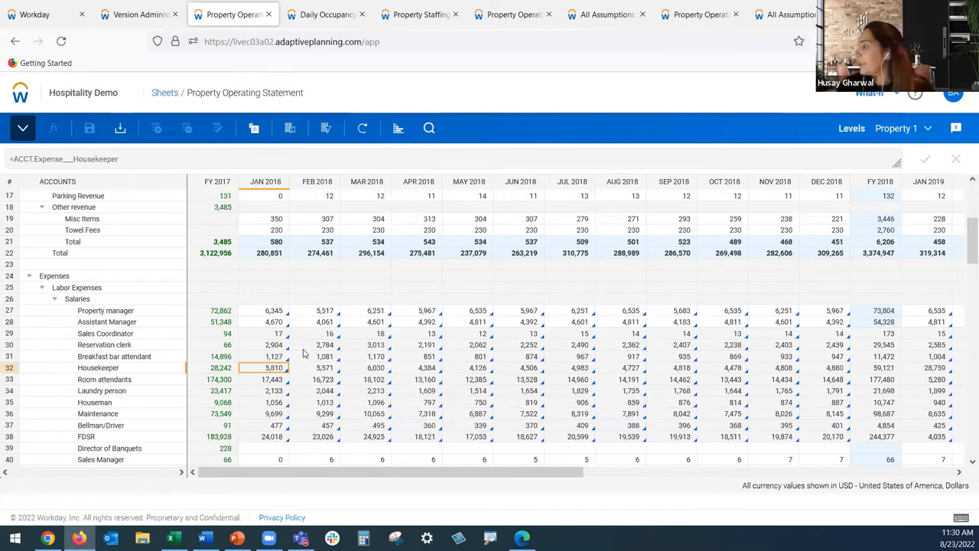
Scroll to the Supplies rows and bring up cell options for Jan 2018 Office supplies (351)
scroll(down, 3)
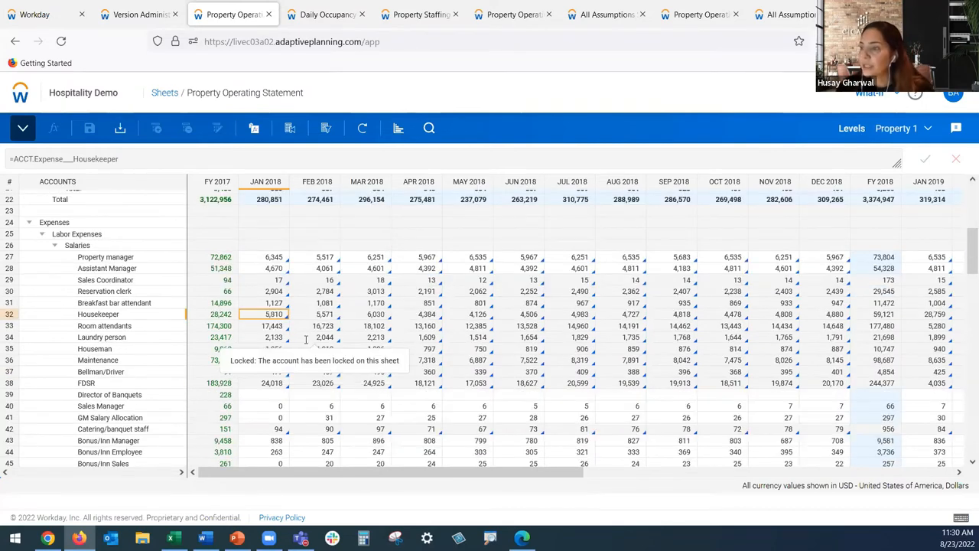
scroll(down, 3)
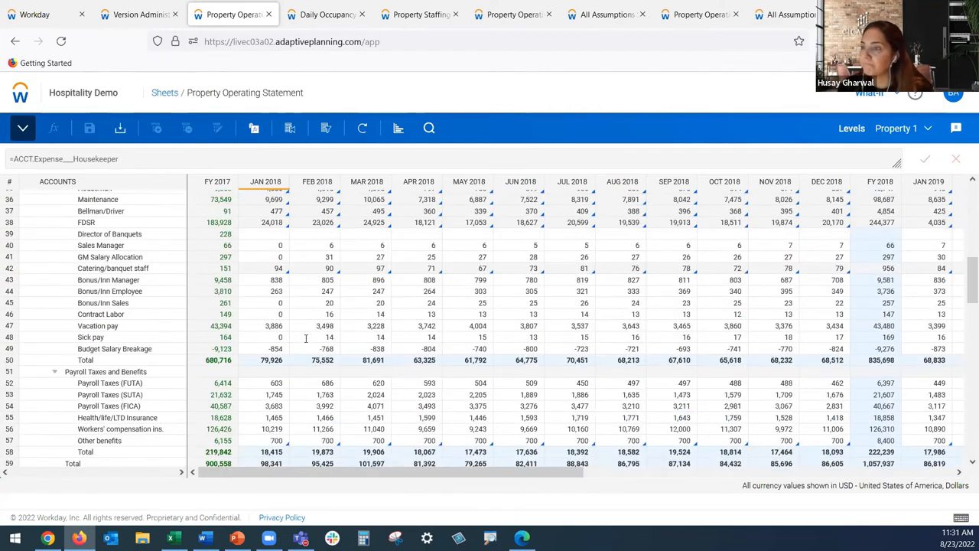
scroll(down, 3)
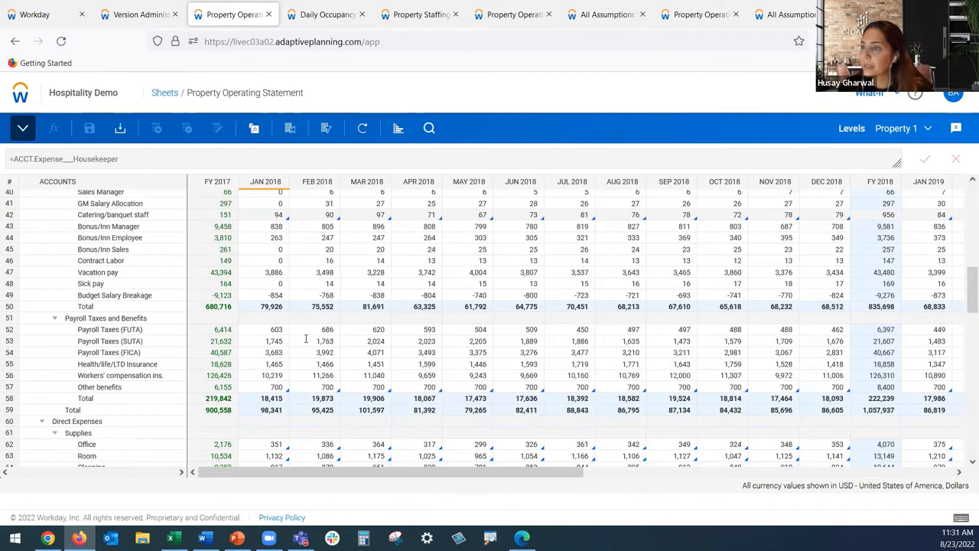
scroll(down, 3)
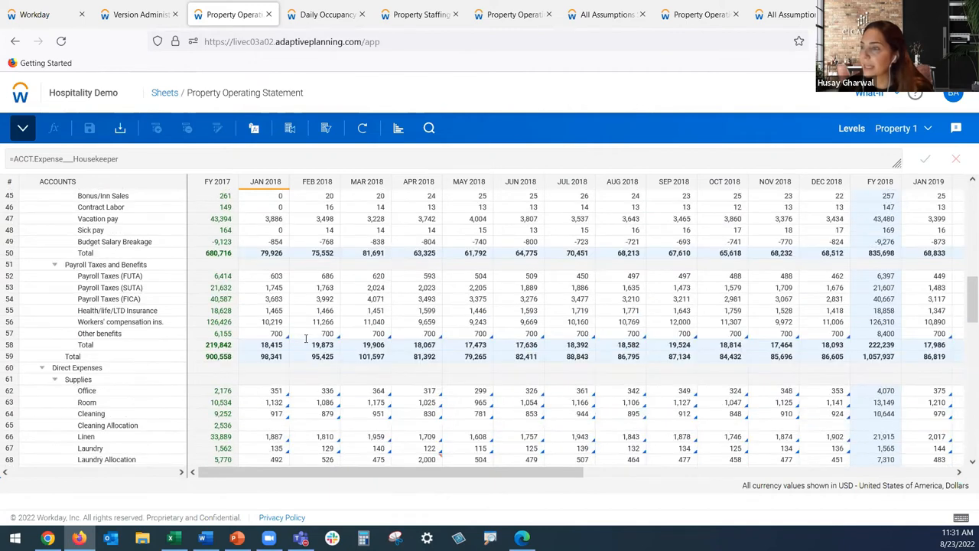
mouse_move(91, 376)
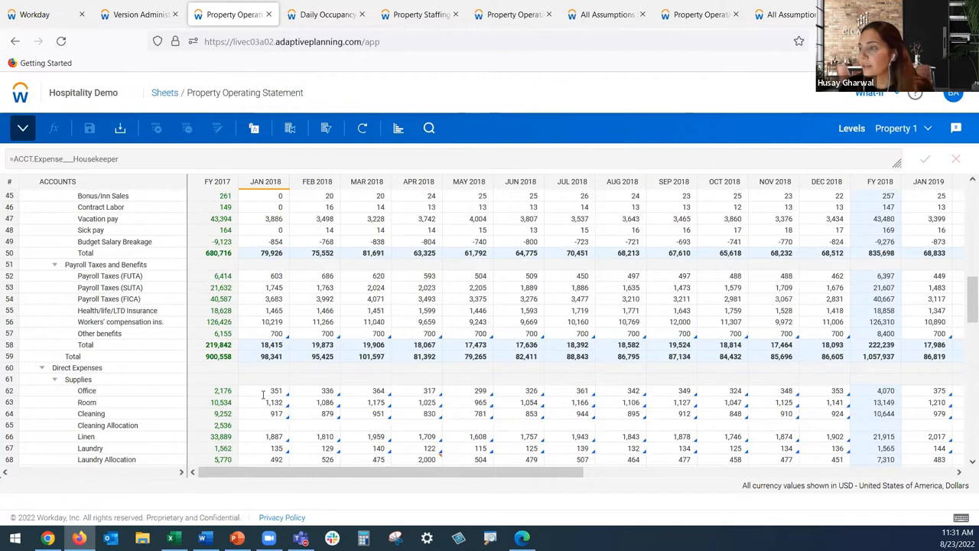
click(265, 392)
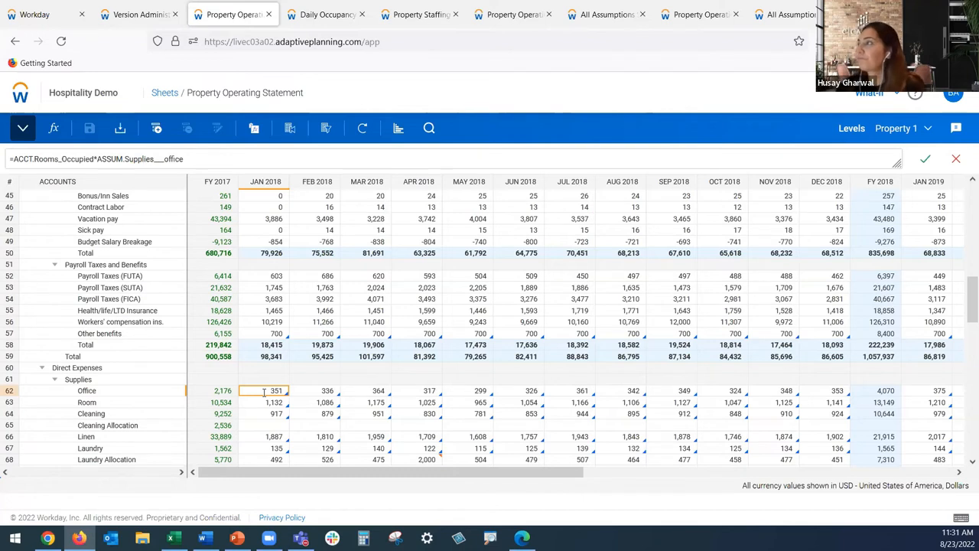
right_click(269, 391)
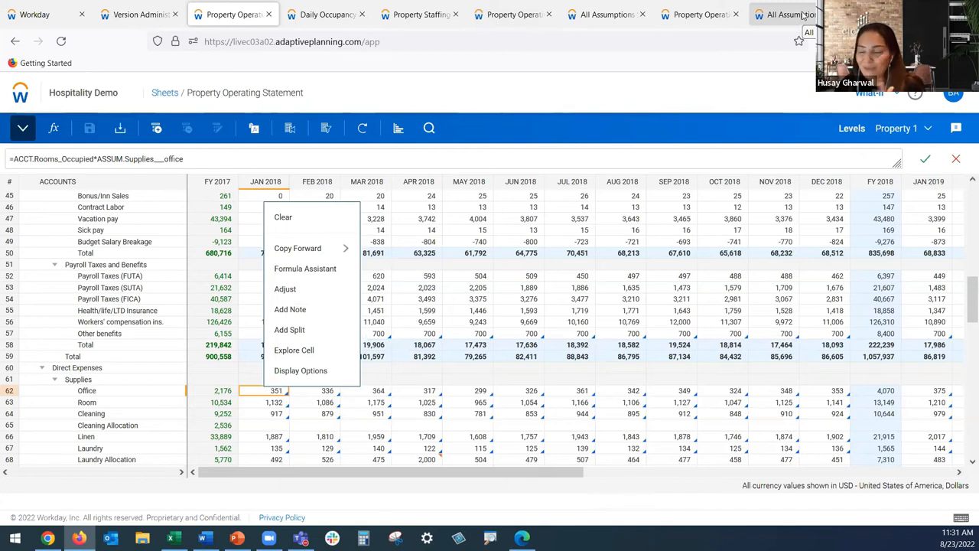
click(788, 14)
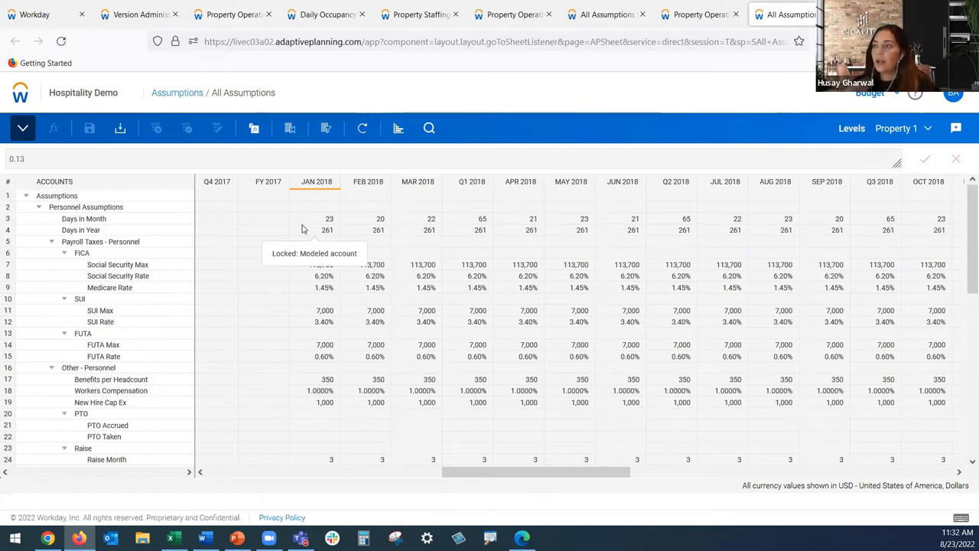
mouse_move(129, 257)
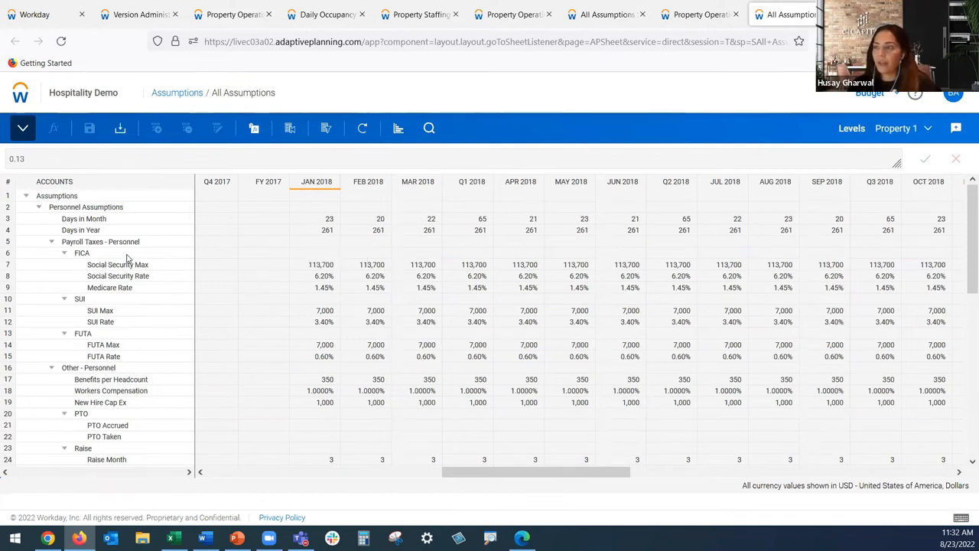
mouse_move(238, 329)
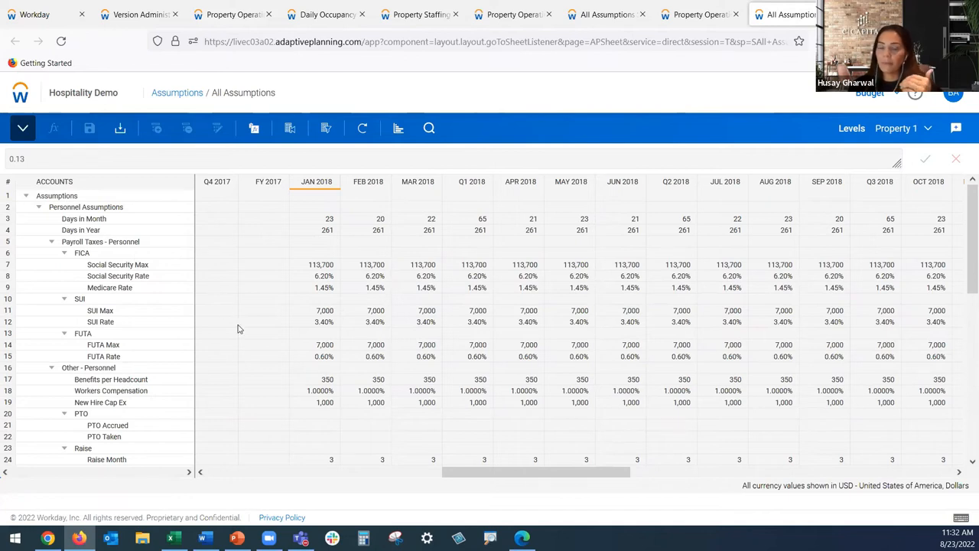
mouse_move(310, 375)
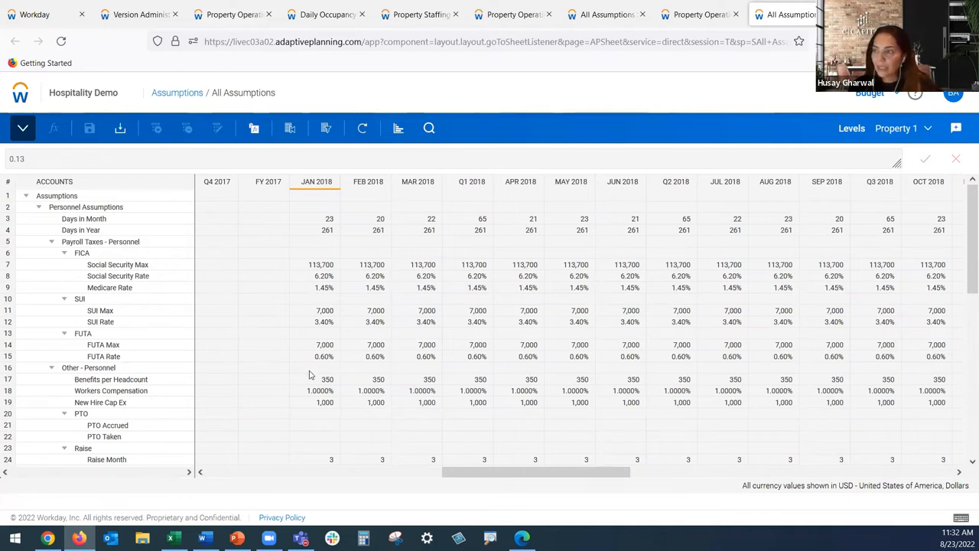
scroll(down, 3)
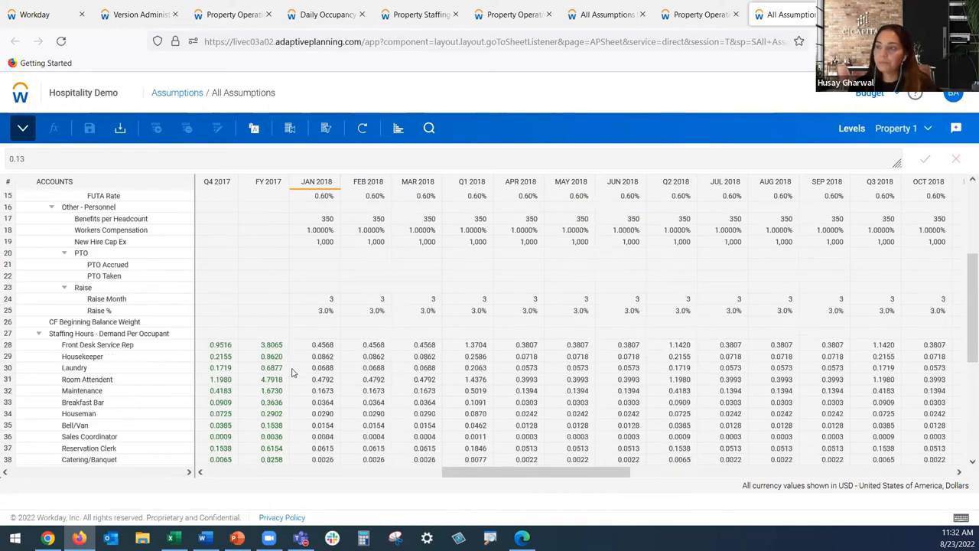
scroll(down, 3)
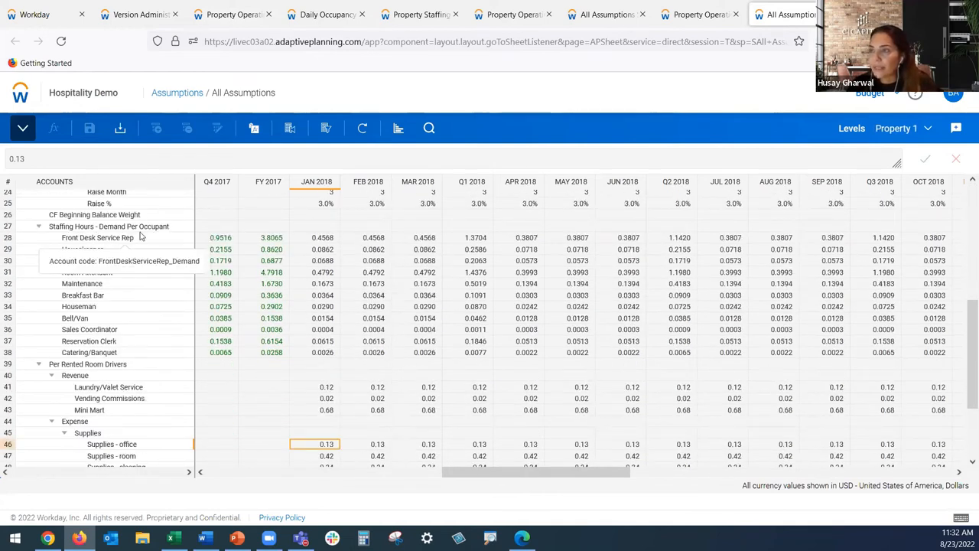
scroll(down, 3)
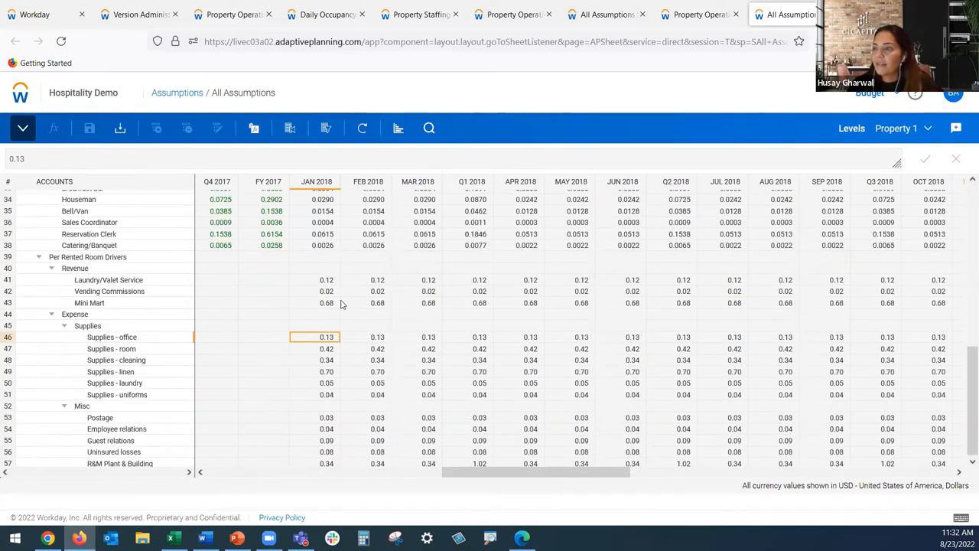
mouse_move(315, 349)
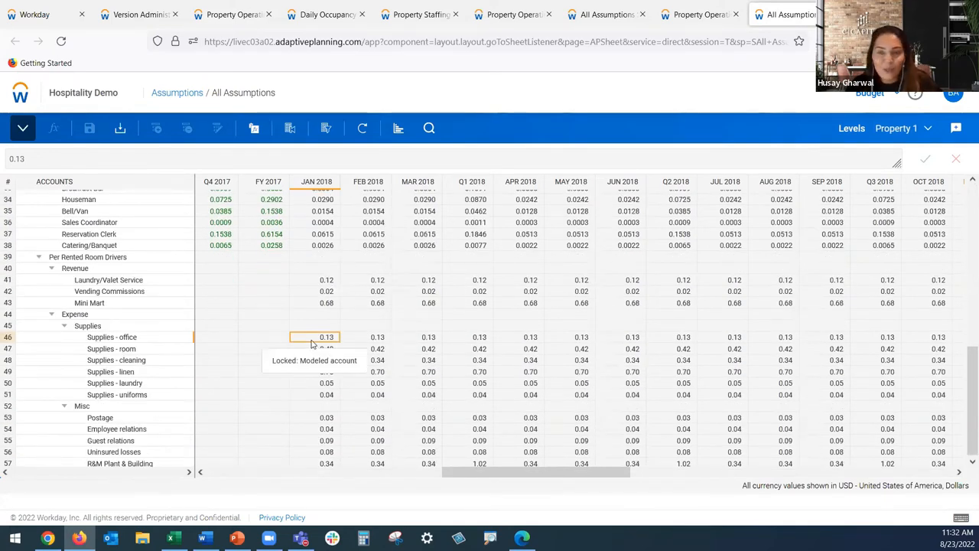
mouse_move(314, 339)
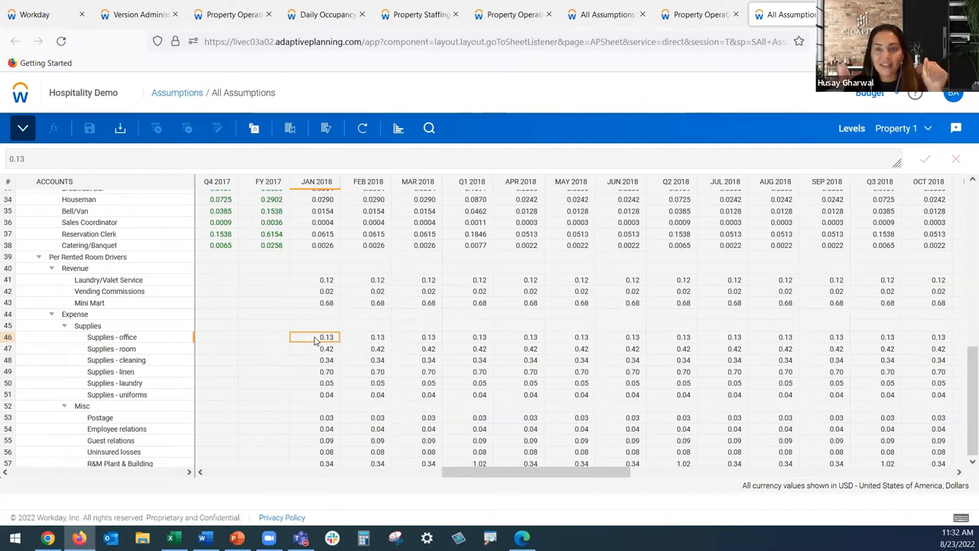
mouse_move(315, 337)
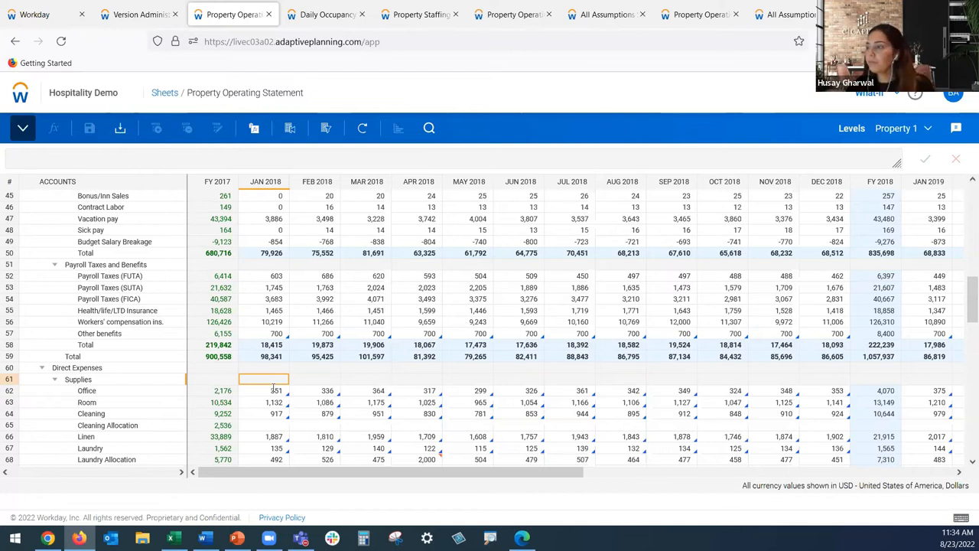
Bring up the context menu on the Office Jan 2018 cell to reach Formula Assistant
right_click(263, 390)
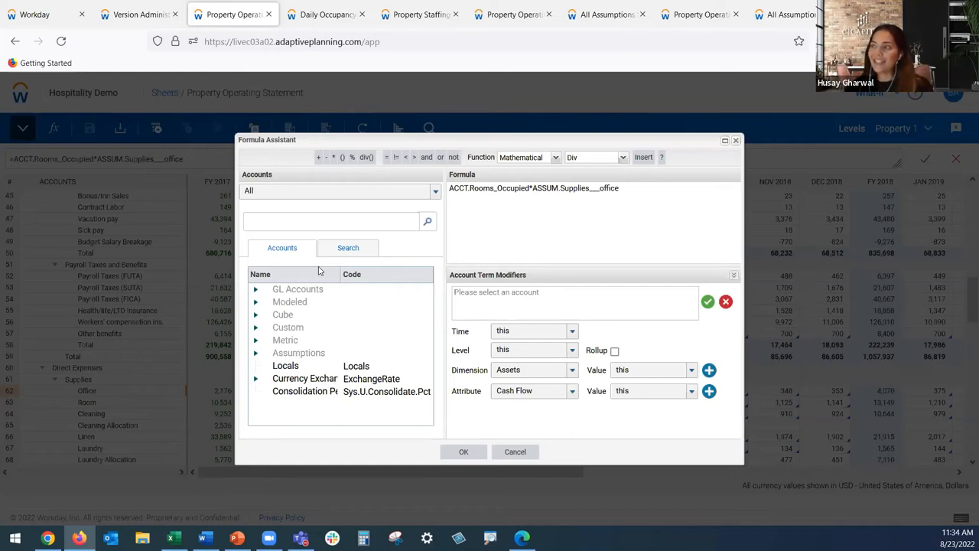
mouse_move(390, 157)
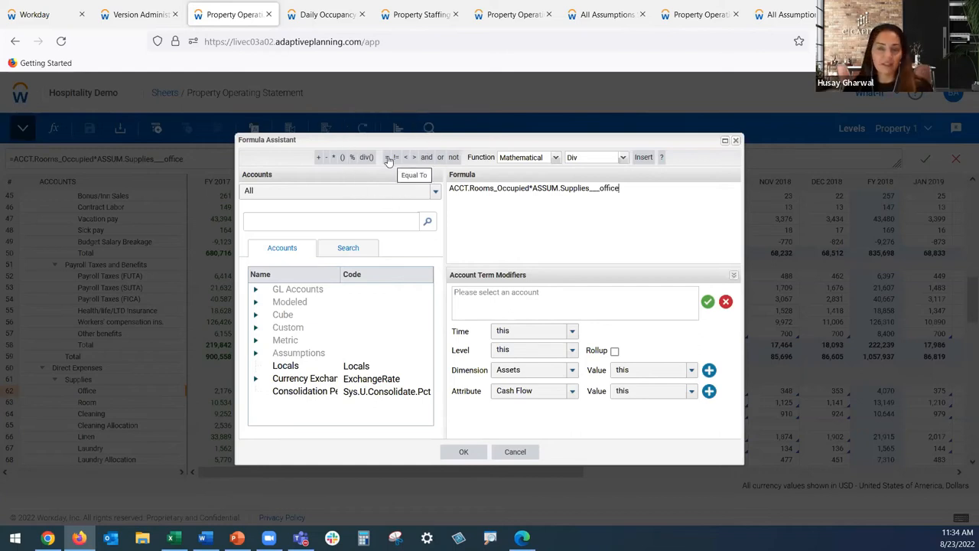
mouse_move(503, 199)
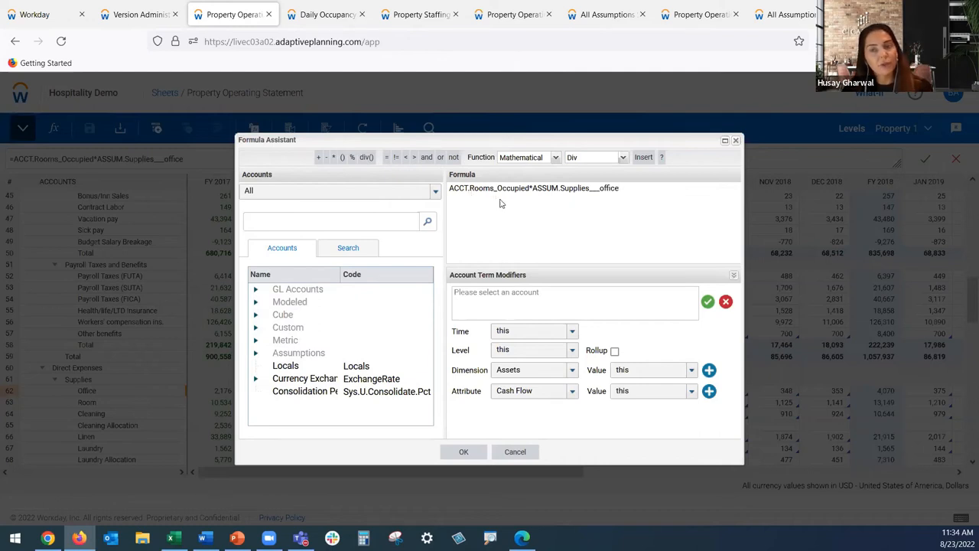
mouse_move(532, 199)
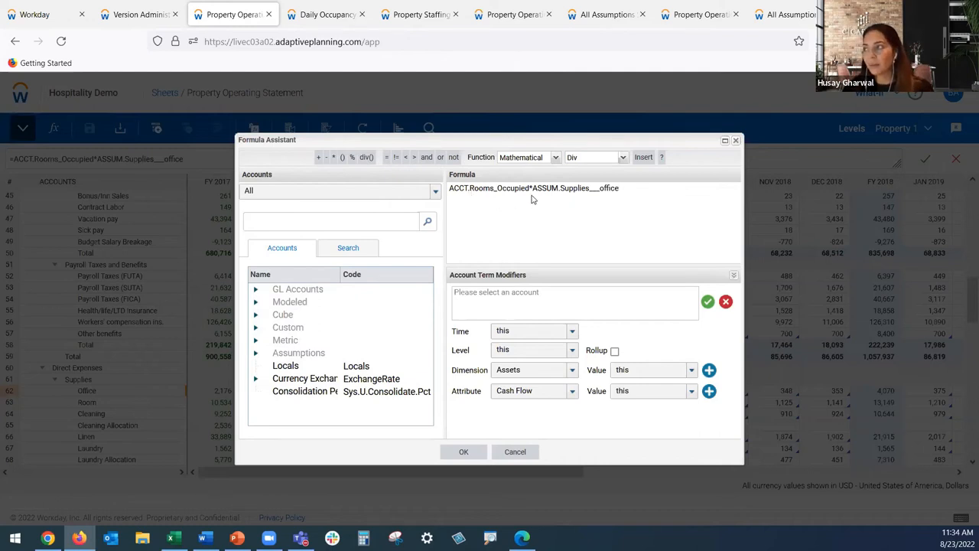
mouse_move(615, 202)
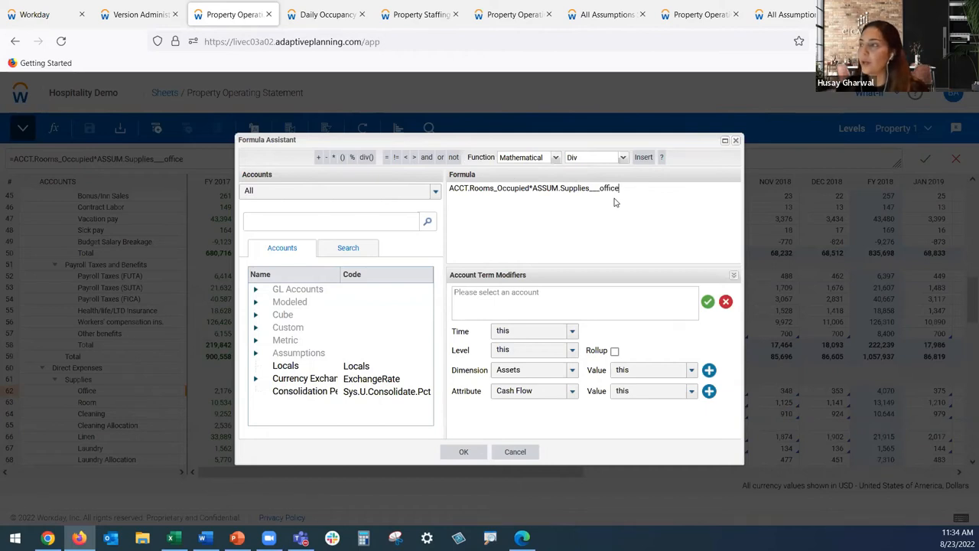
mouse_move(630, 203)
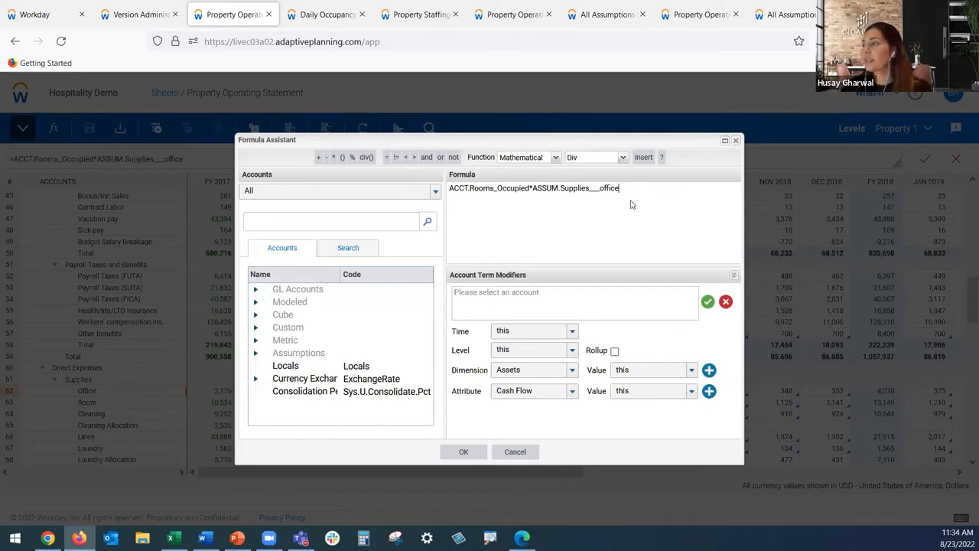
Close the Formula Assistant and choose line-style row sparklines in Display Options
click(462, 452)
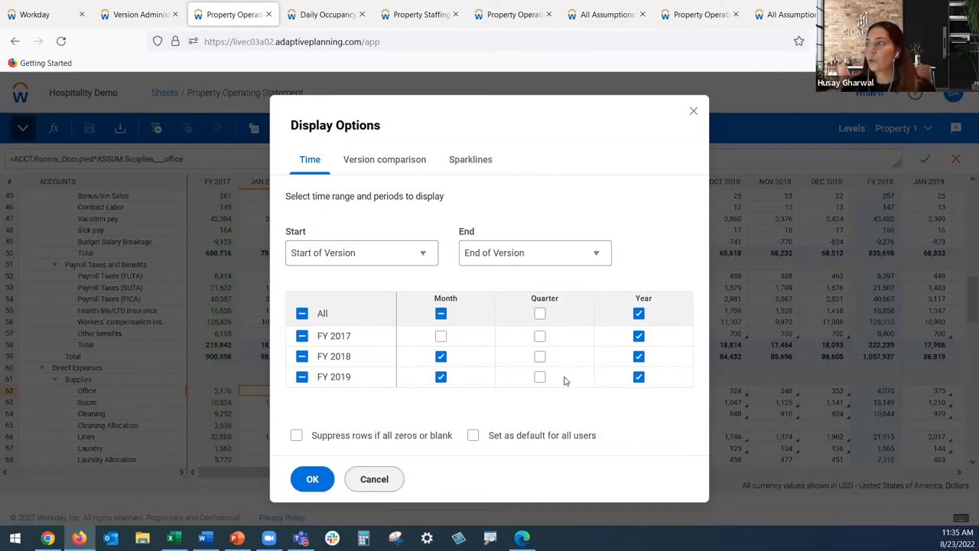
click(472, 159)
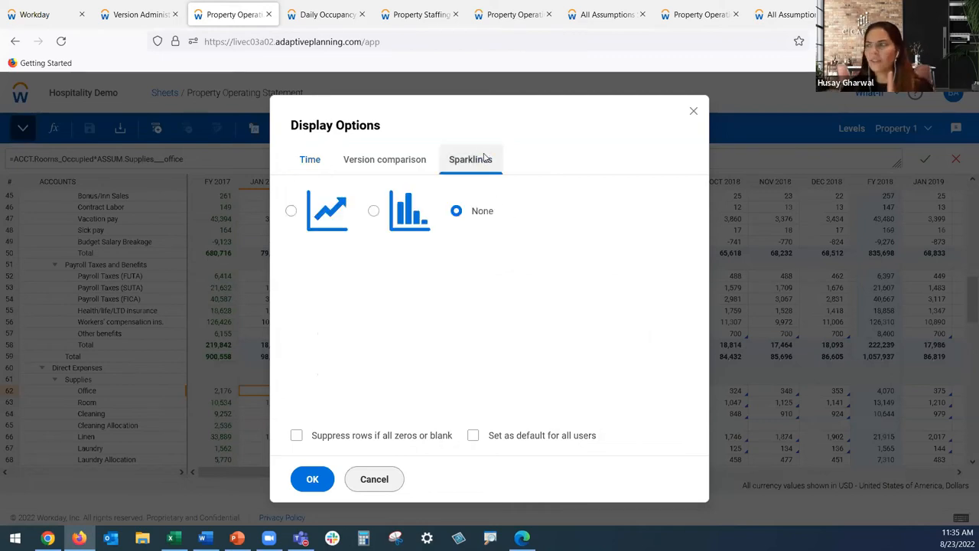
click(290, 211)
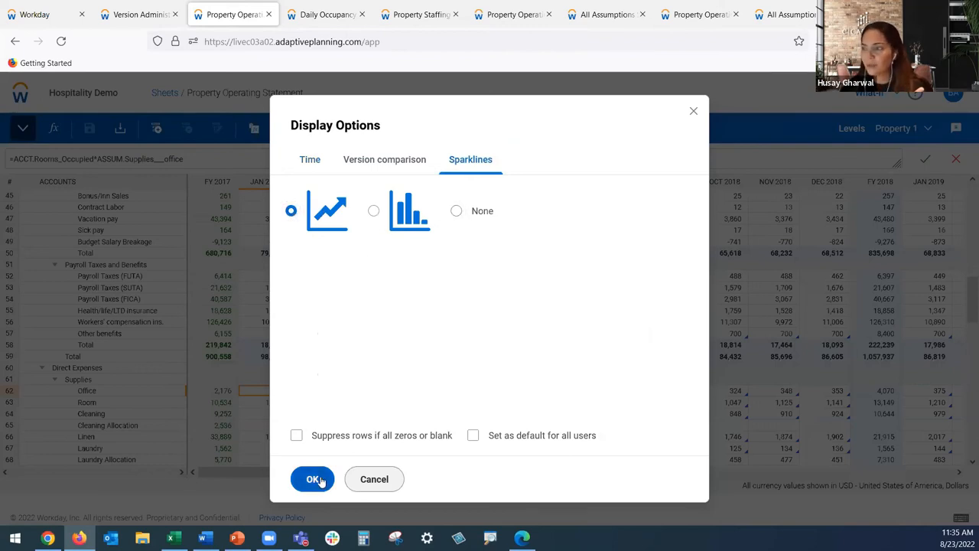
click(312, 479)
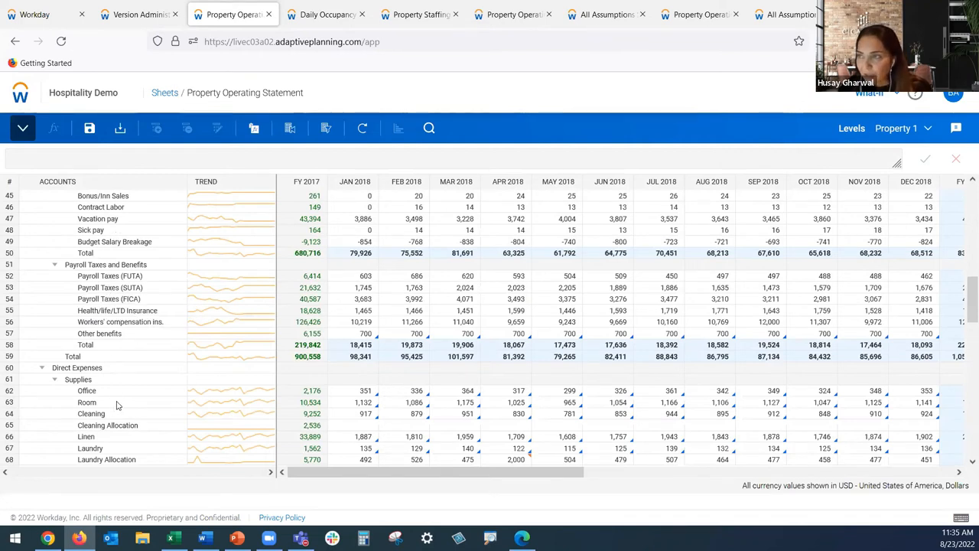
mouse_move(309, 286)
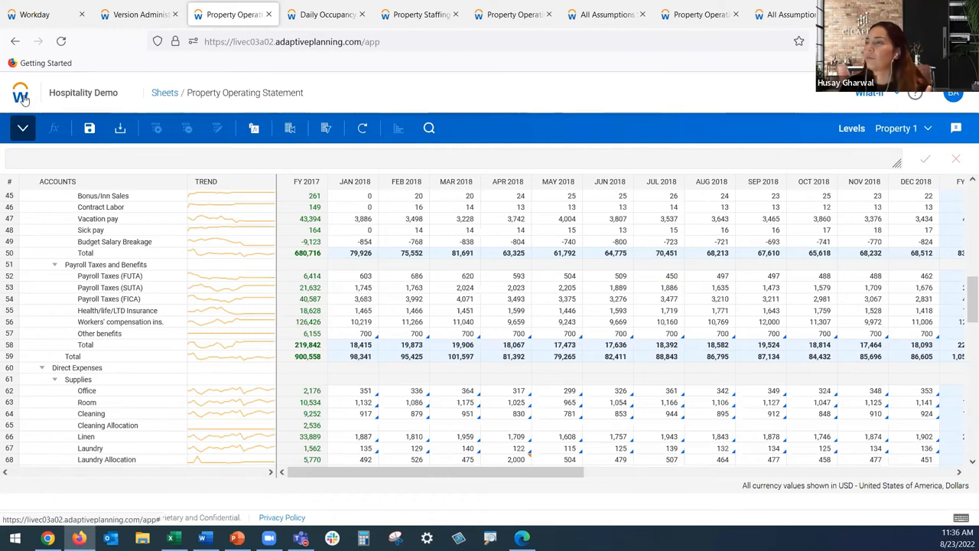
Navigate to Reports and launch the What if Variance Analysis report
click(22, 95)
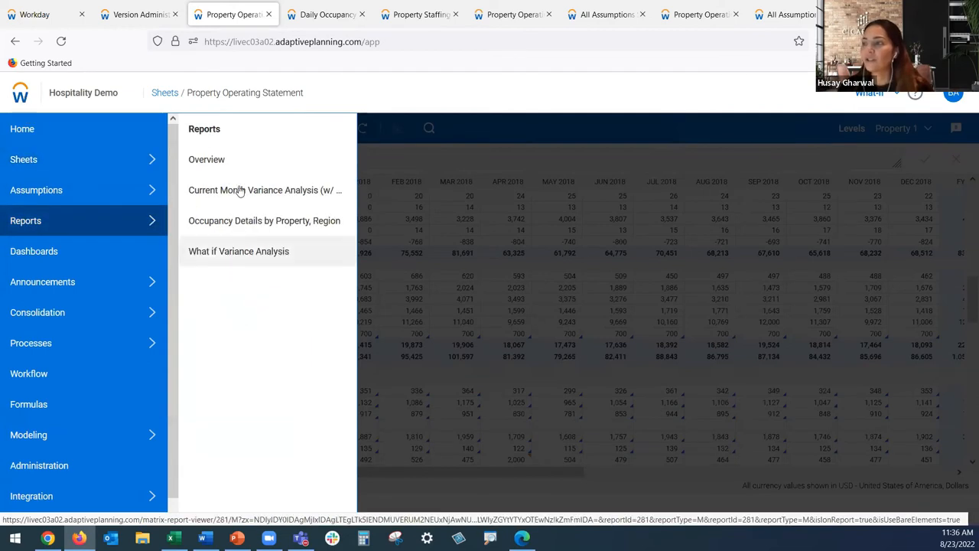
mouse_move(238, 250)
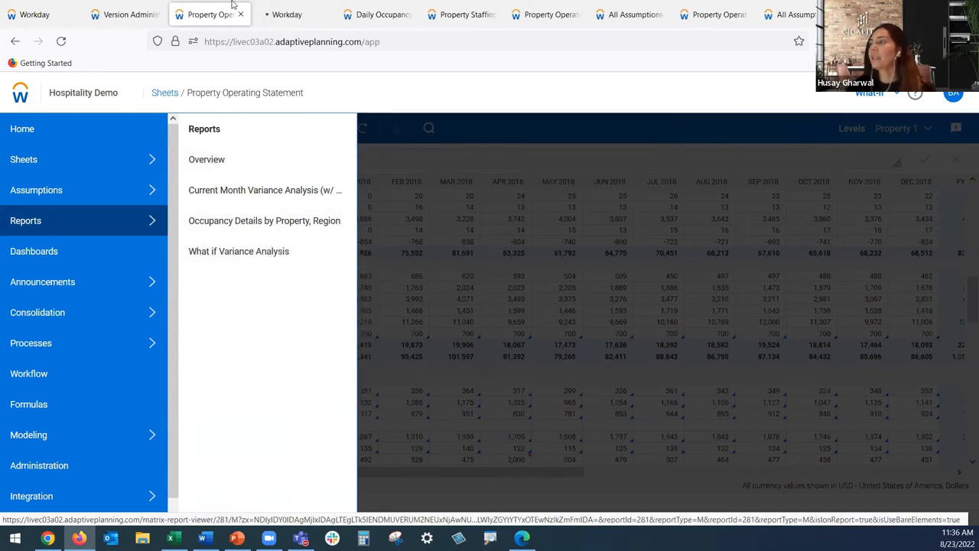
click(239, 251)
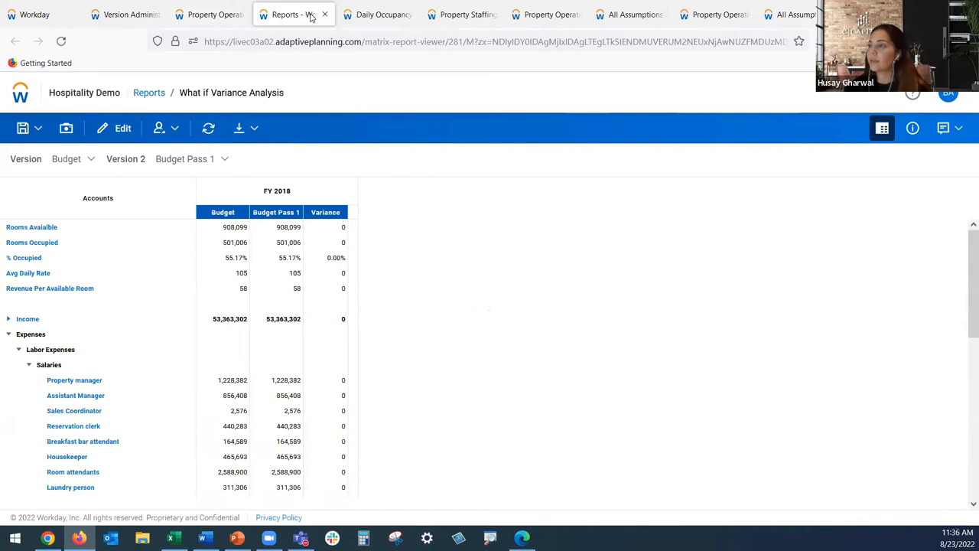
mouse_move(336, 29)
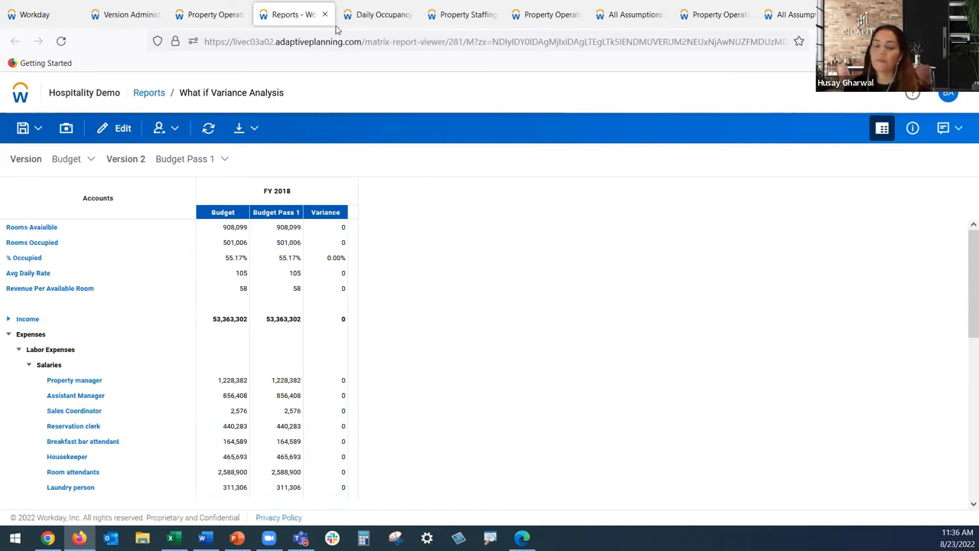
Switch Version 2 to What If and rerun the report, giving Housekeeper a negative variance
click(73, 157)
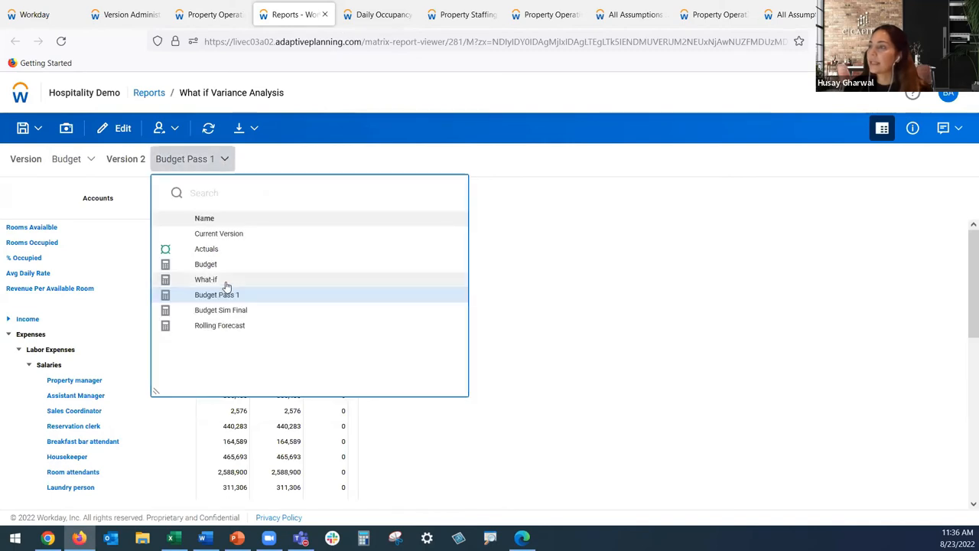
click(205, 278)
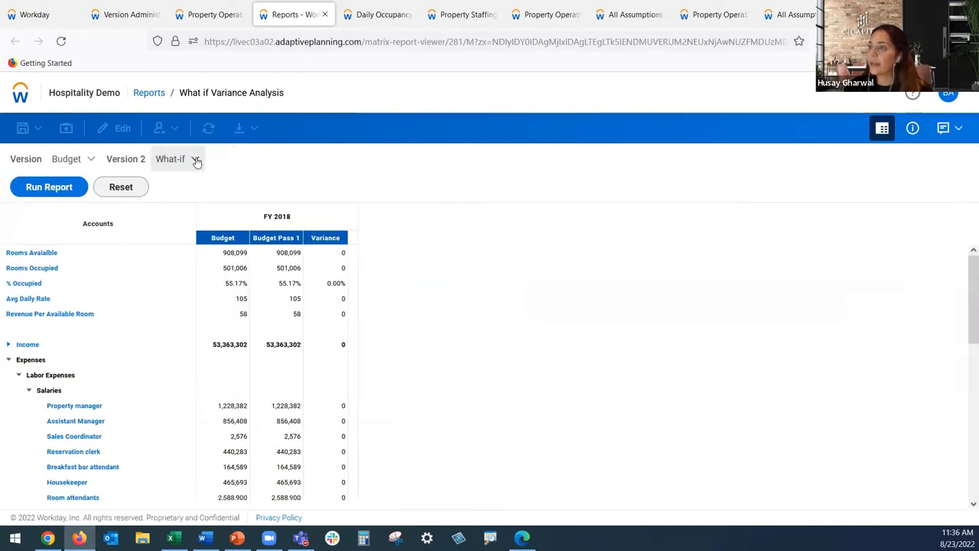
click(49, 187)
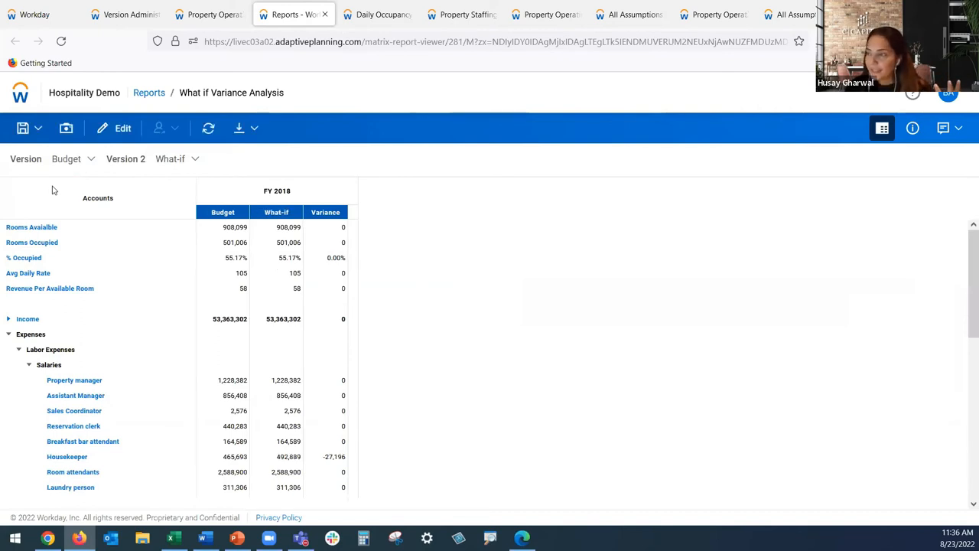
mouse_move(413, 299)
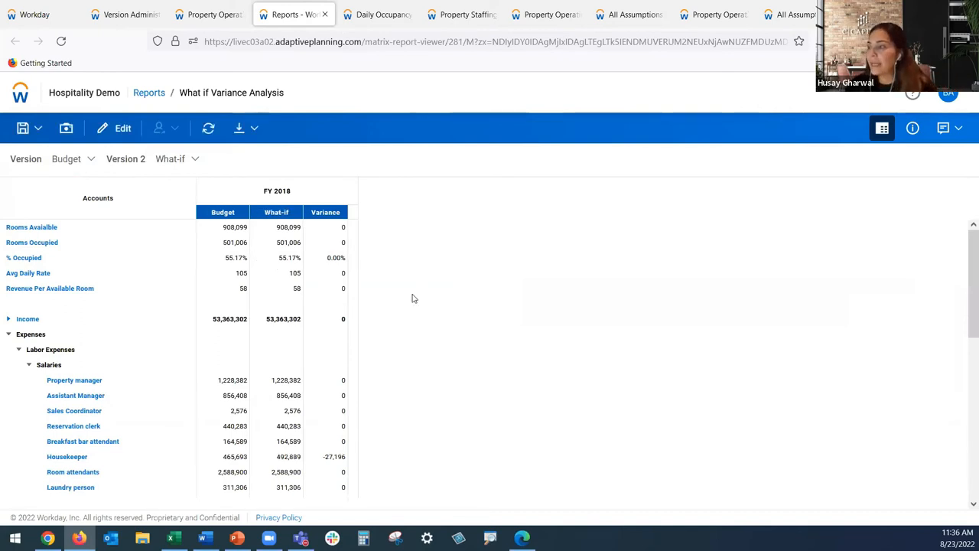
mouse_move(335, 465)
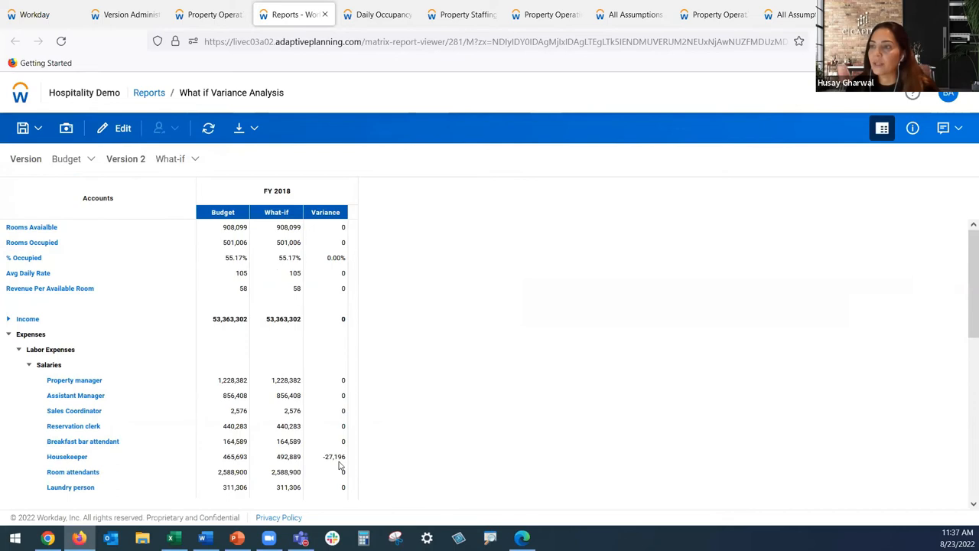
mouse_move(53, 373)
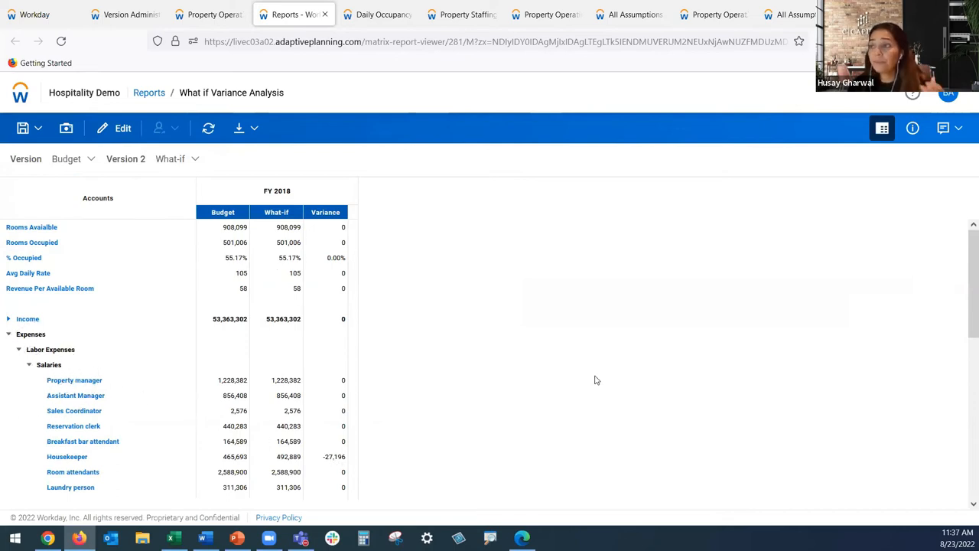
mouse_move(589, 376)
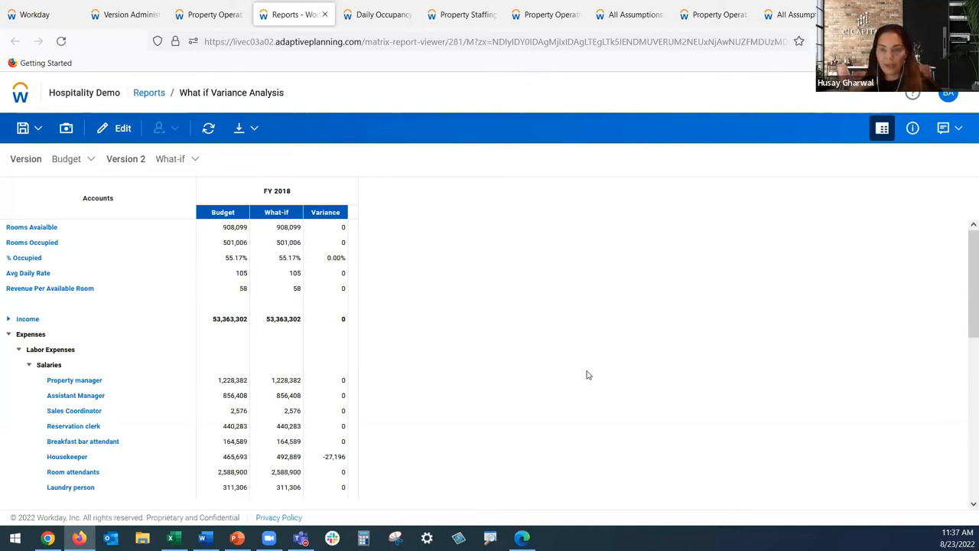
mouse_move(132, 263)
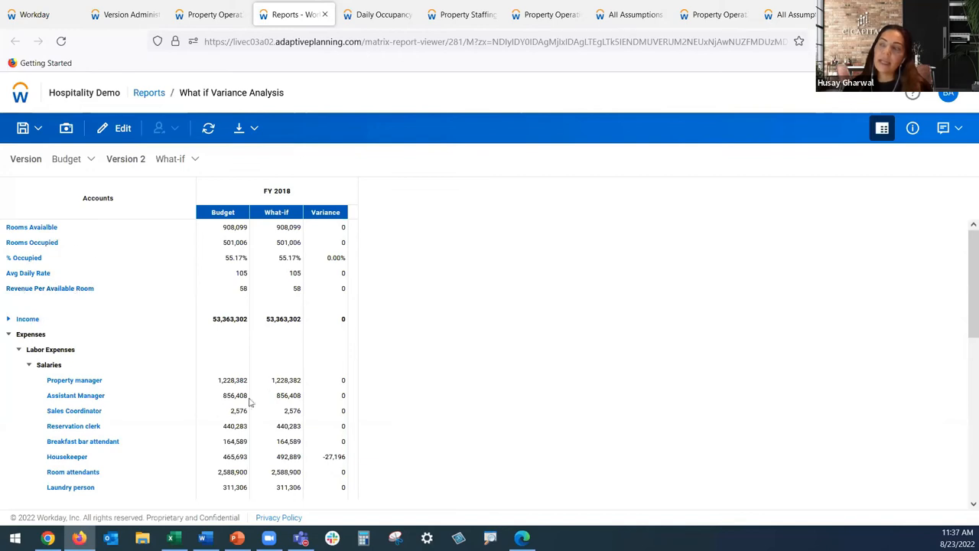
mouse_move(269, 395)
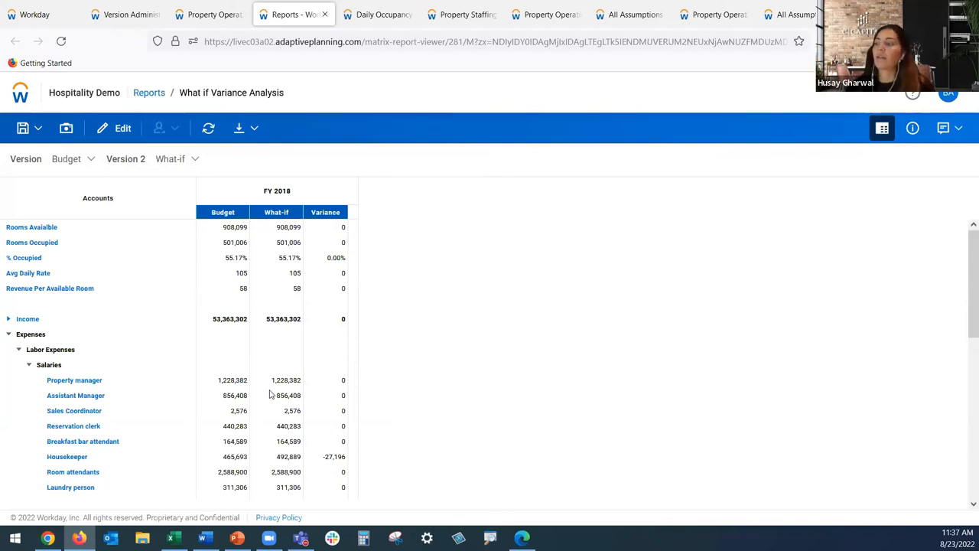
scroll(down, 3)
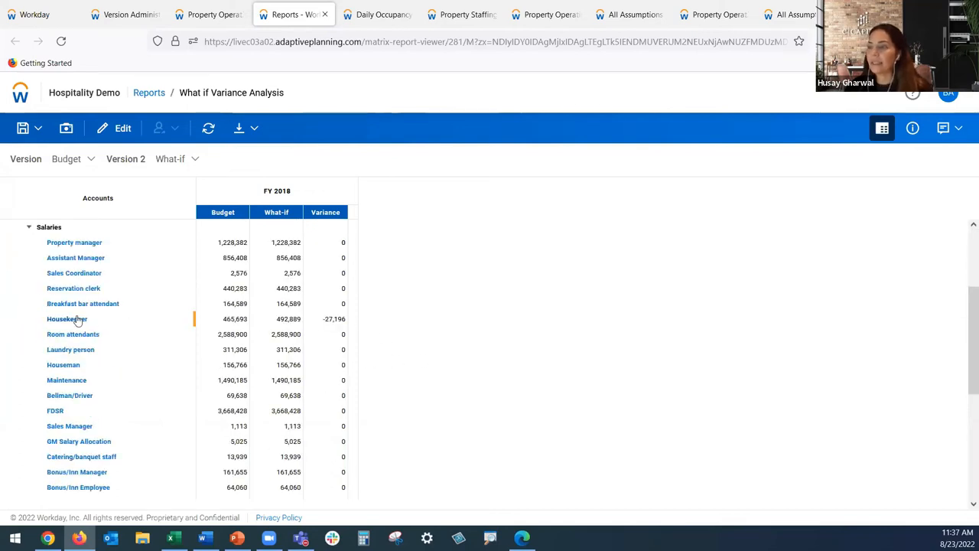
right_click(74, 318)
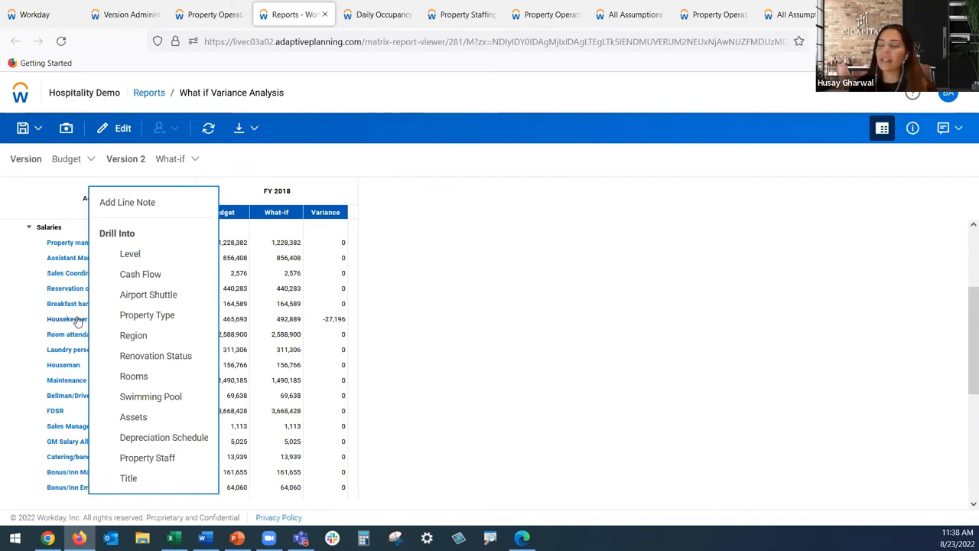
mouse_move(130, 254)
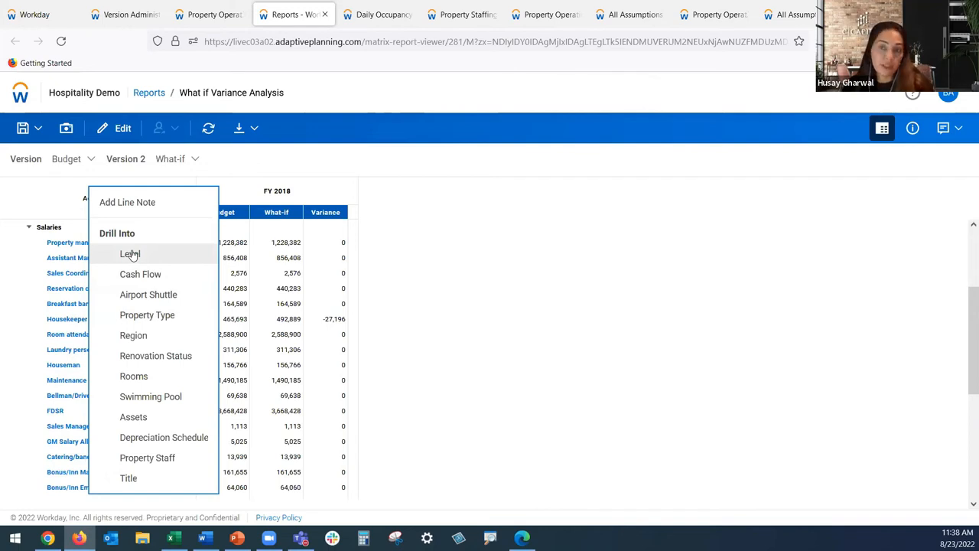
click(130, 254)
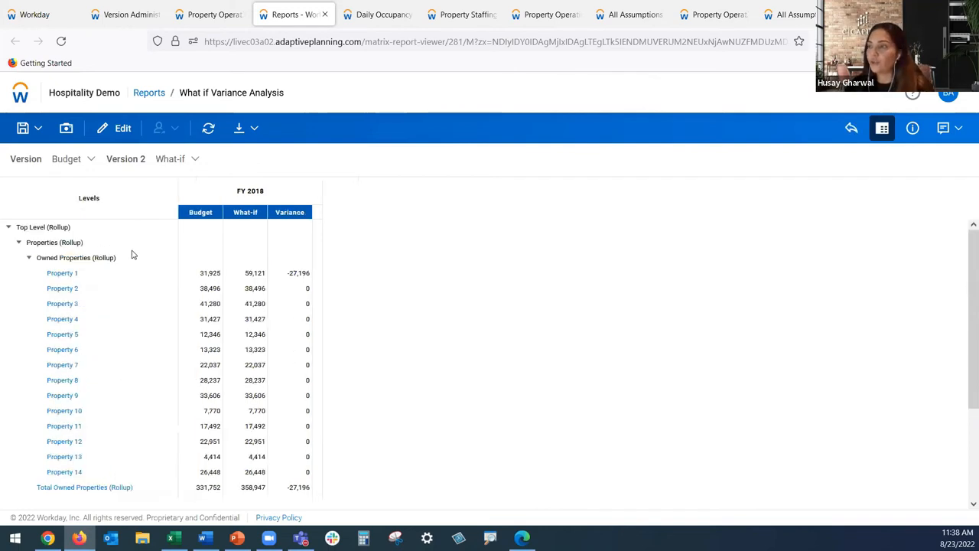
mouse_move(73, 274)
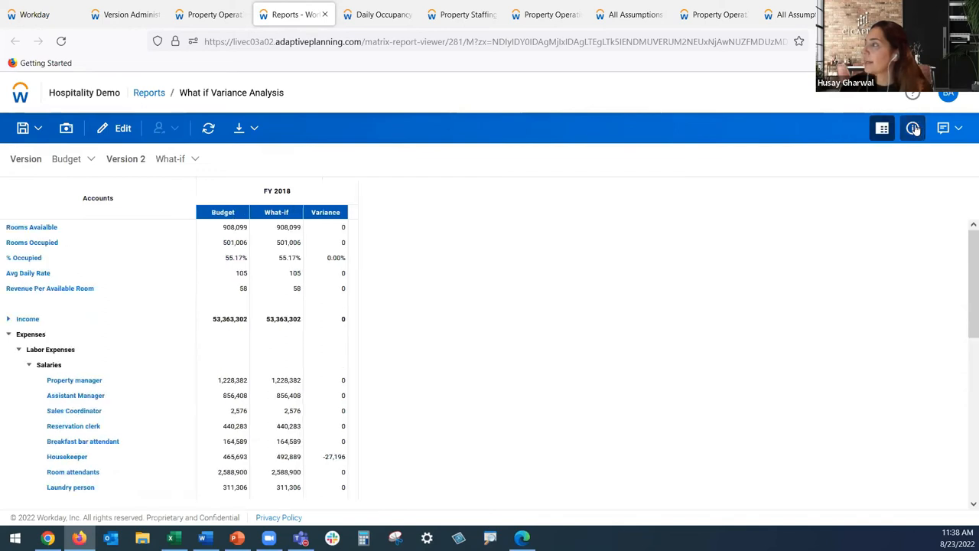
click(912, 129)
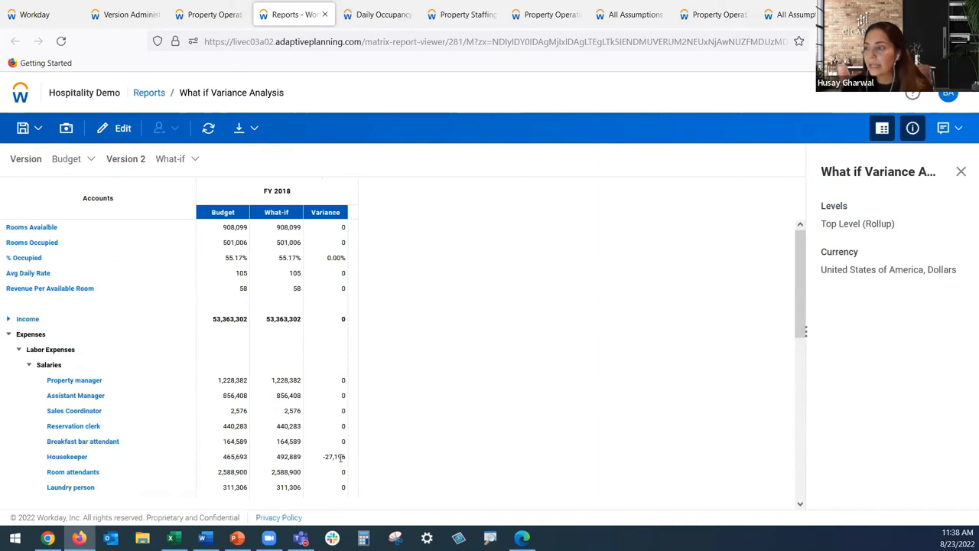
click(285, 456)
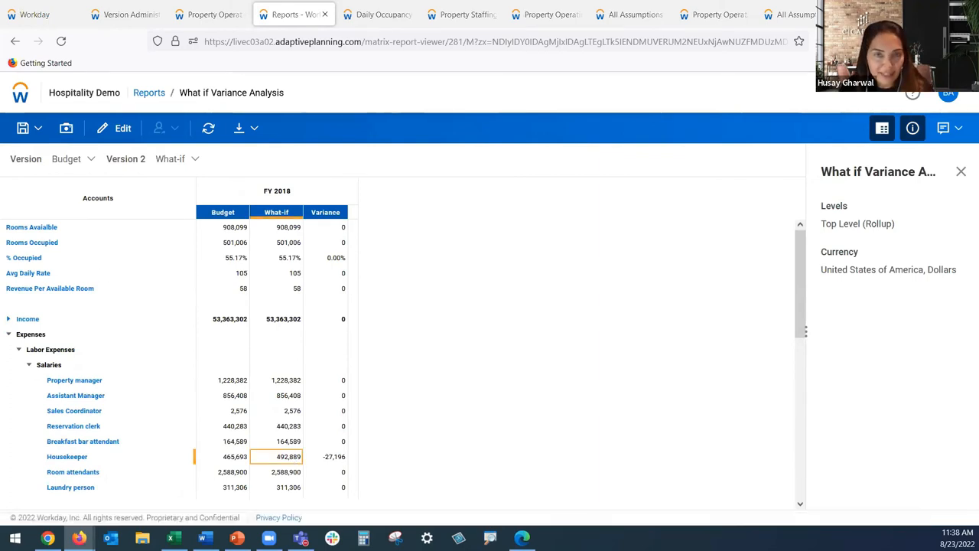
double_click(288, 456)
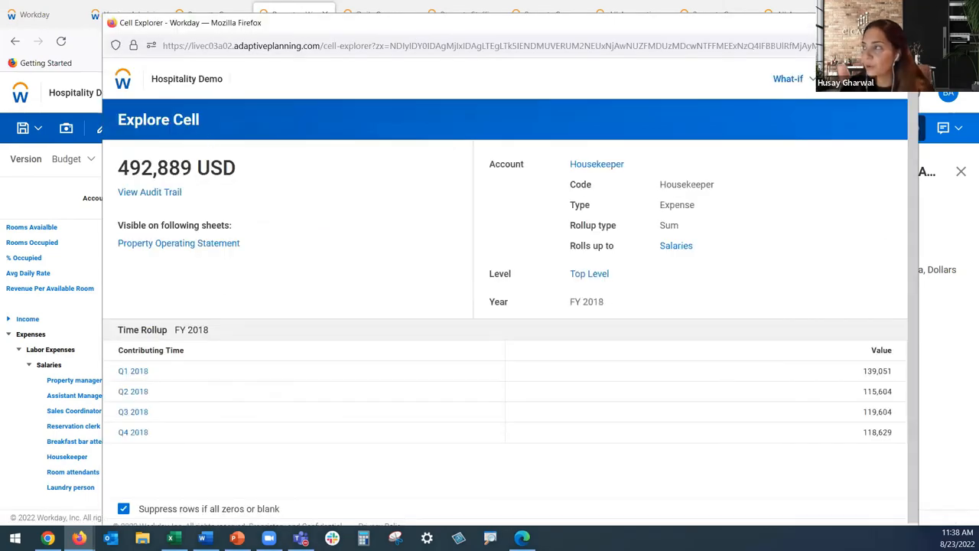
click(294, 14)
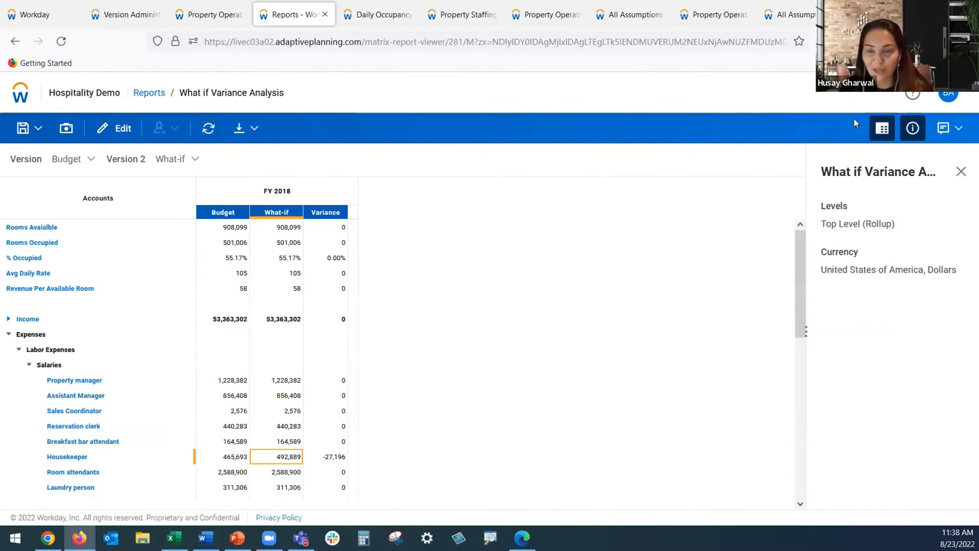
mouse_move(635, 319)
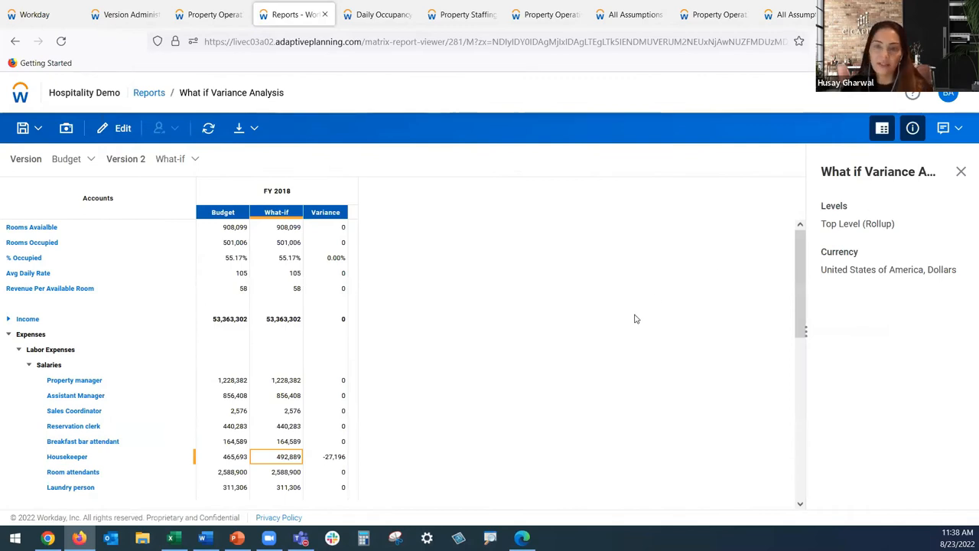
mouse_move(159, 359)
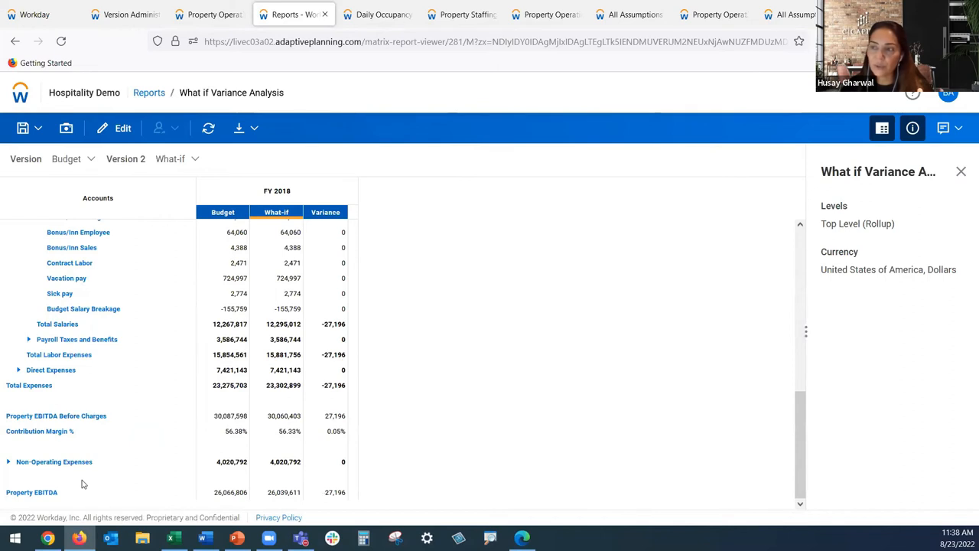
mouse_move(110, 489)
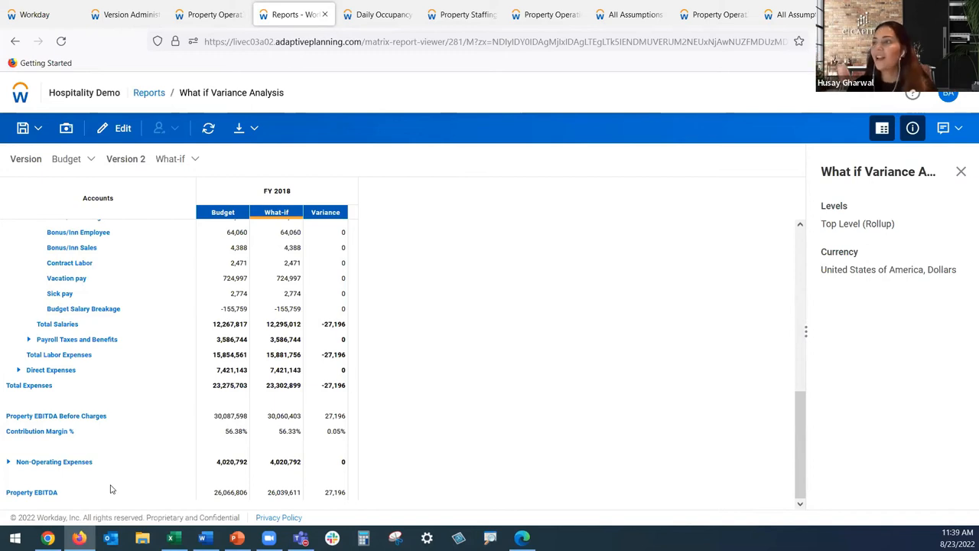
mouse_move(115, 444)
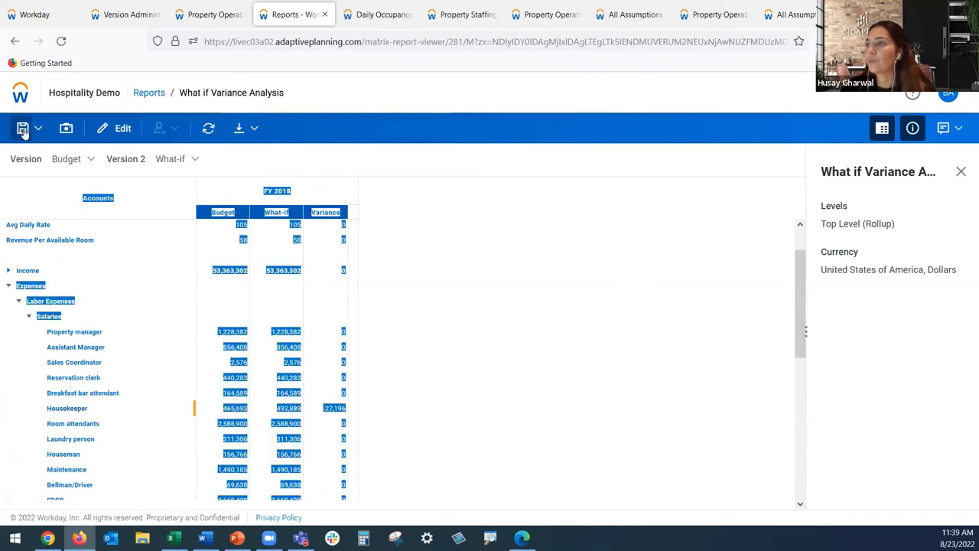
Save the report and add a Housekeeper line note reading 'Increased rates due…'
click(23, 129)
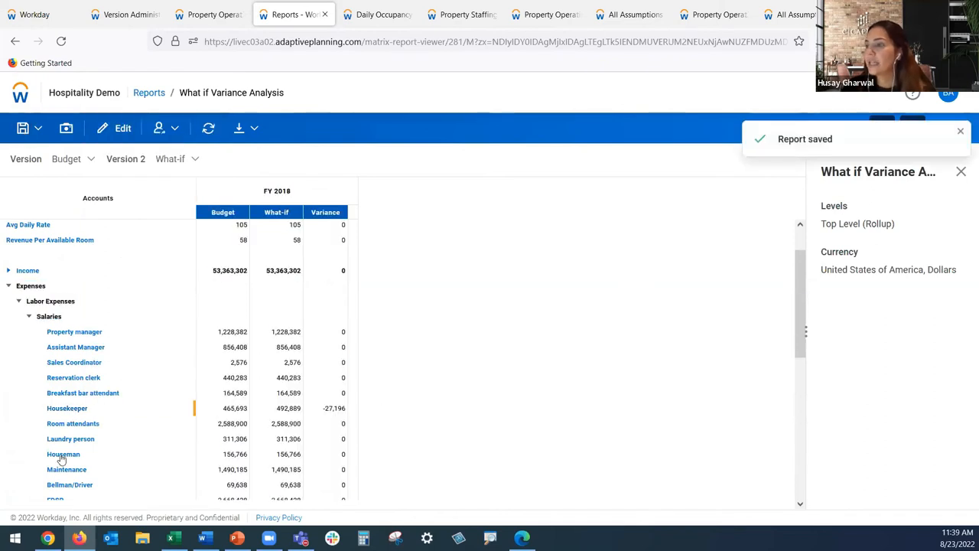
right_click(64, 453)
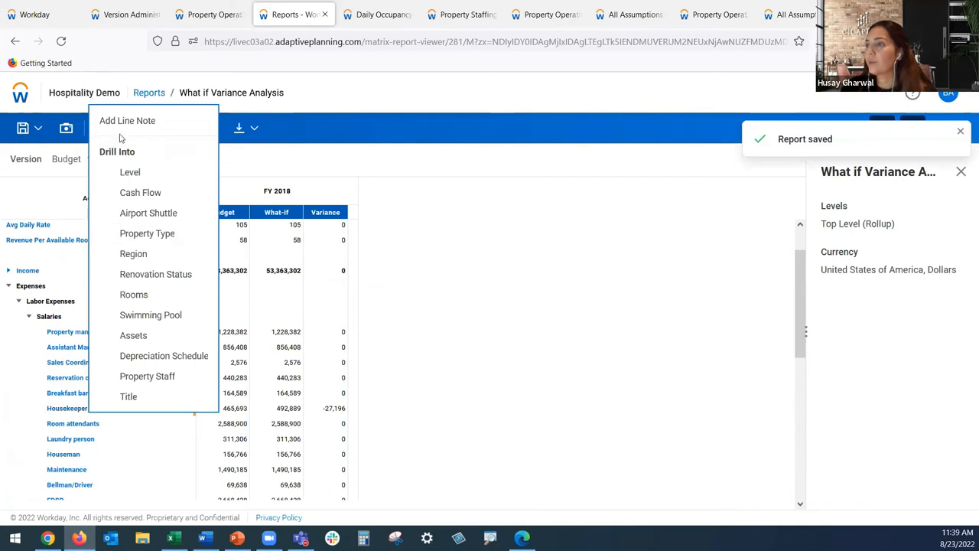
click(127, 120)
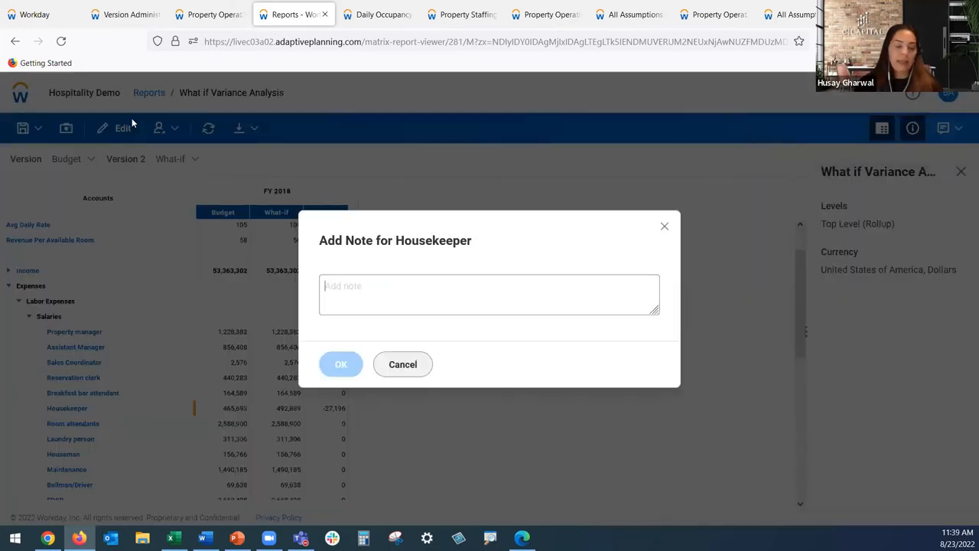
text(Incr)
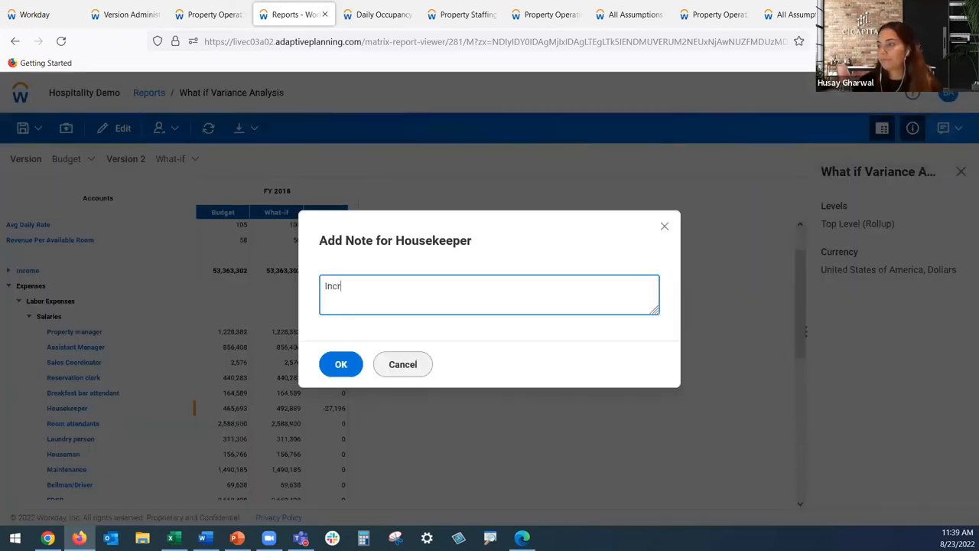
text(Increased rates)
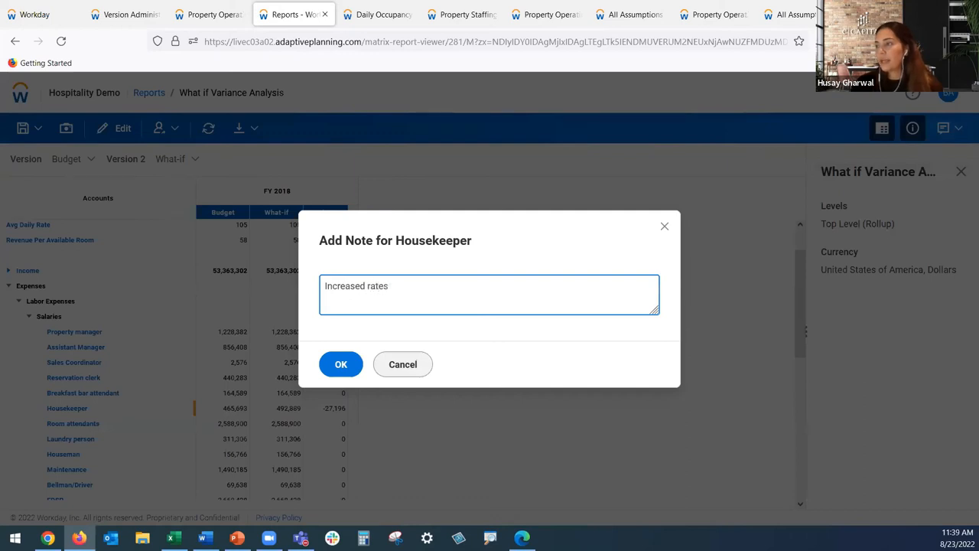
text(due to....)
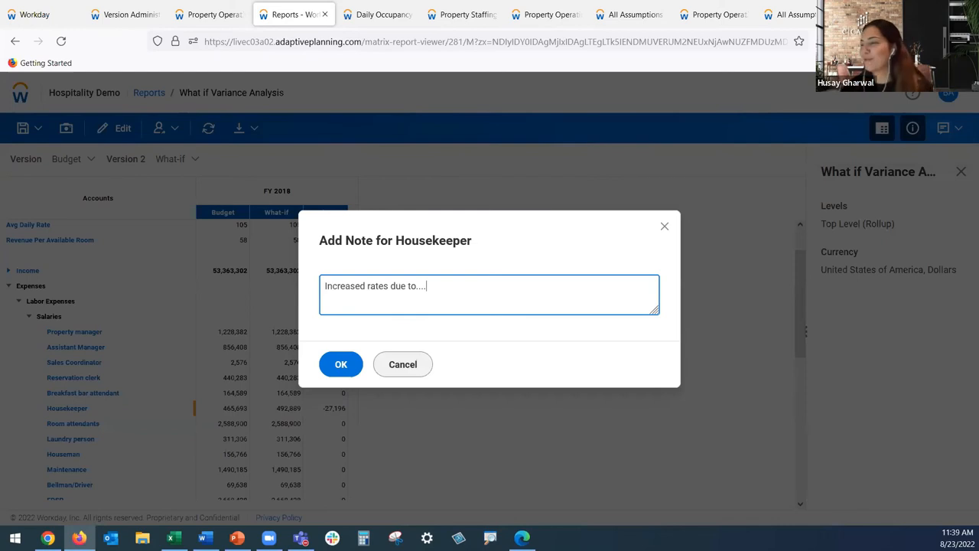
click(339, 365)
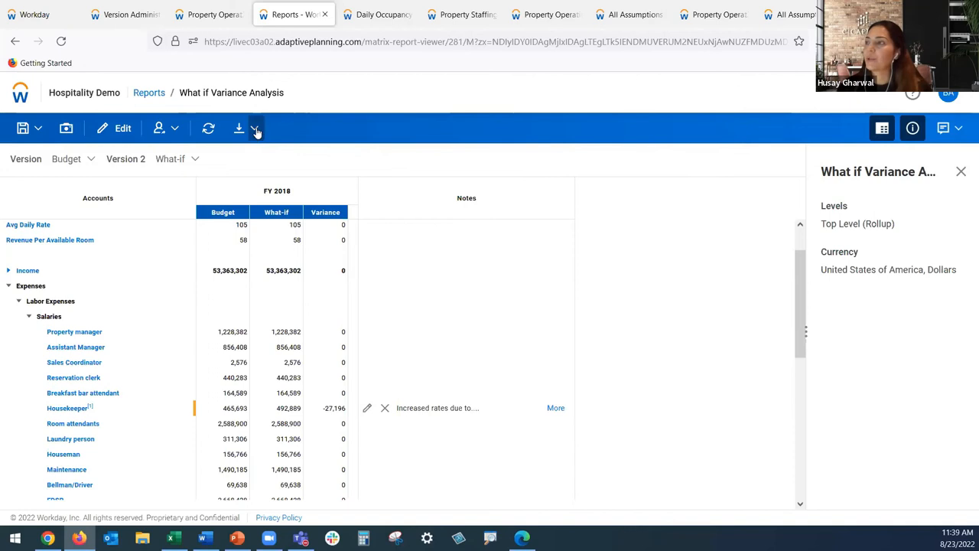
Show the report's download choices for Excel and PDF
click(255, 128)
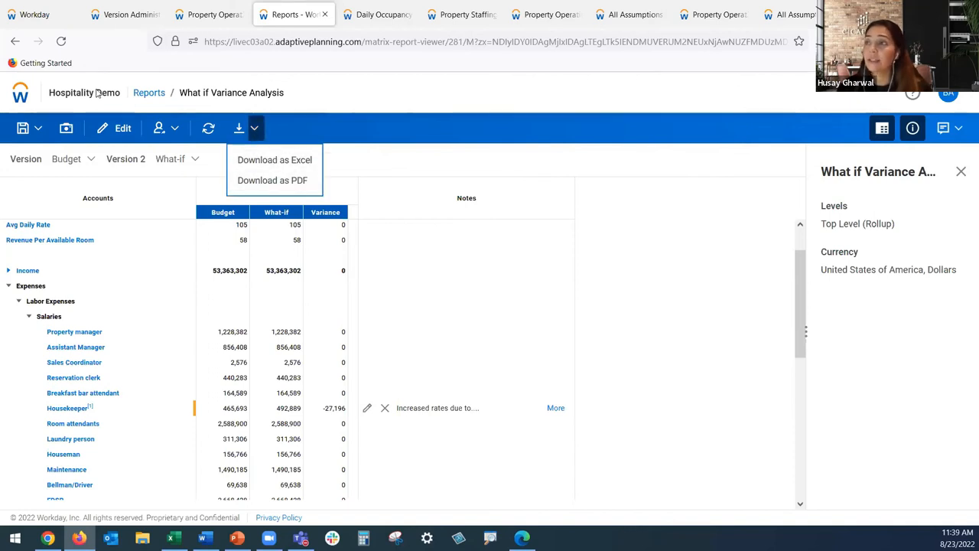
mouse_move(65, 128)
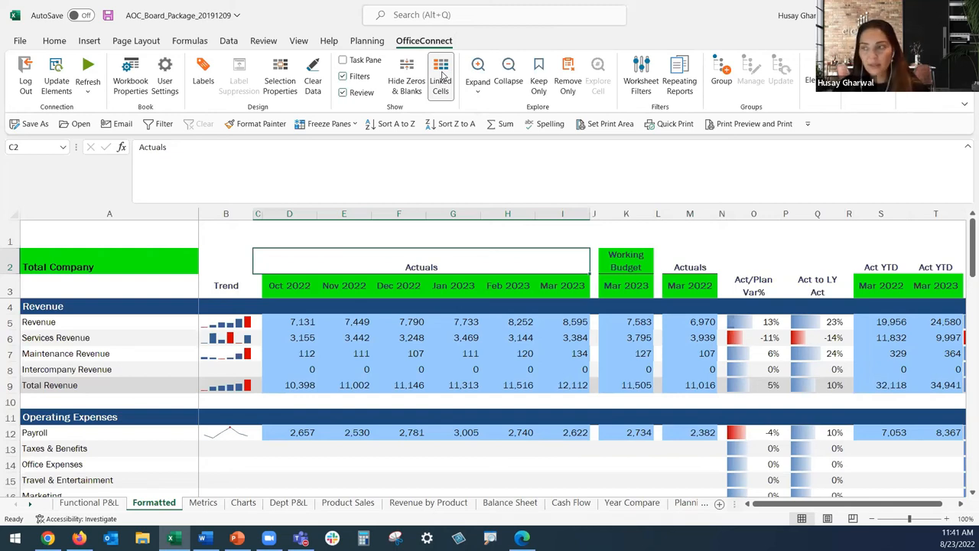
Review the Oct 2022 Revenue value and heading on the formatted Total Company P&L
click(289, 321)
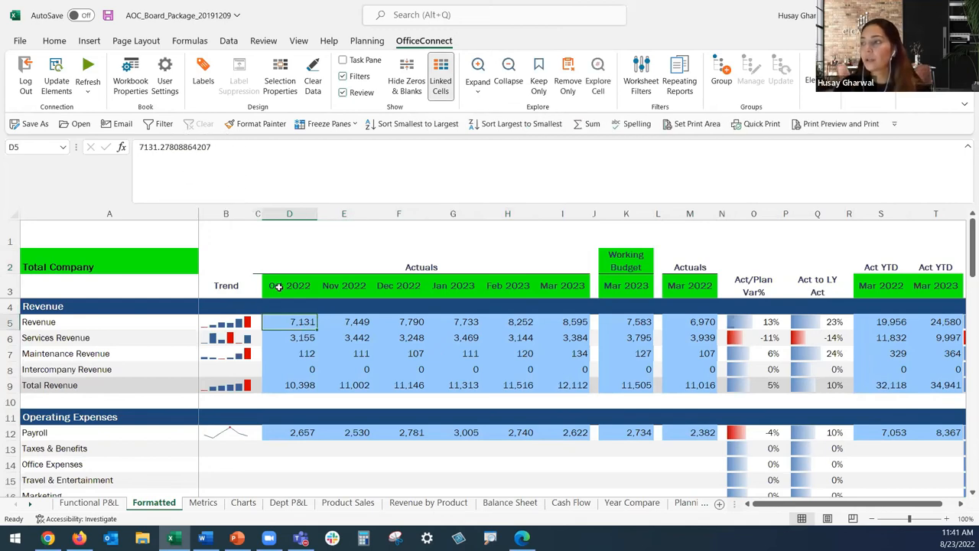
click(289, 286)
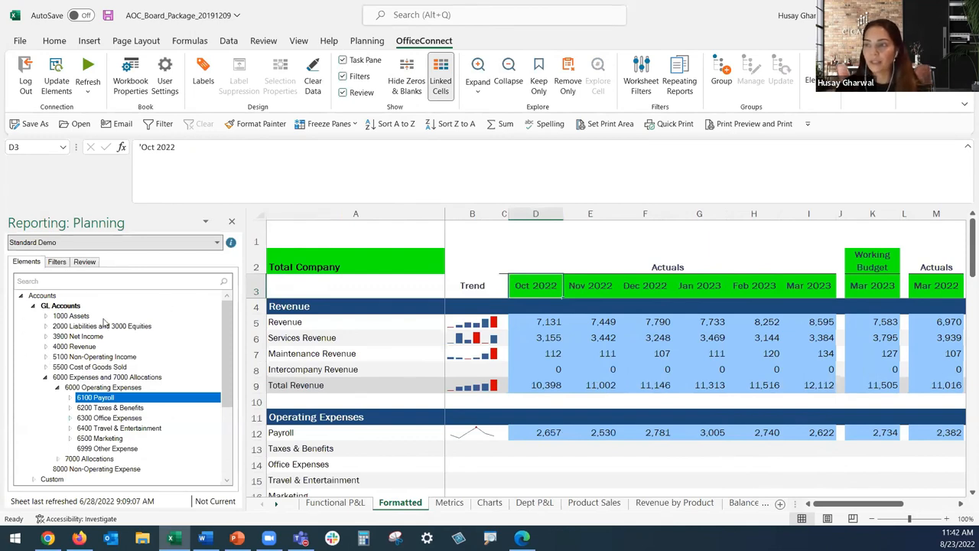
mouse_move(101, 326)
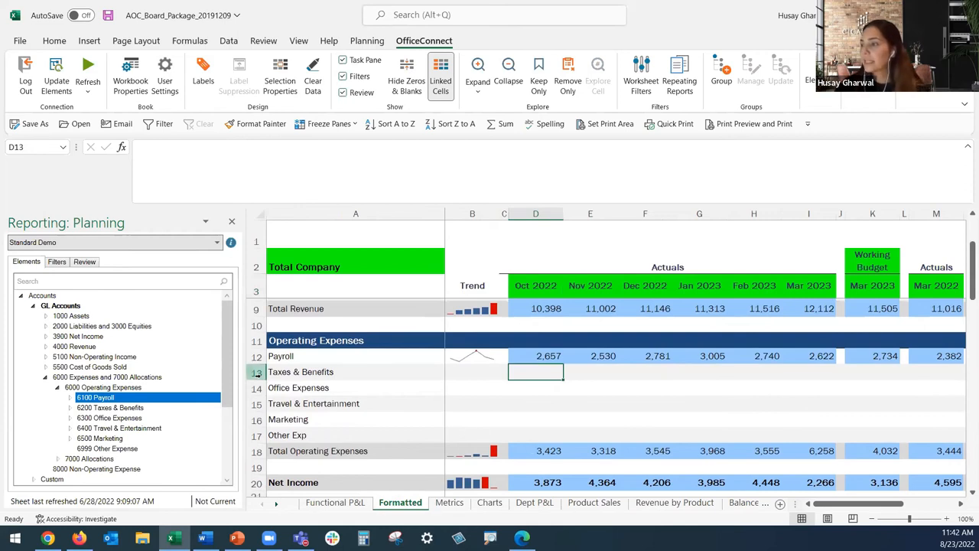
Select the empty Taxes & Benefits row and re-expand the Operating Expenses account group
click(257, 371)
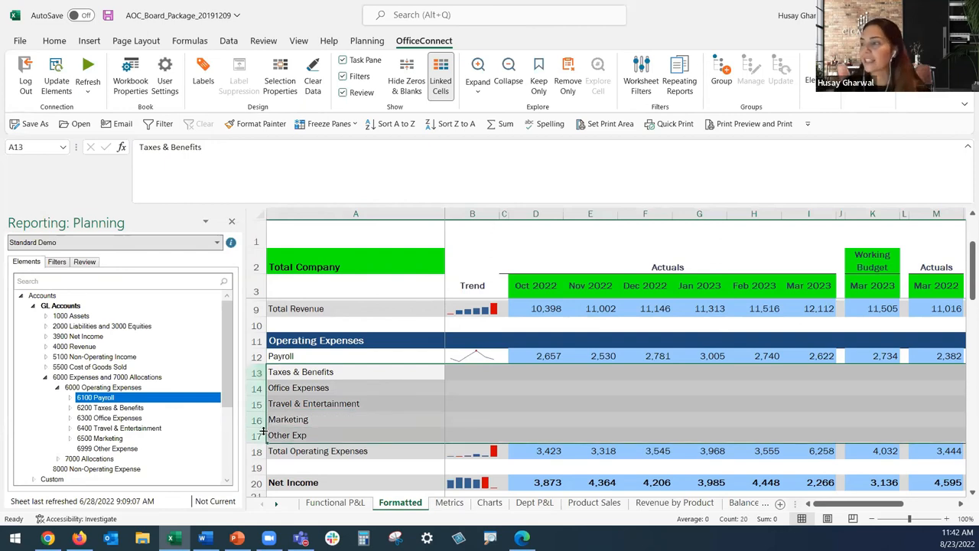
mouse_move(296, 434)
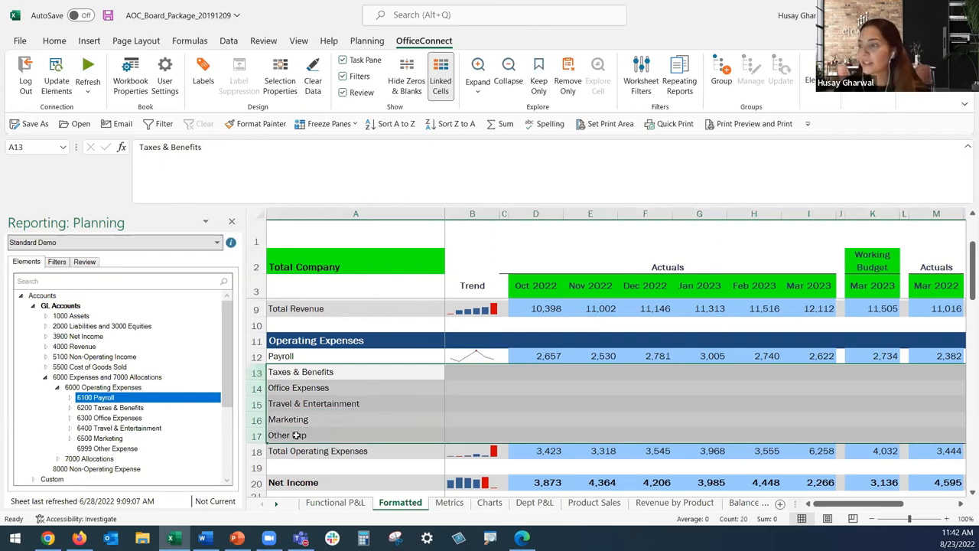
mouse_move(95, 398)
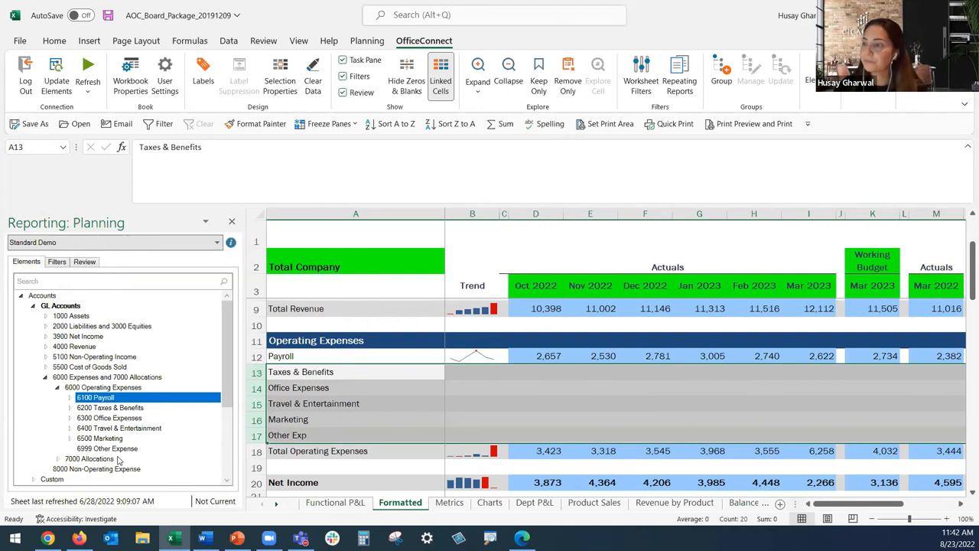
mouse_move(107, 448)
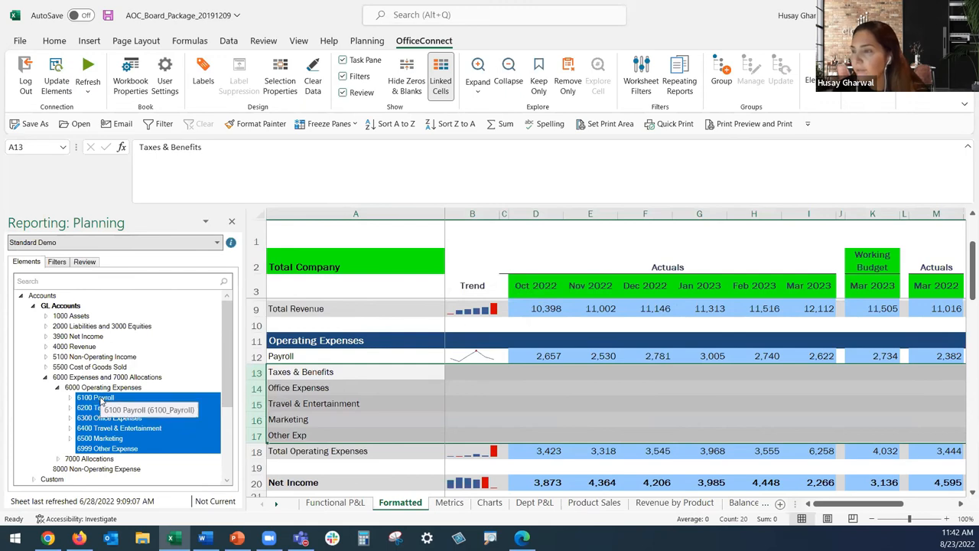
click(65, 388)
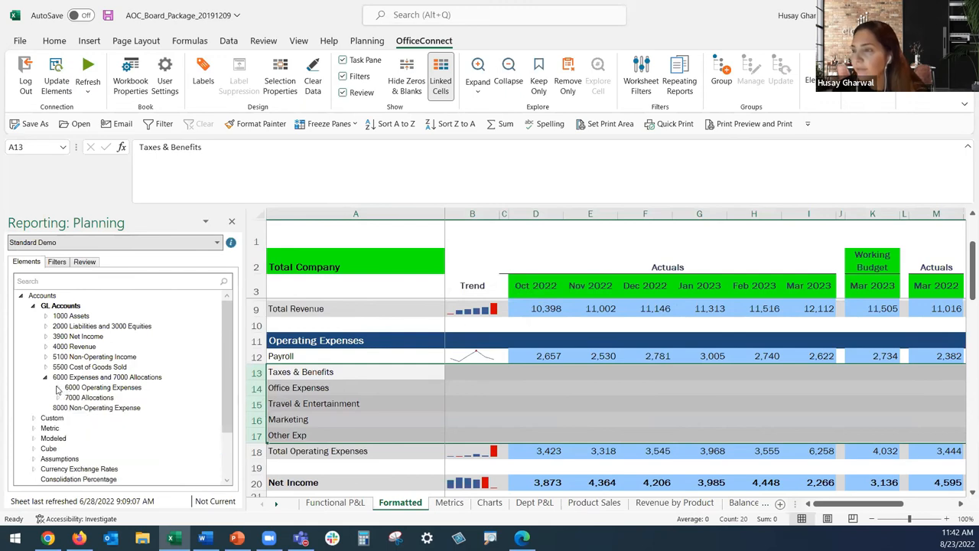
click(65, 388)
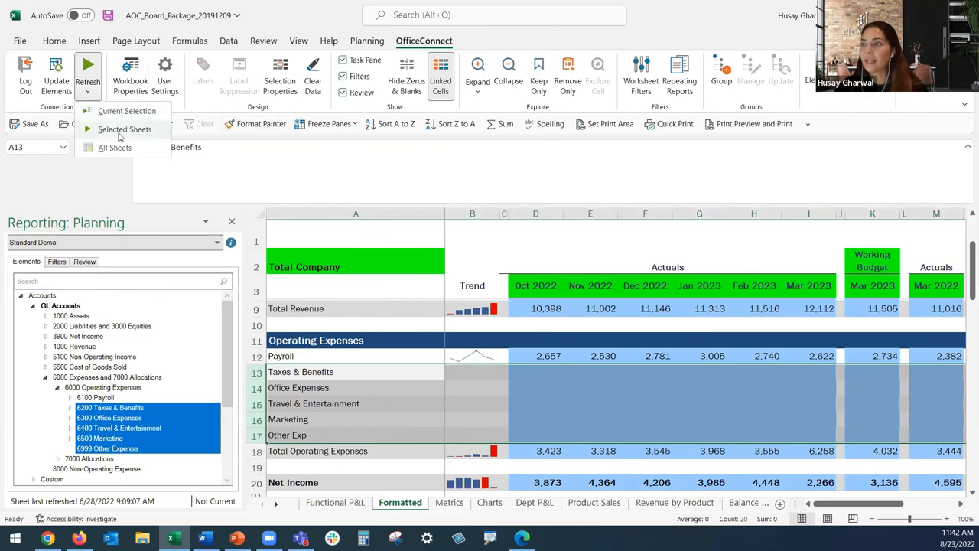
click(125, 128)
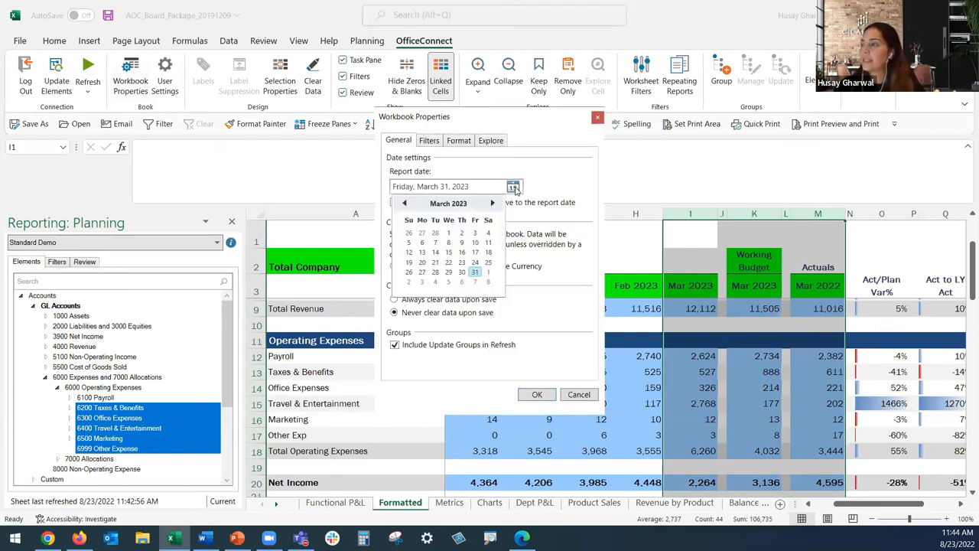
click(493, 202)
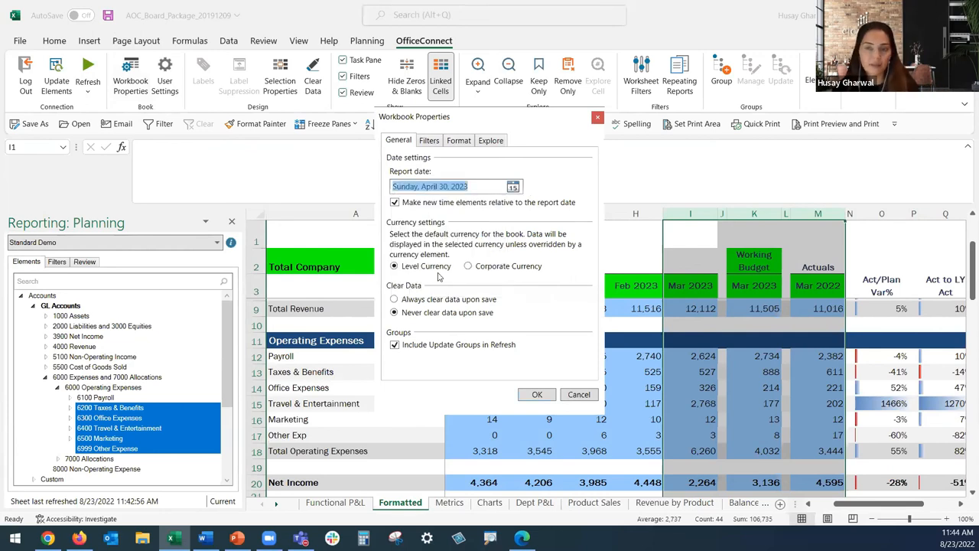
click(535, 395)
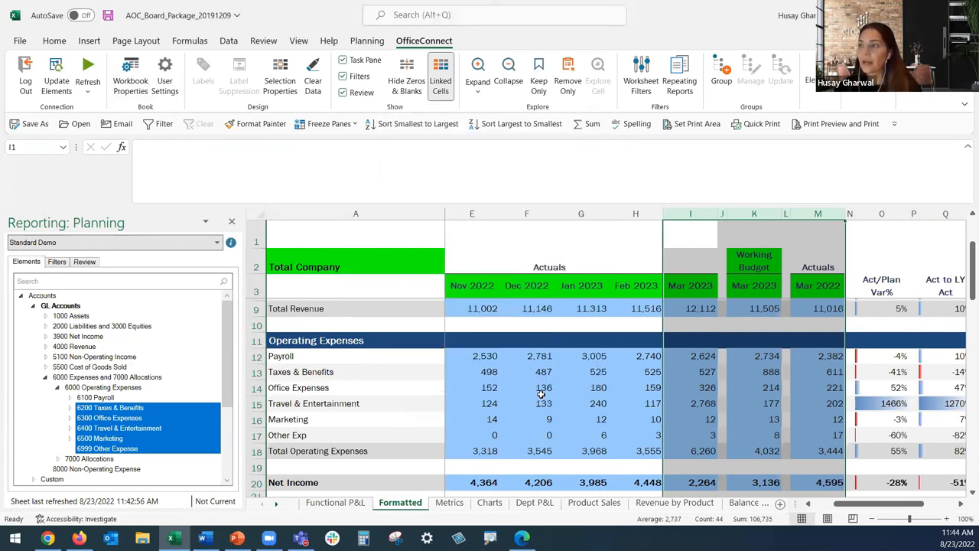
click(89, 64)
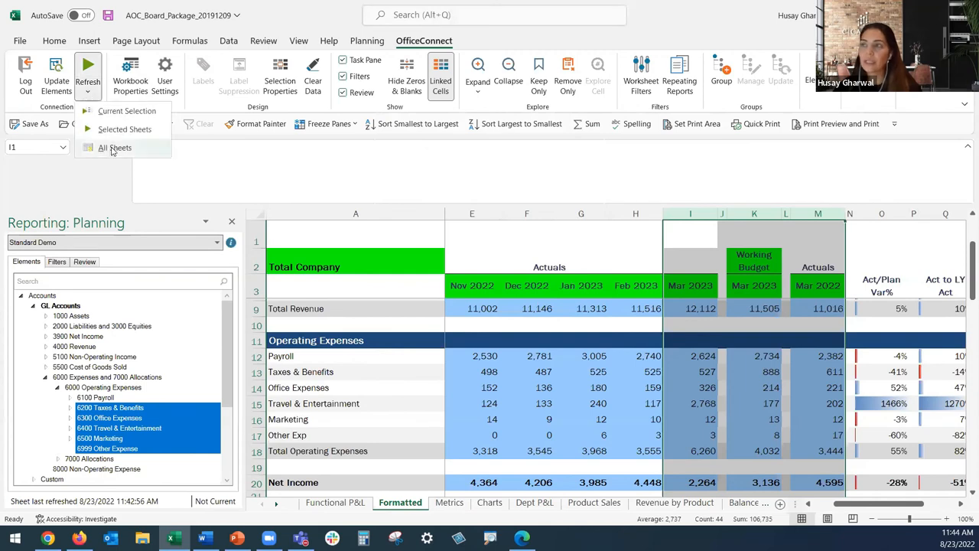
click(113, 147)
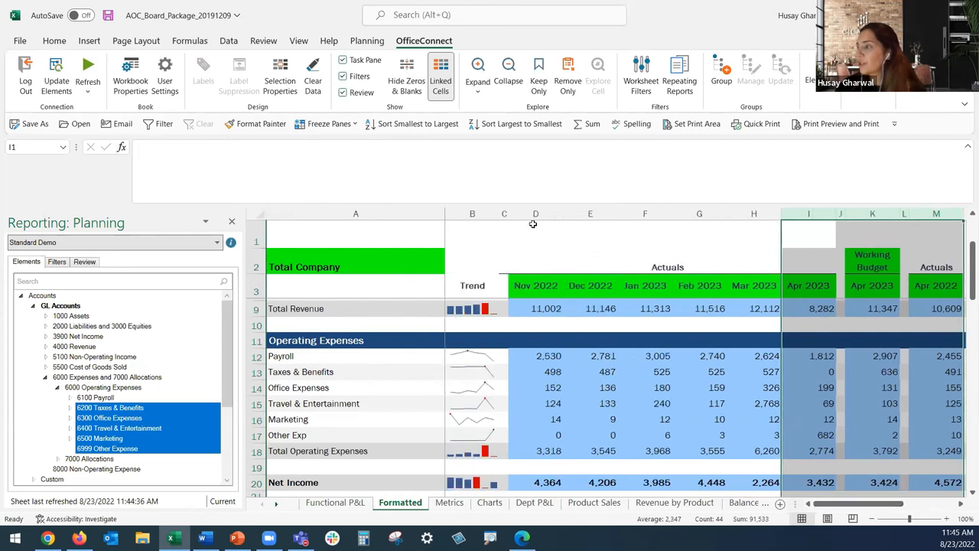
click(535, 214)
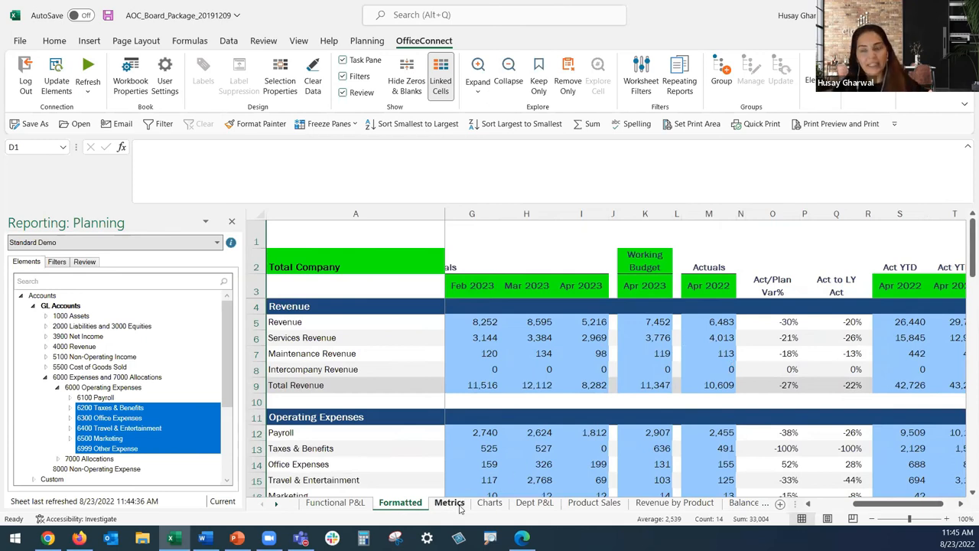
Browse the Metrics and Charts sheets, hide the elements pane, and land on Dept P&L
click(449, 502)
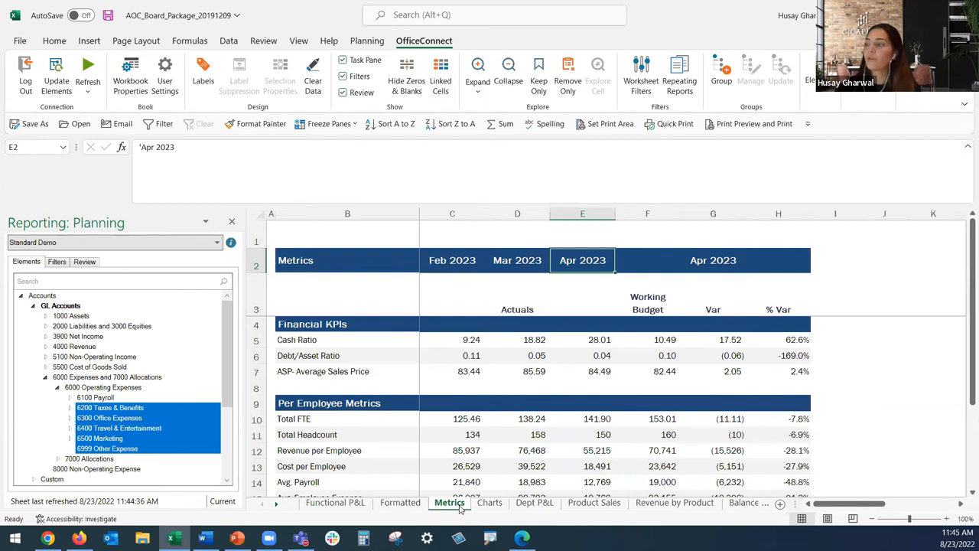
click(490, 502)
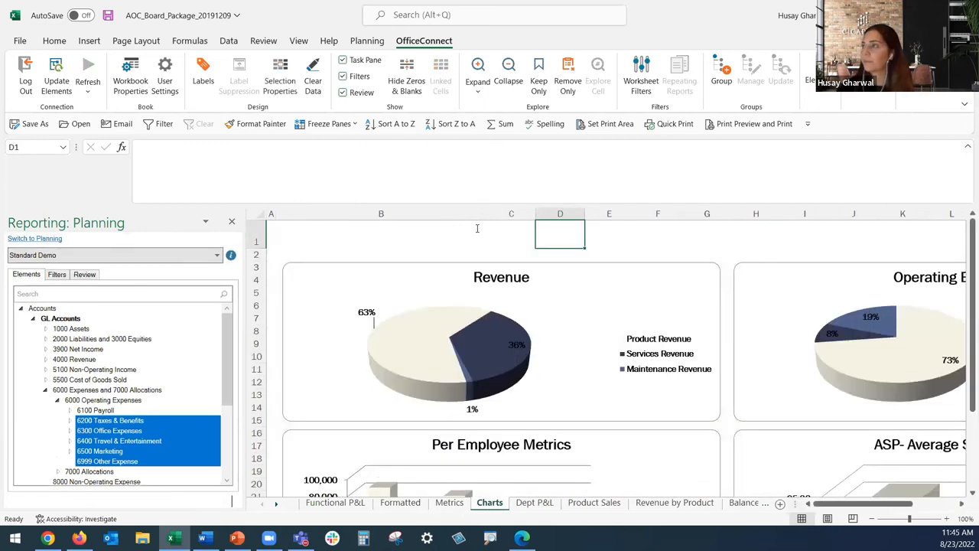
click(232, 222)
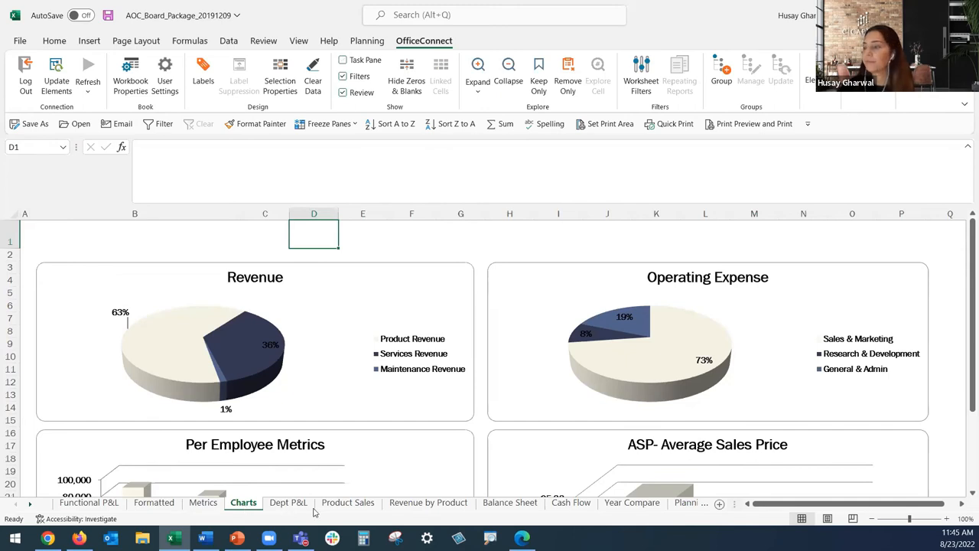
click(288, 502)
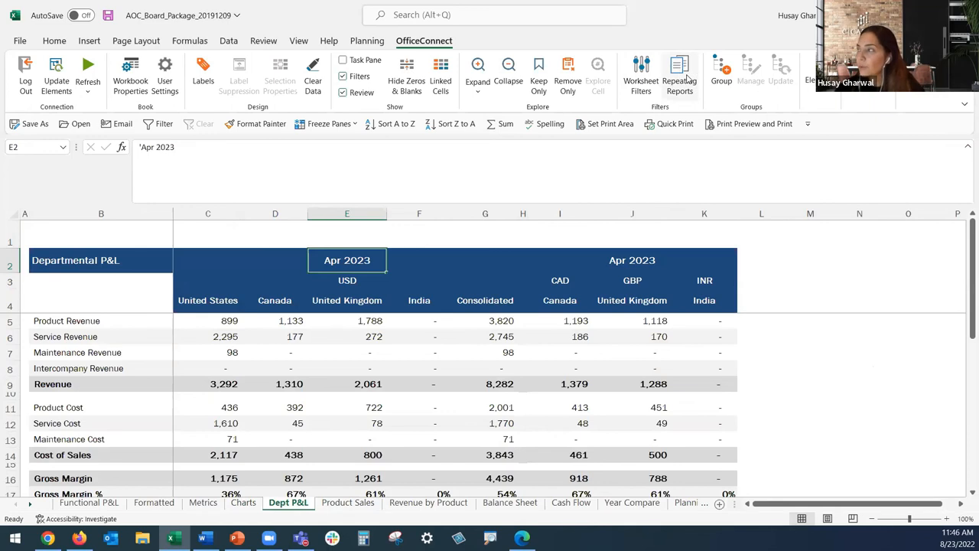
Repeat the Dept P&L by Levels under United States for Properties 1–3 and create the sheets
click(679, 69)
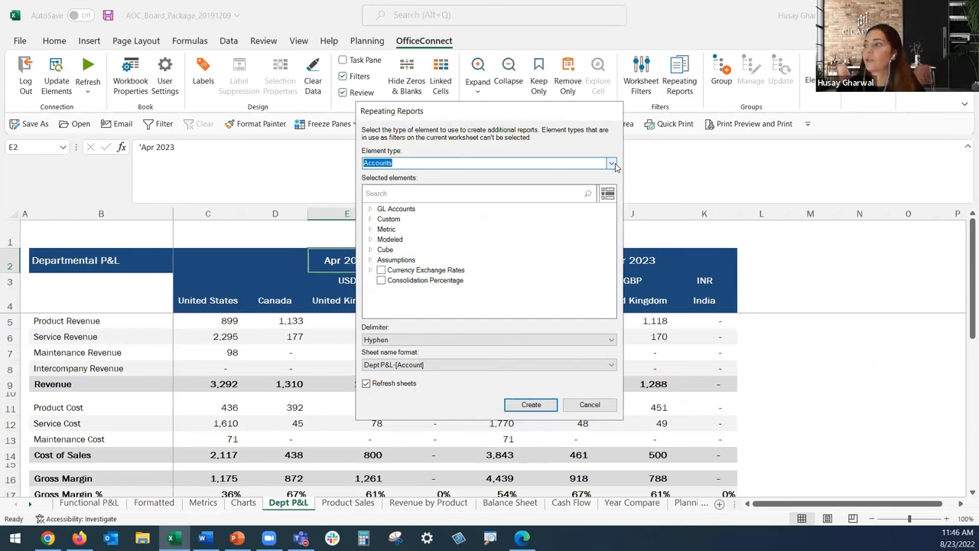
click(612, 162)
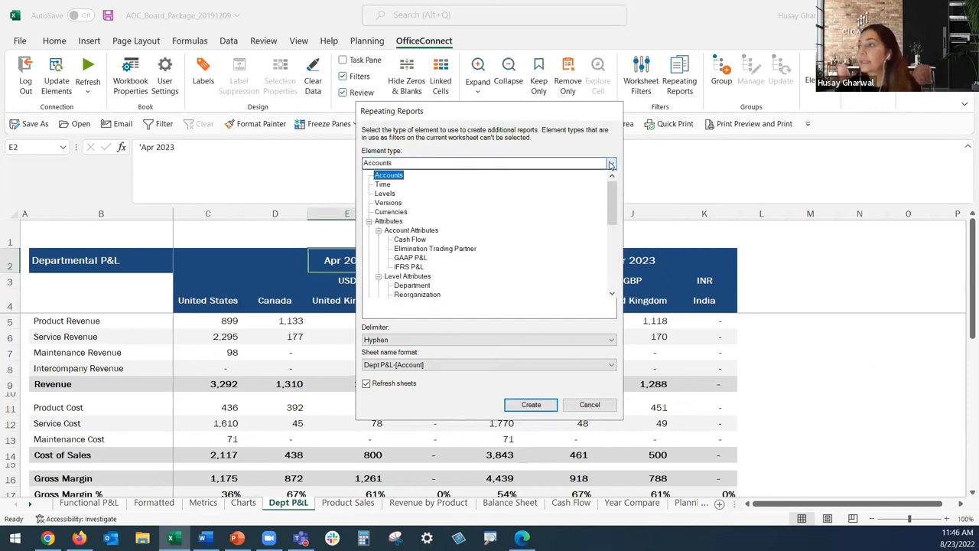
click(384, 193)
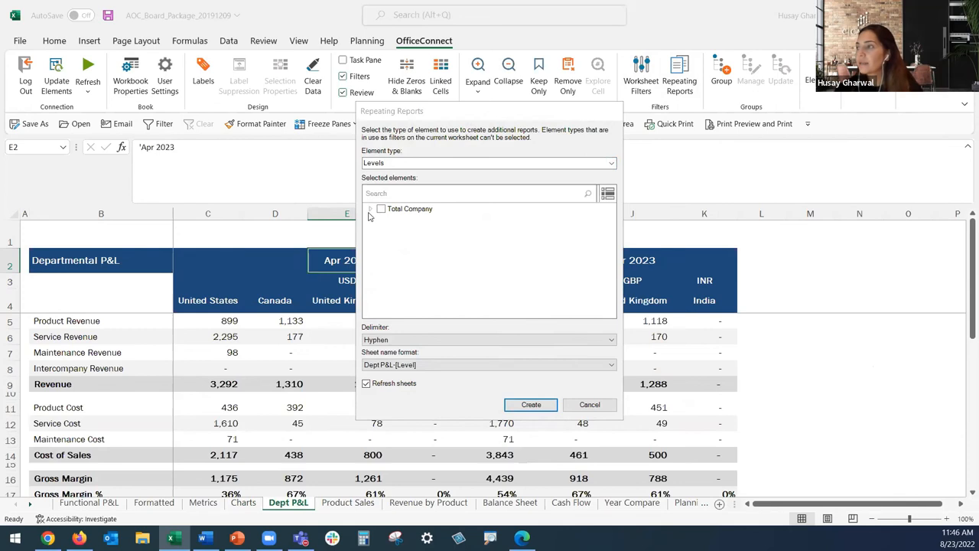
click(370, 208)
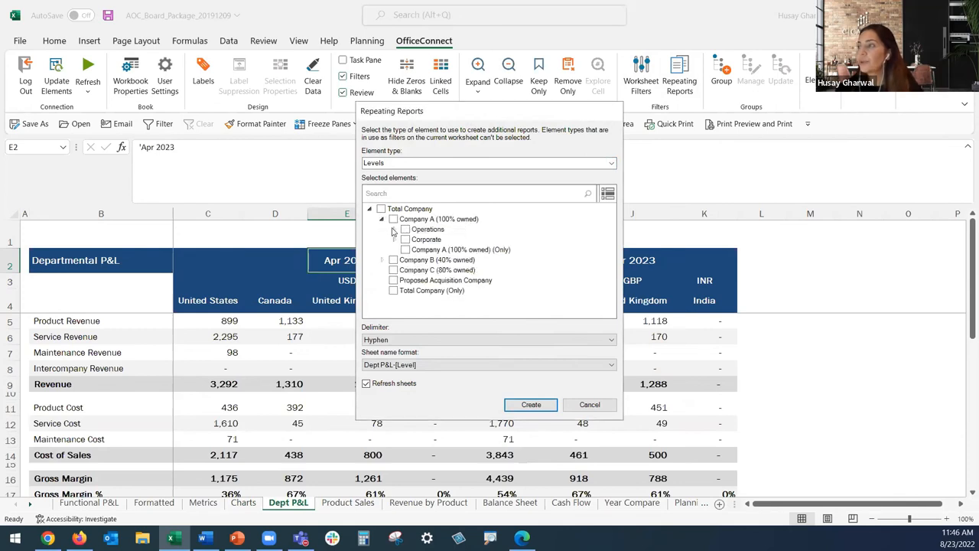
click(405, 230)
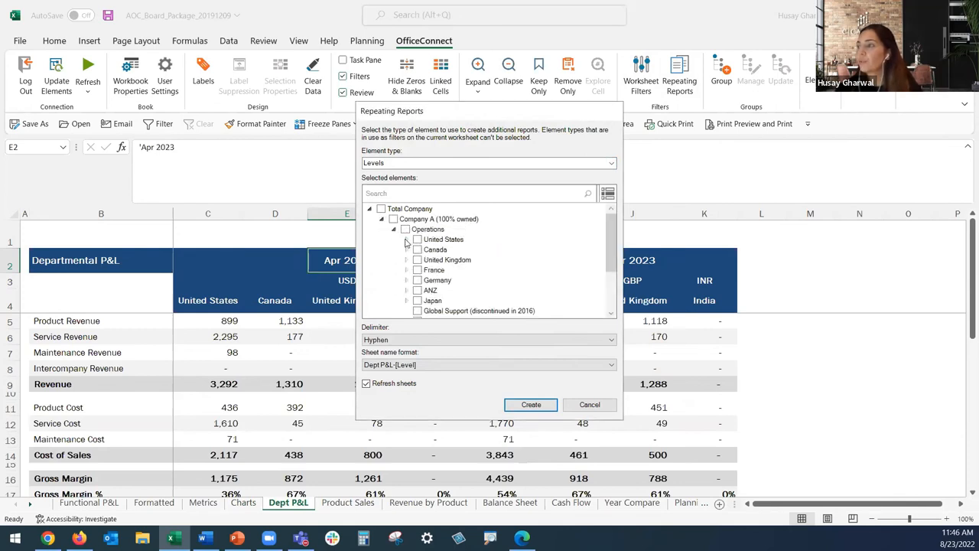
click(407, 239)
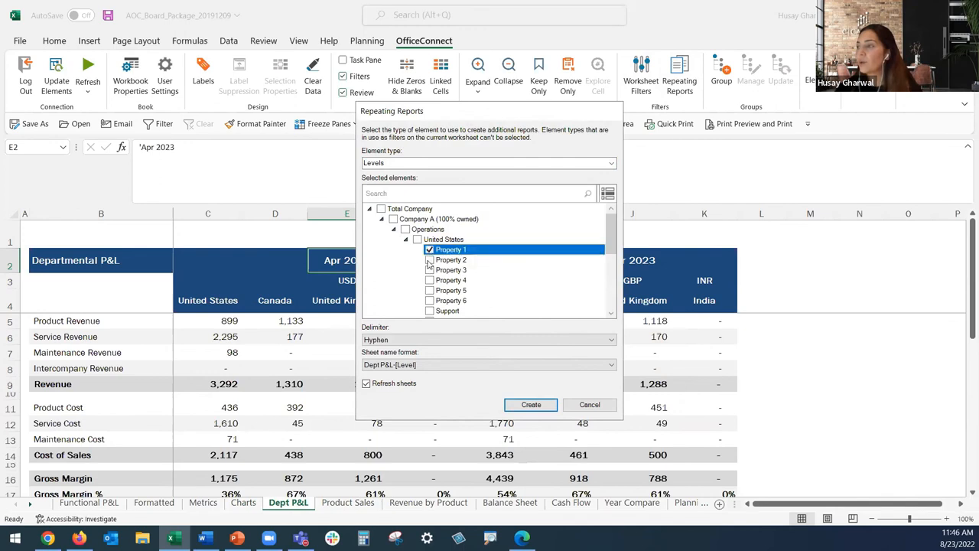
click(430, 269)
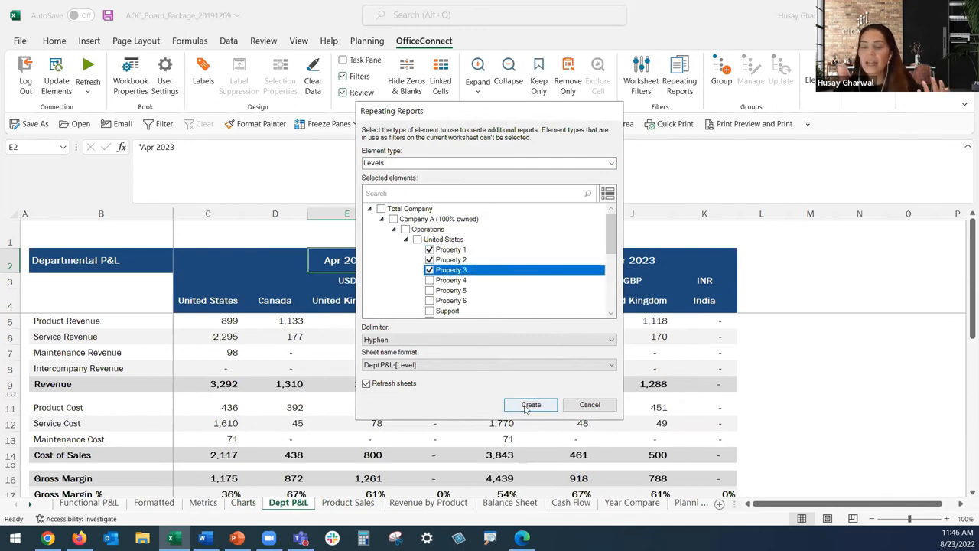
click(531, 404)
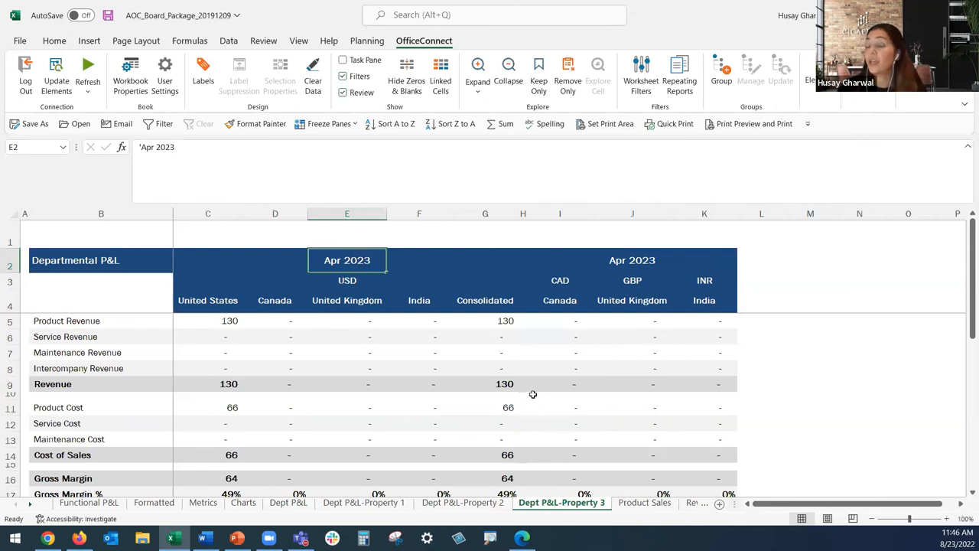
click(346, 233)
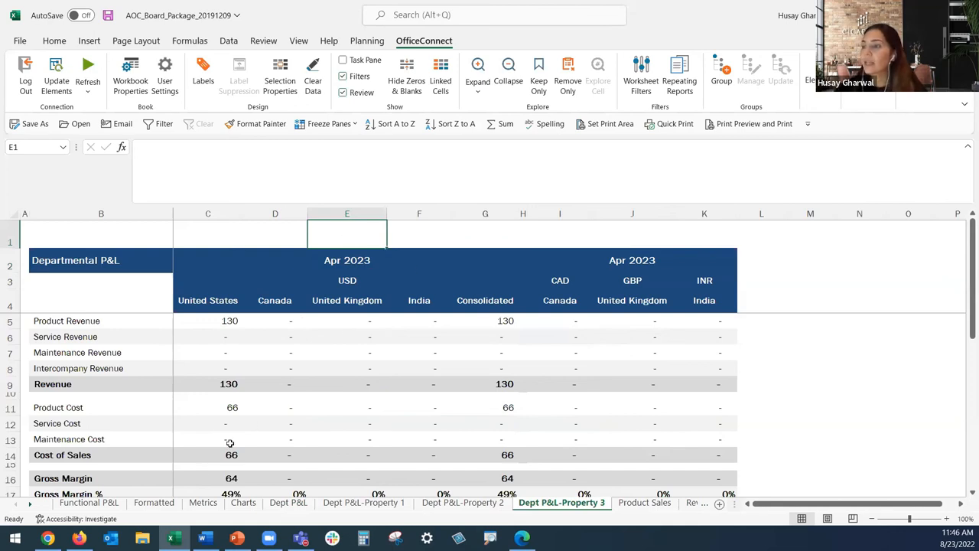
Switch to the linked board deck, title it 'April 2023' and Refresh All slides
click(153, 502)
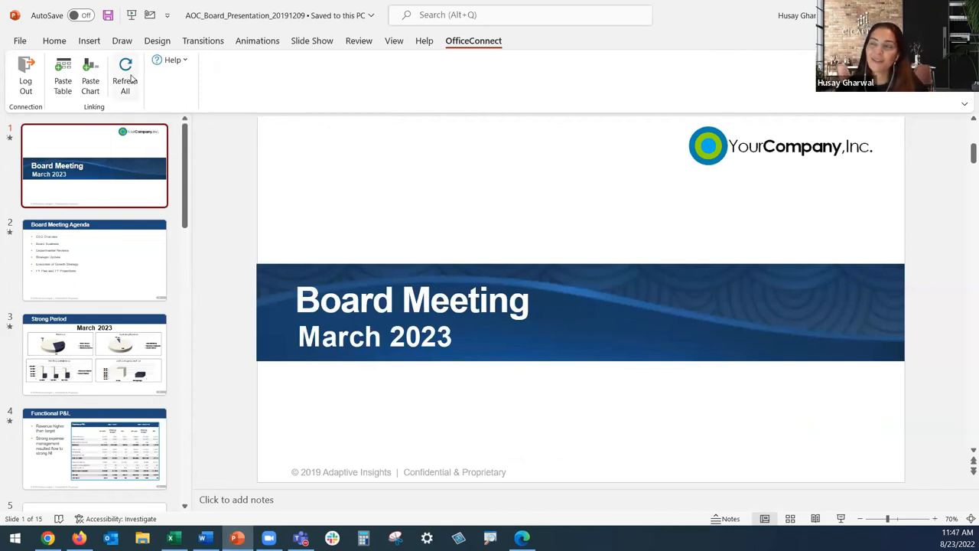
text(April 2023)
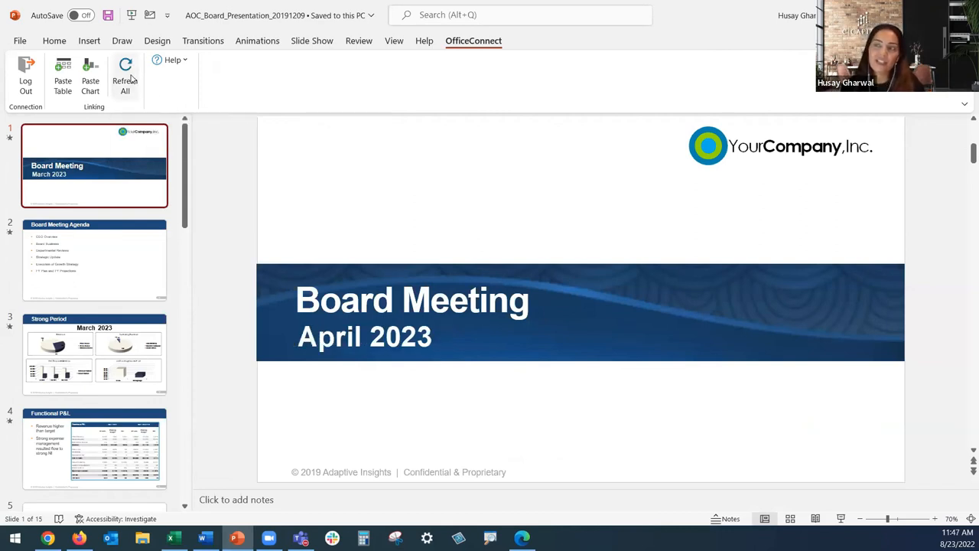
click(126, 77)
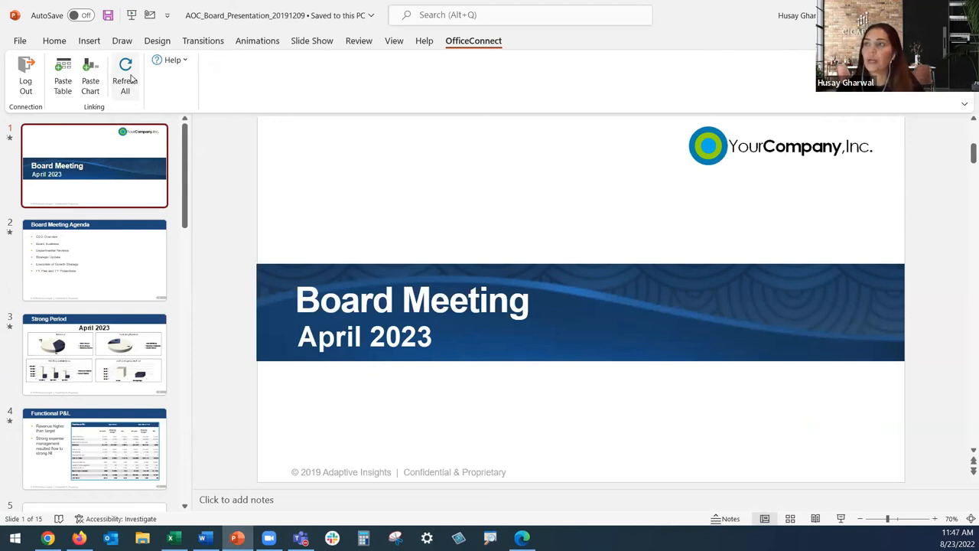
mouse_move(471, 267)
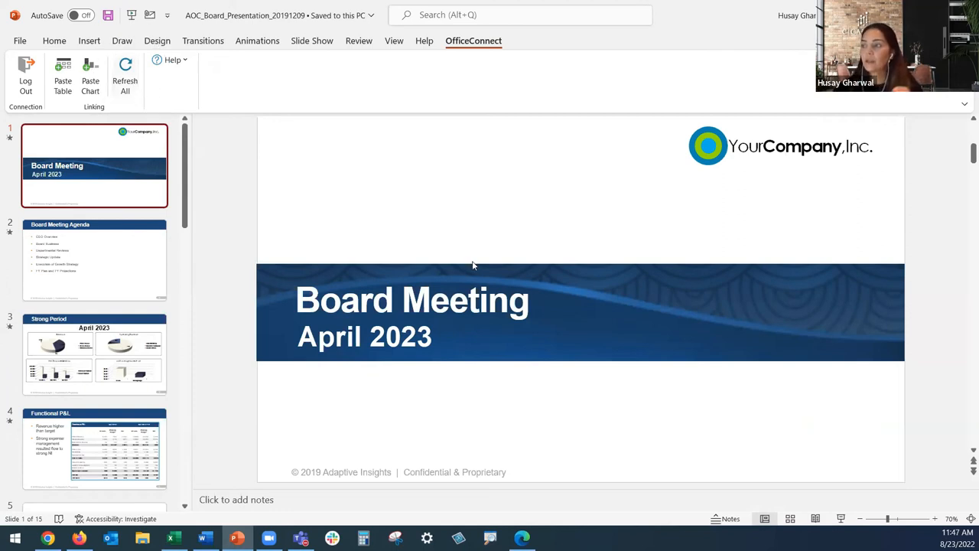
Review the Agenda, Strong Period charts and Functional P&L slides for April 2023
click(94, 258)
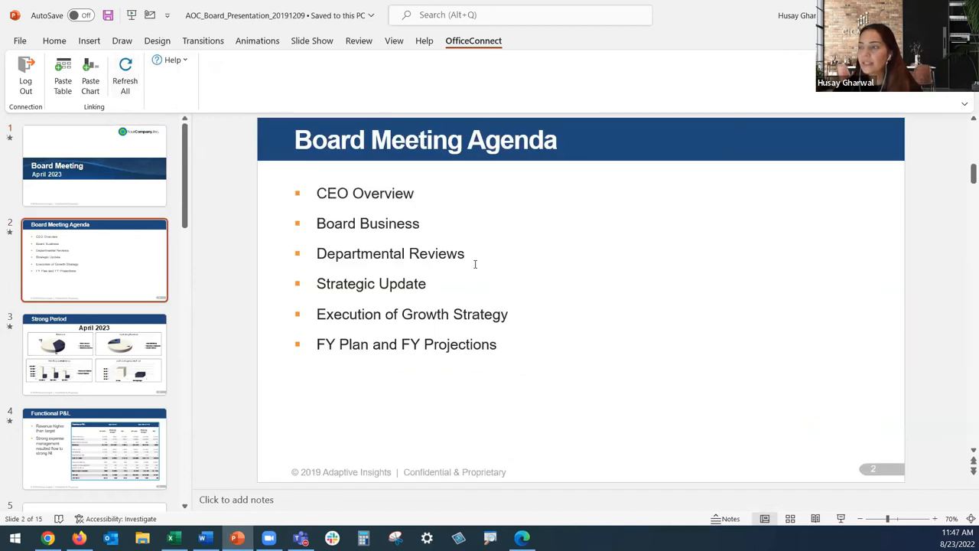
click(95, 353)
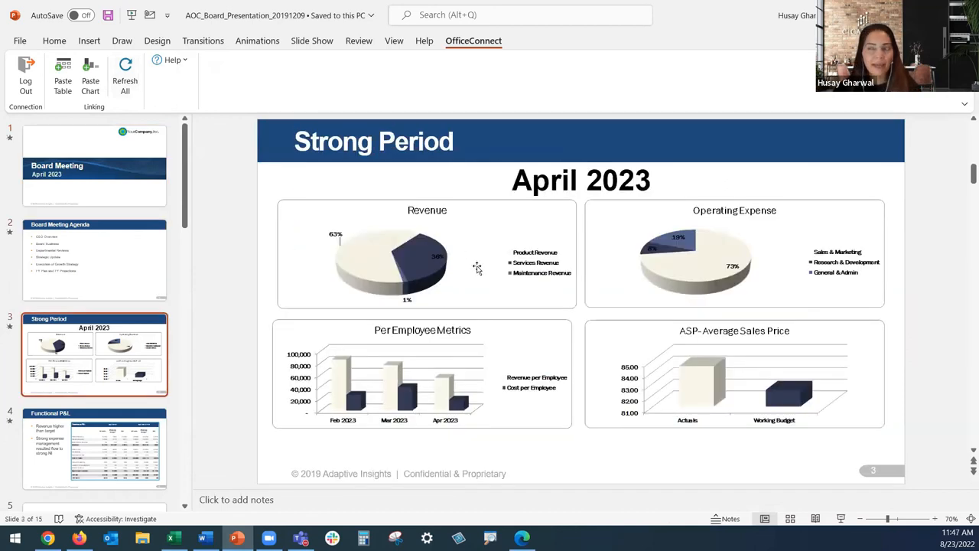
mouse_move(482, 269)
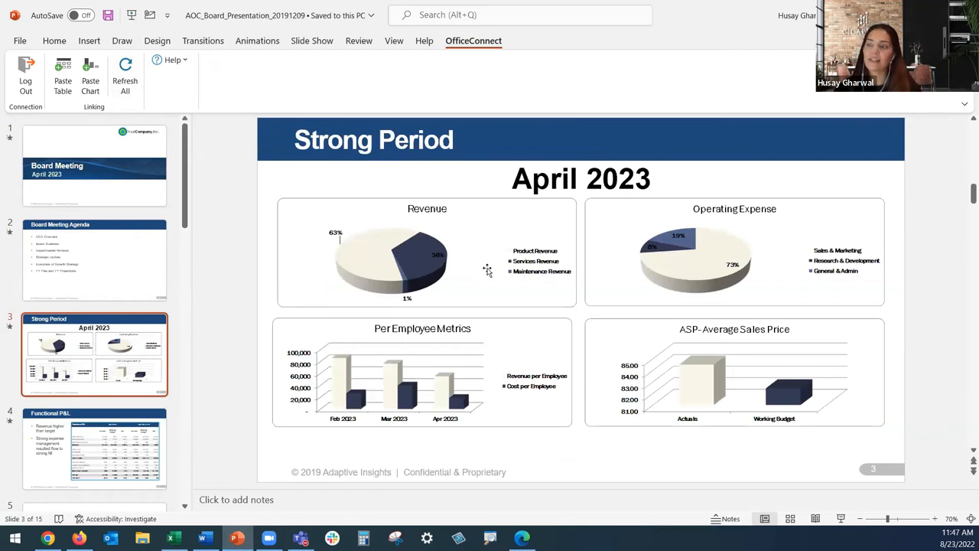
click(95, 447)
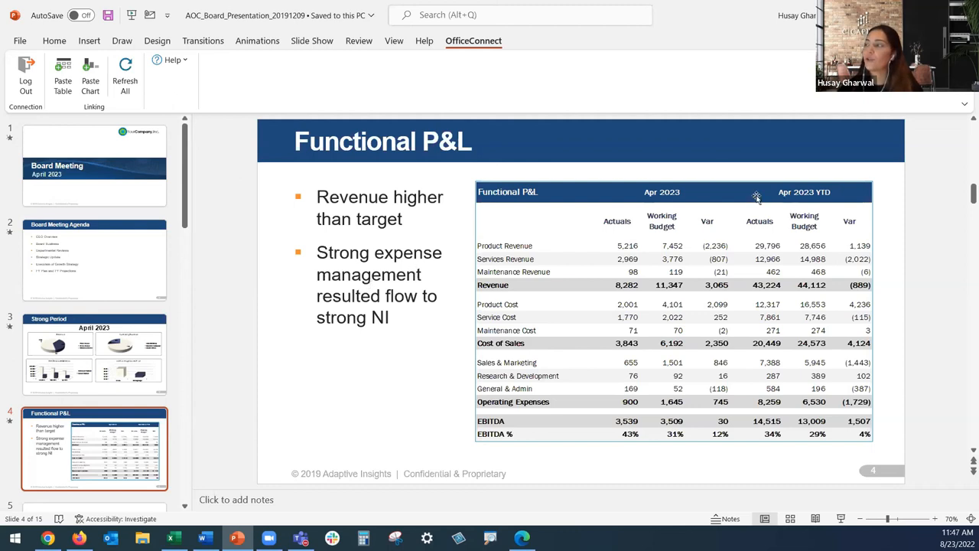
mouse_move(712, 208)
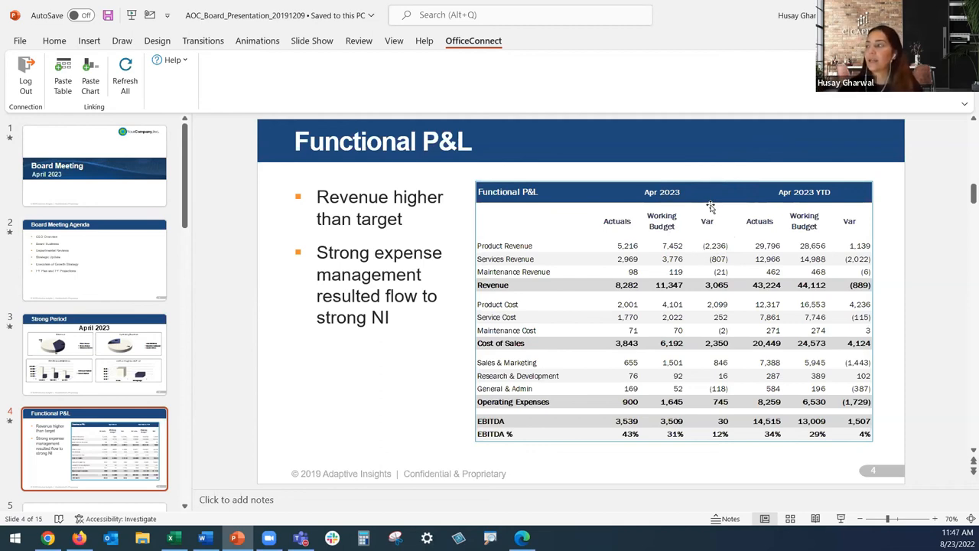
mouse_move(428, 358)
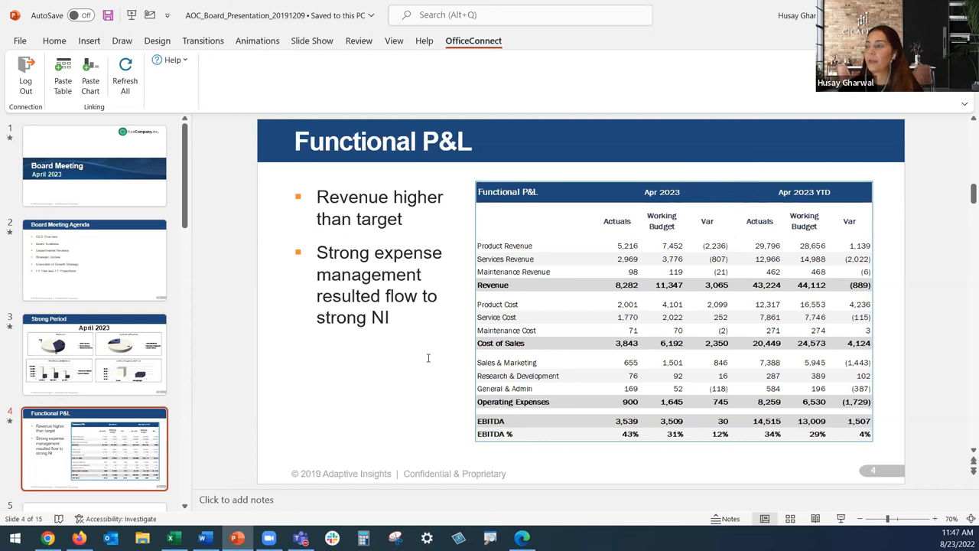
click(95, 446)
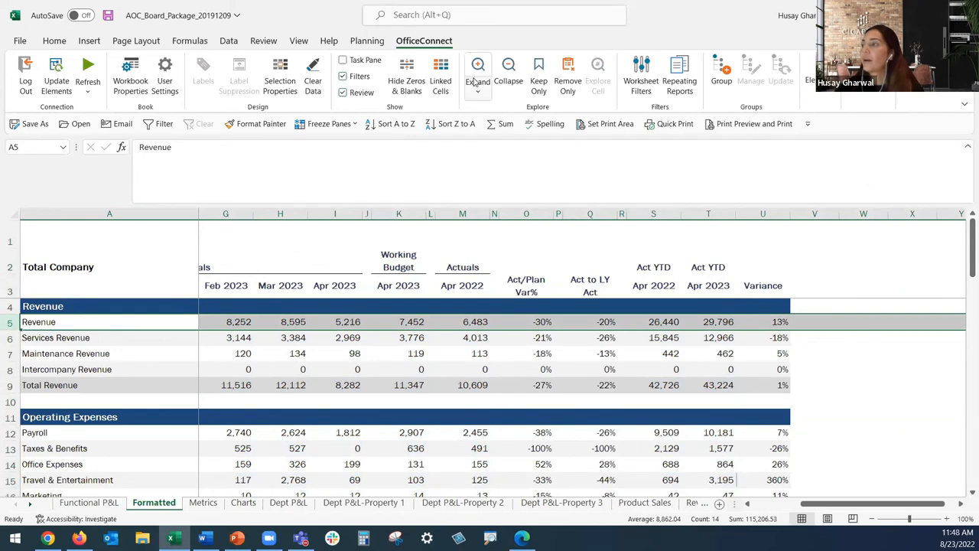
Expand the Revenue row of the Total Company report into its detail accounts
click(477, 80)
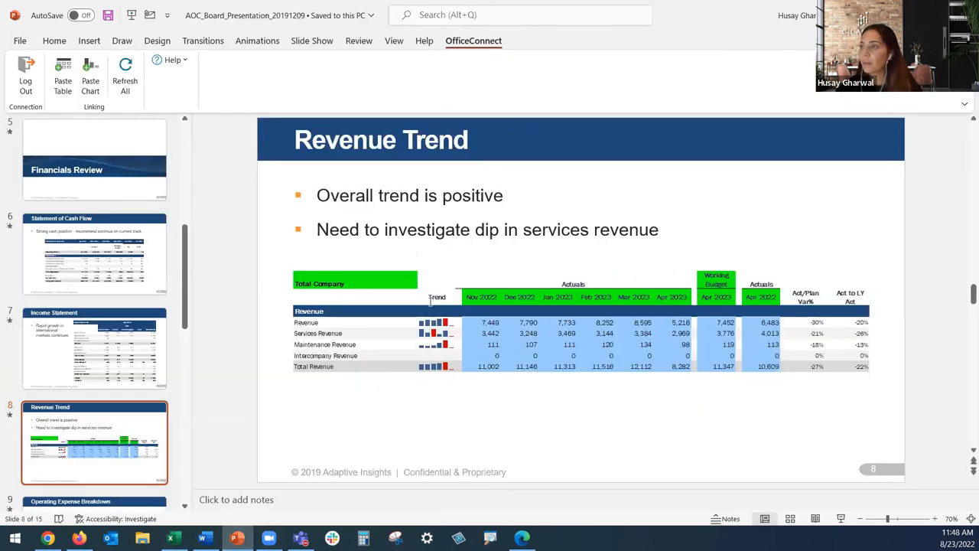
Refresh the Revenue Trend slide table to include the expanded product revenue rows
click(126, 73)
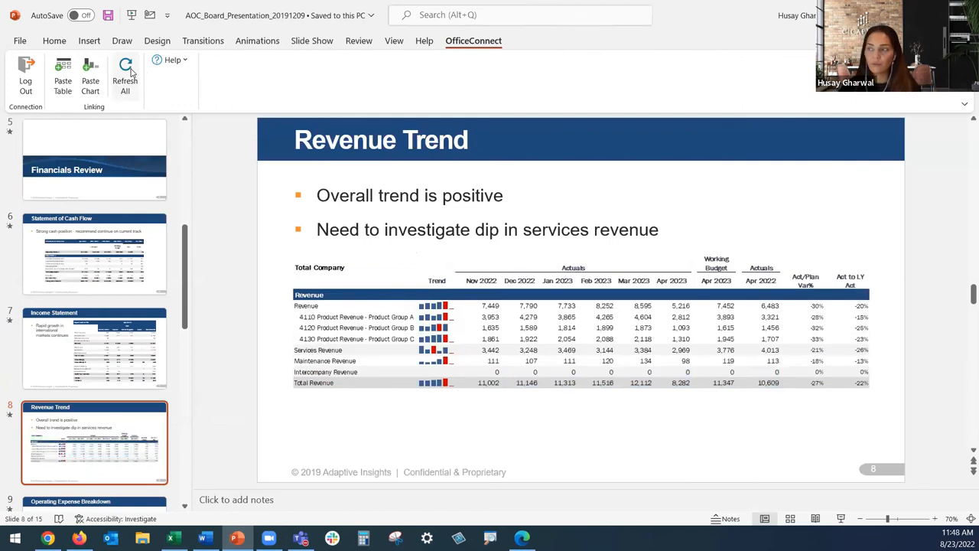